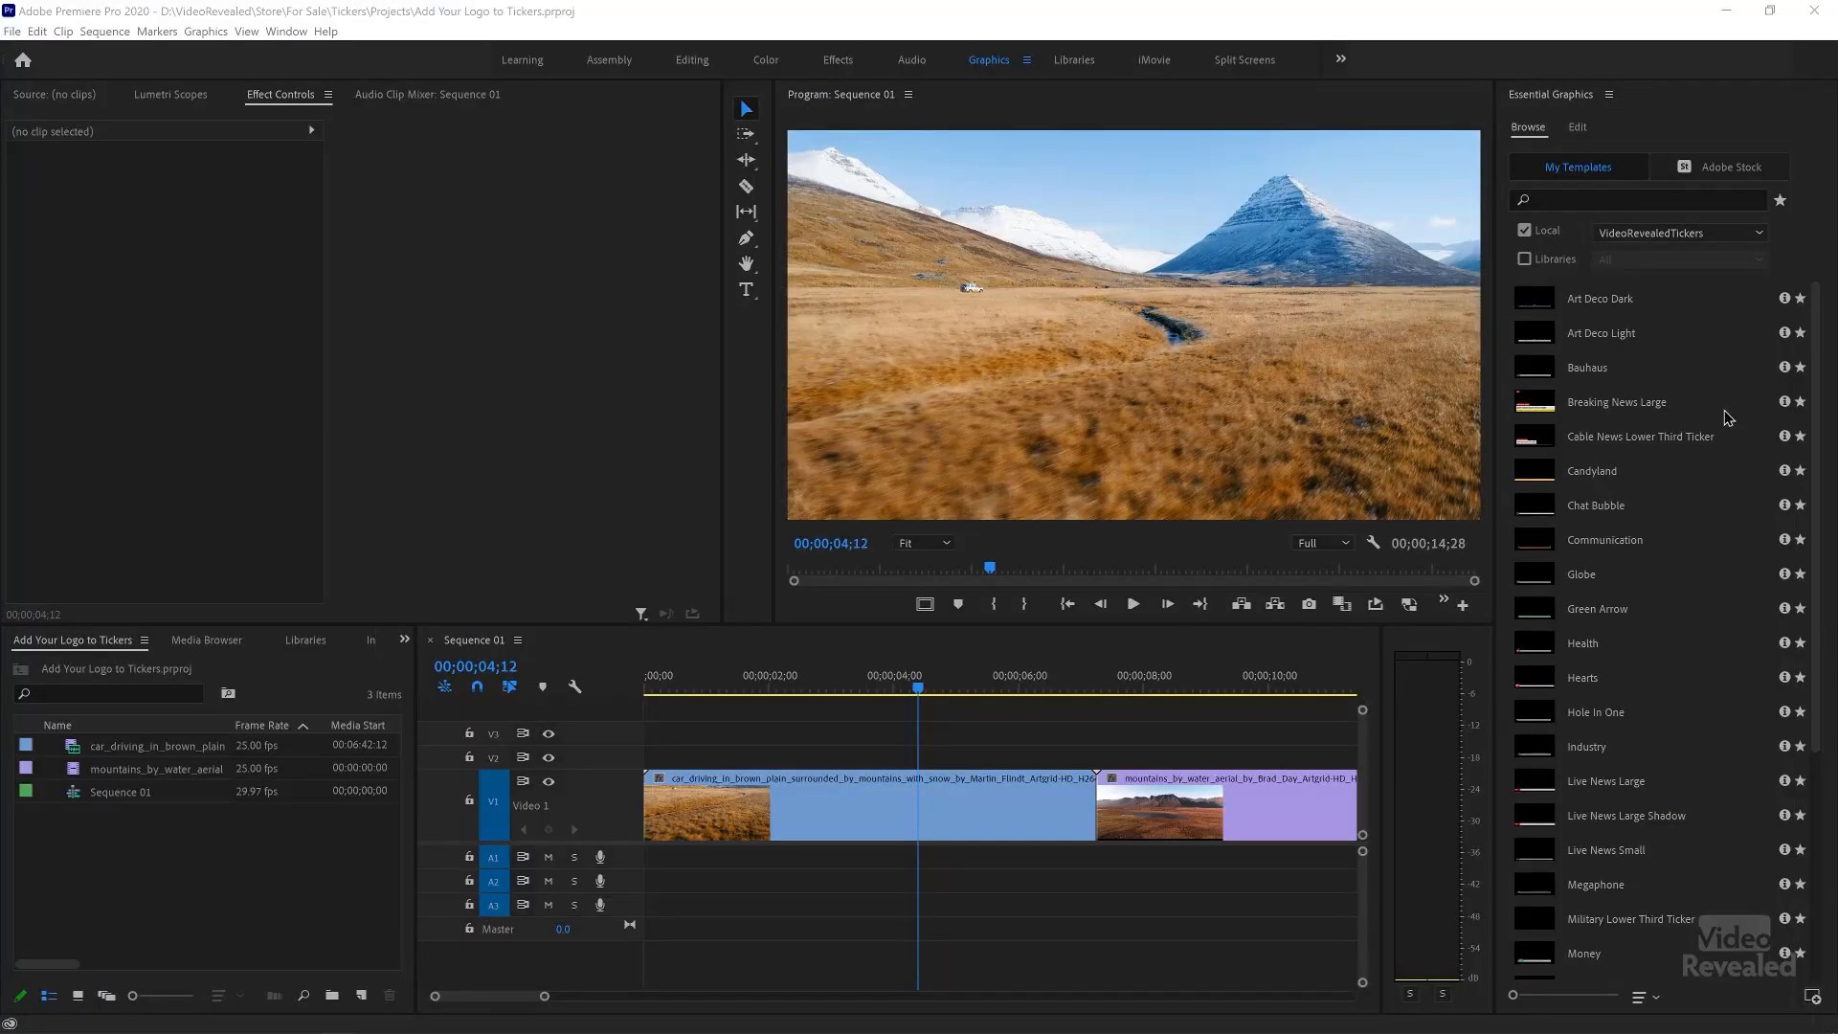
# Step: Hide the Globe layer so only the white bar and scrolling text remain, then review the New Layer menu
pyautogui.scroll(-3)
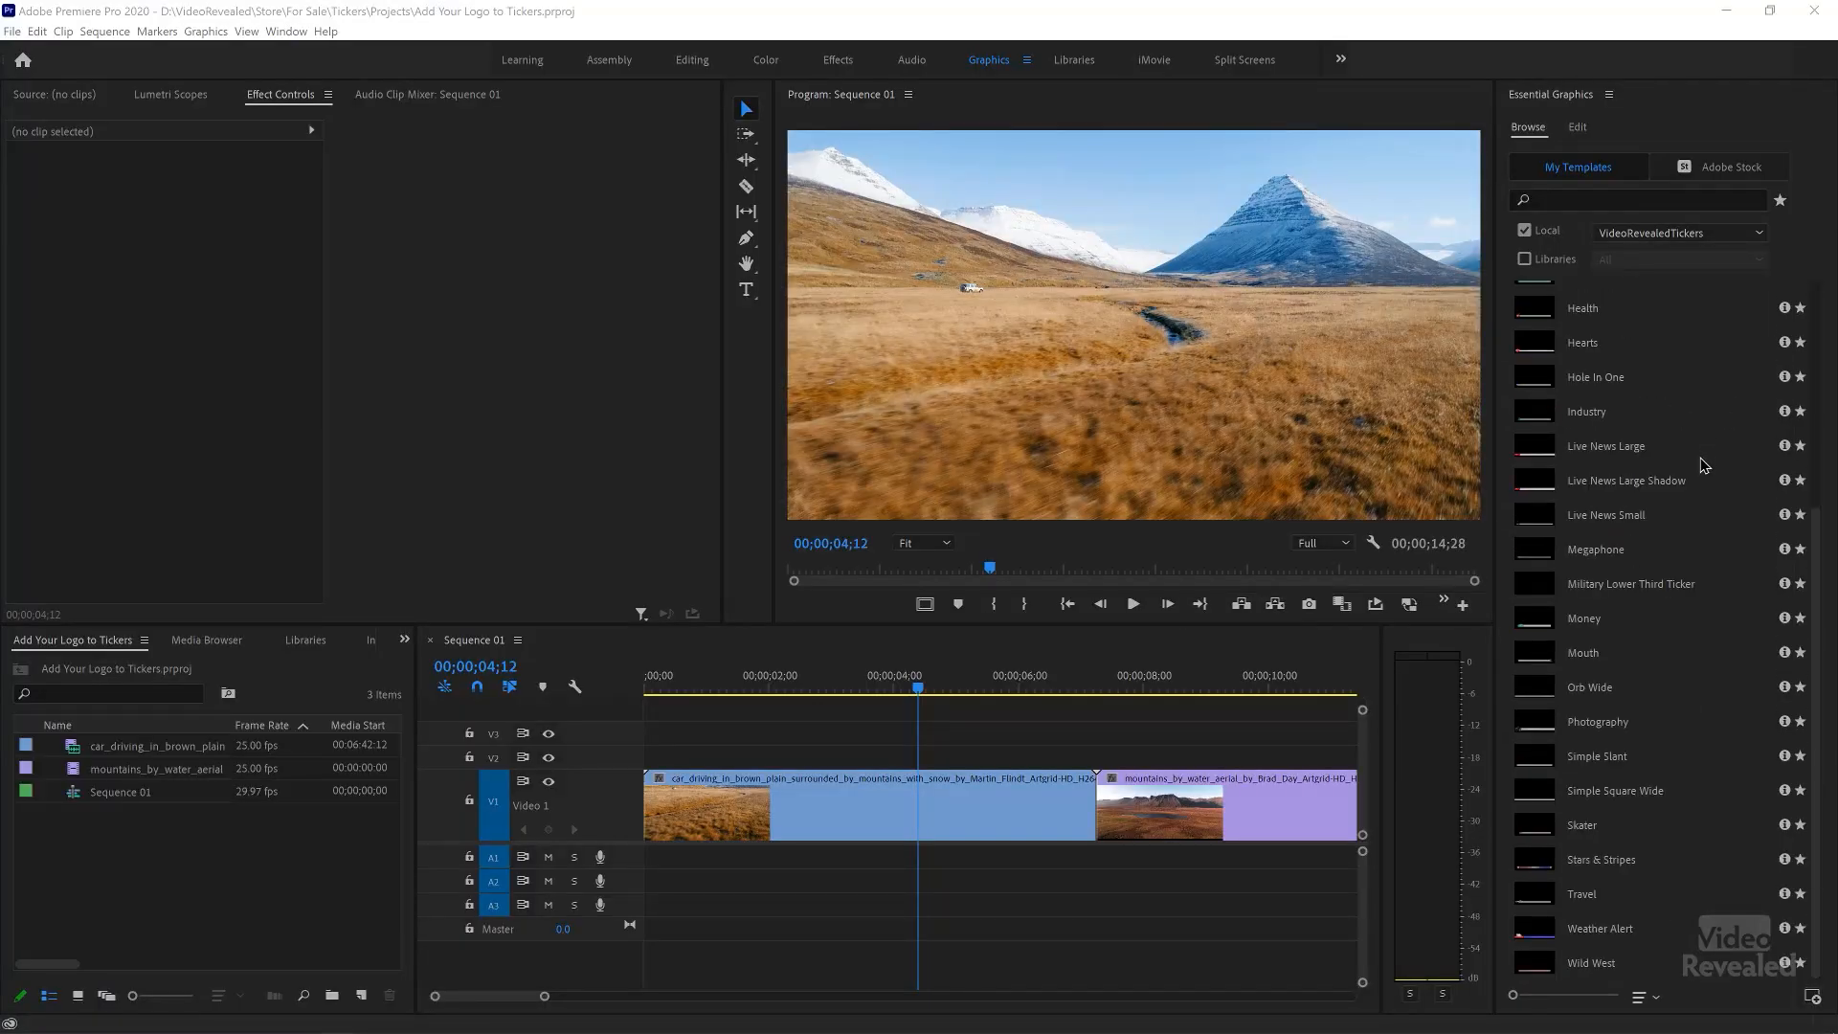
pyautogui.scroll(3)
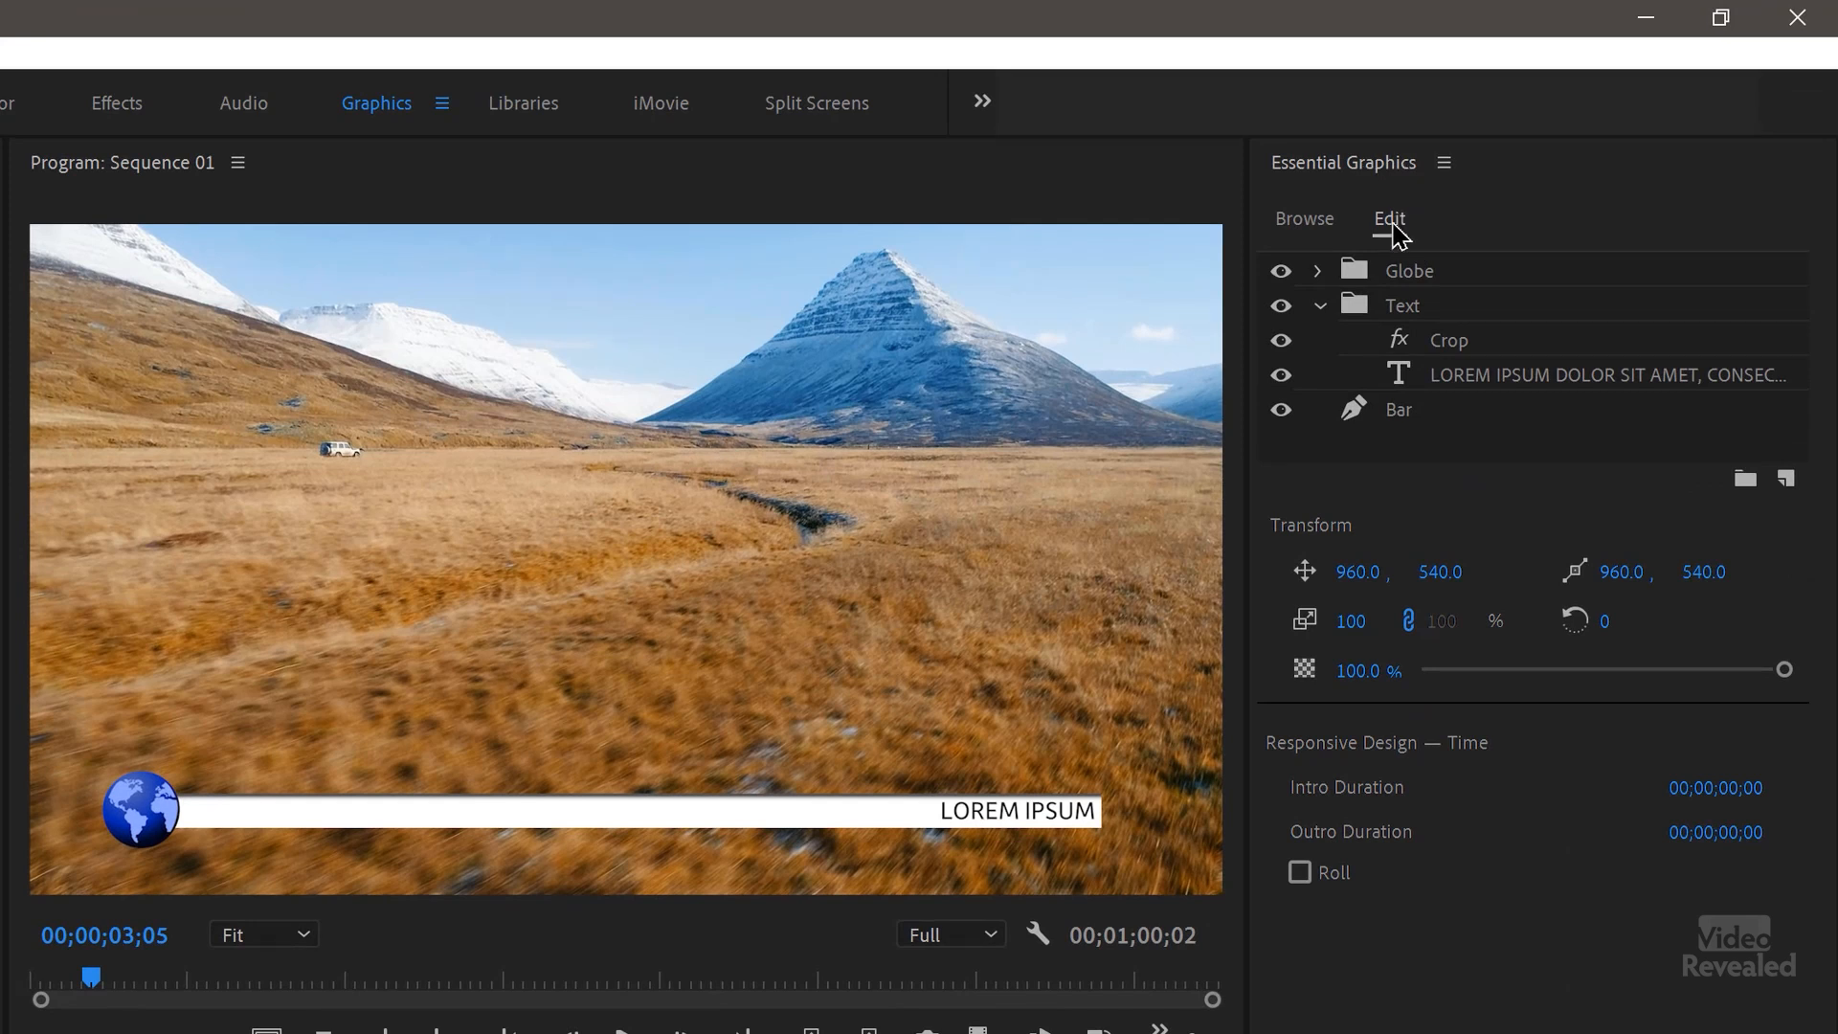
pyautogui.moveTo(1114, 306)
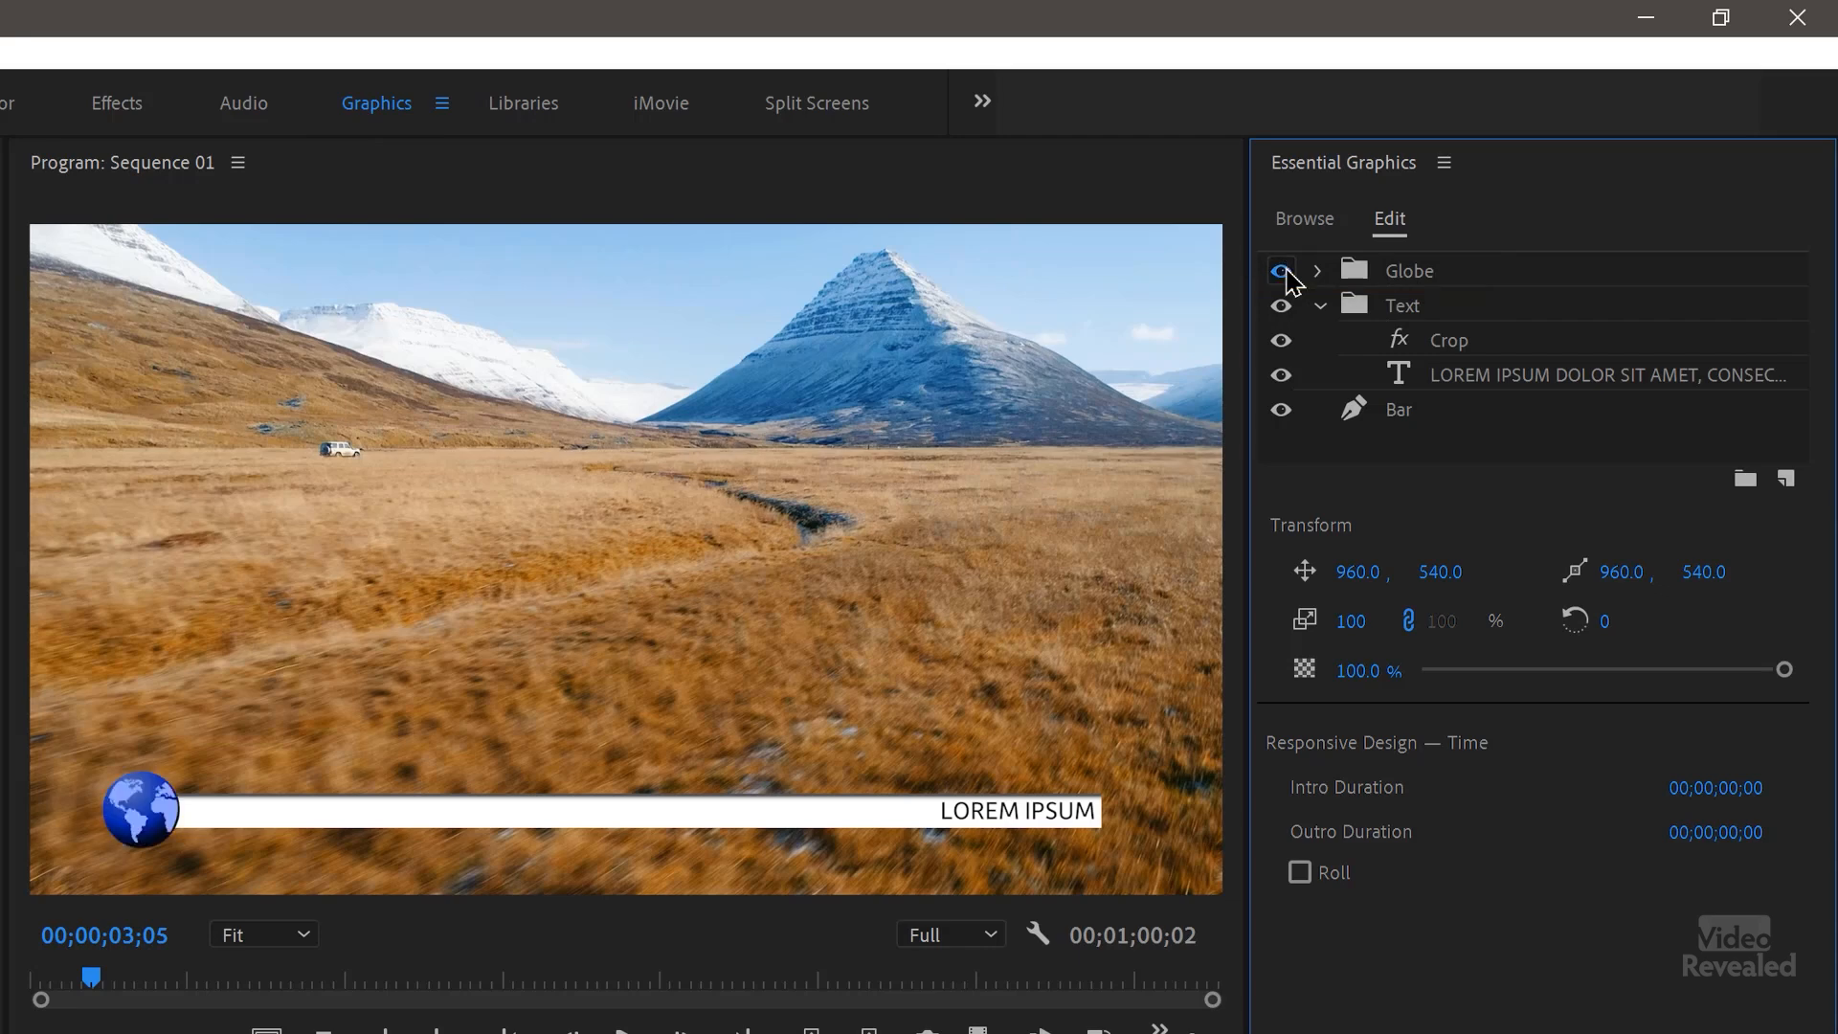
pyautogui.click(1281, 270)
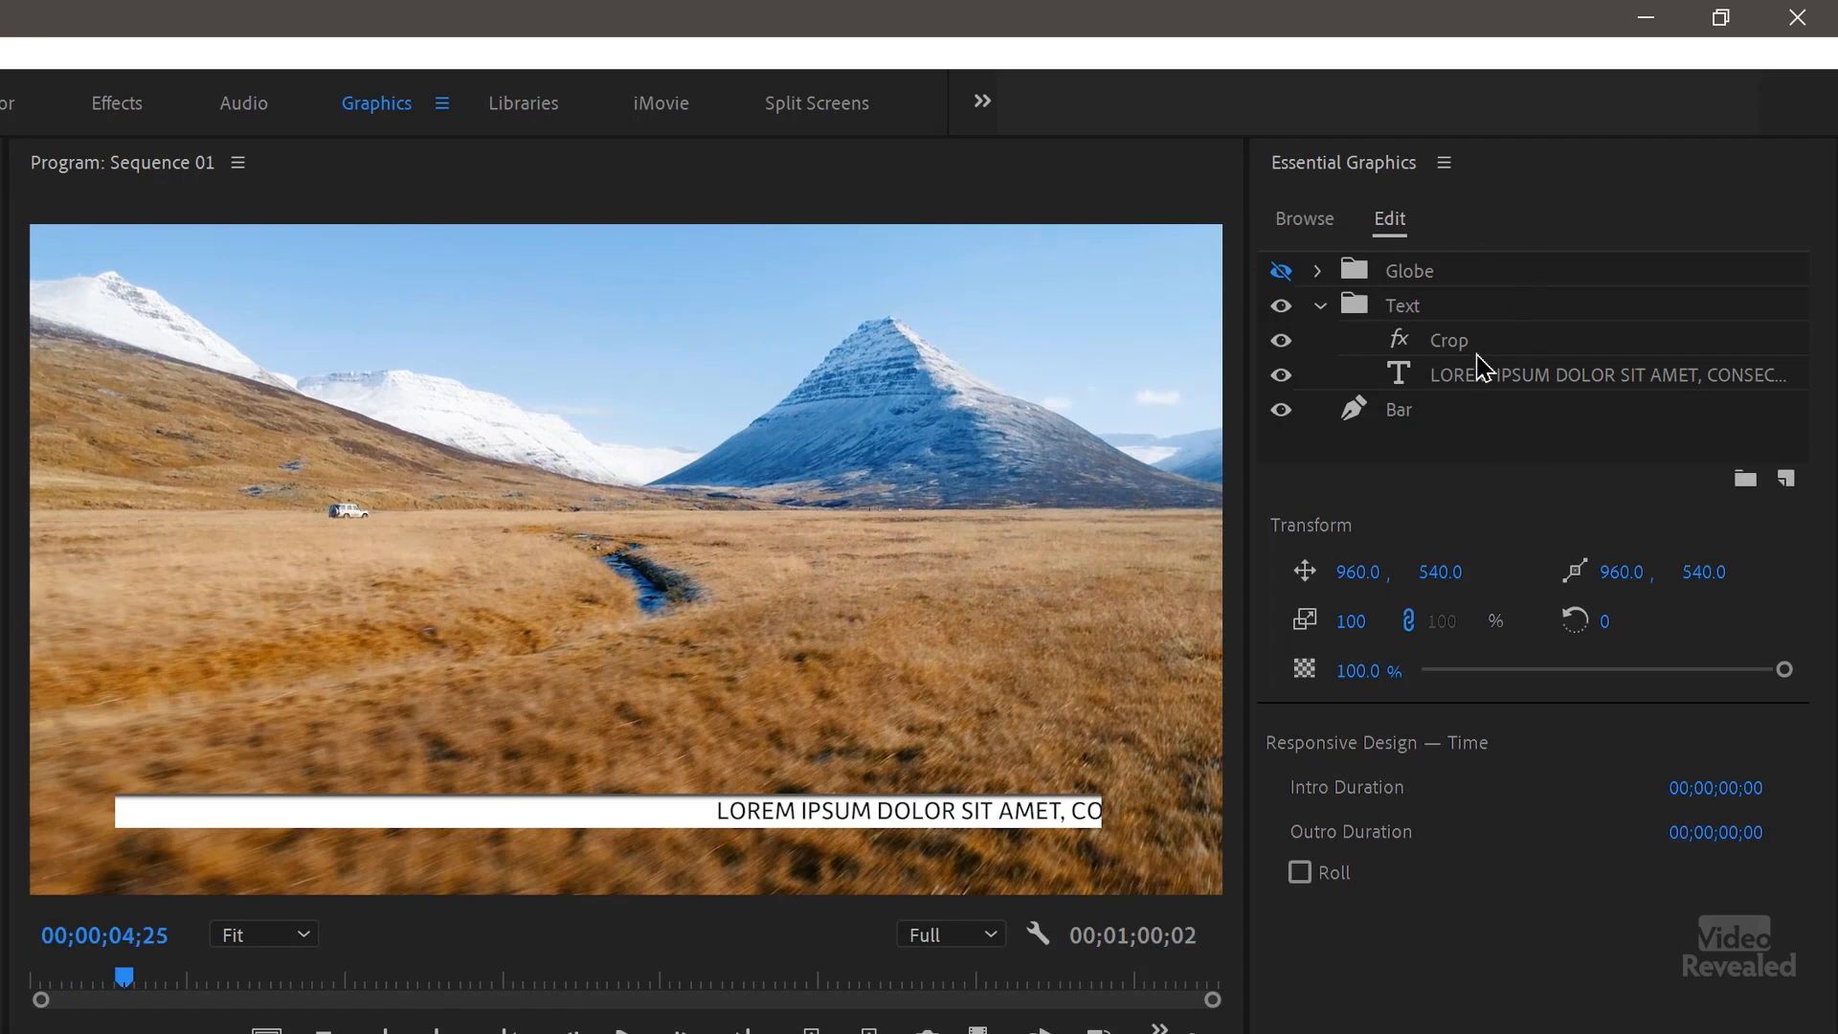
pyautogui.moveTo(1403, 233)
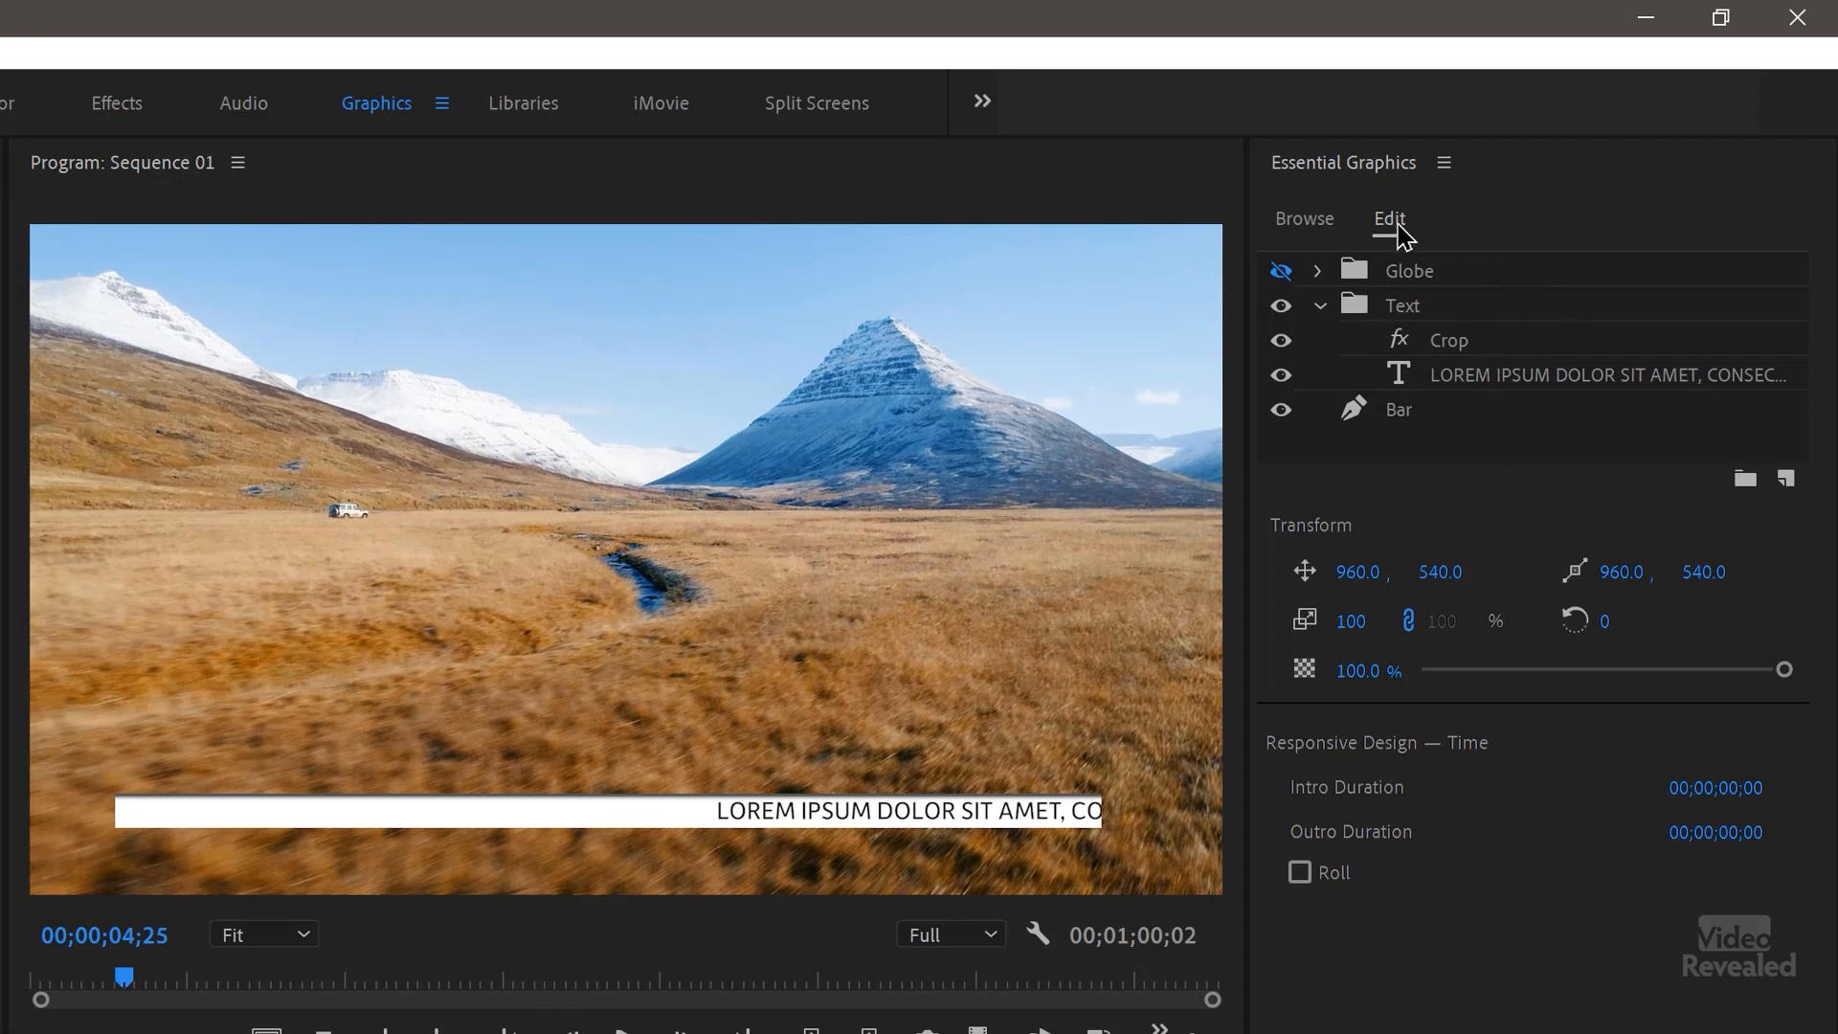
pyautogui.moveTo(1784, 480)
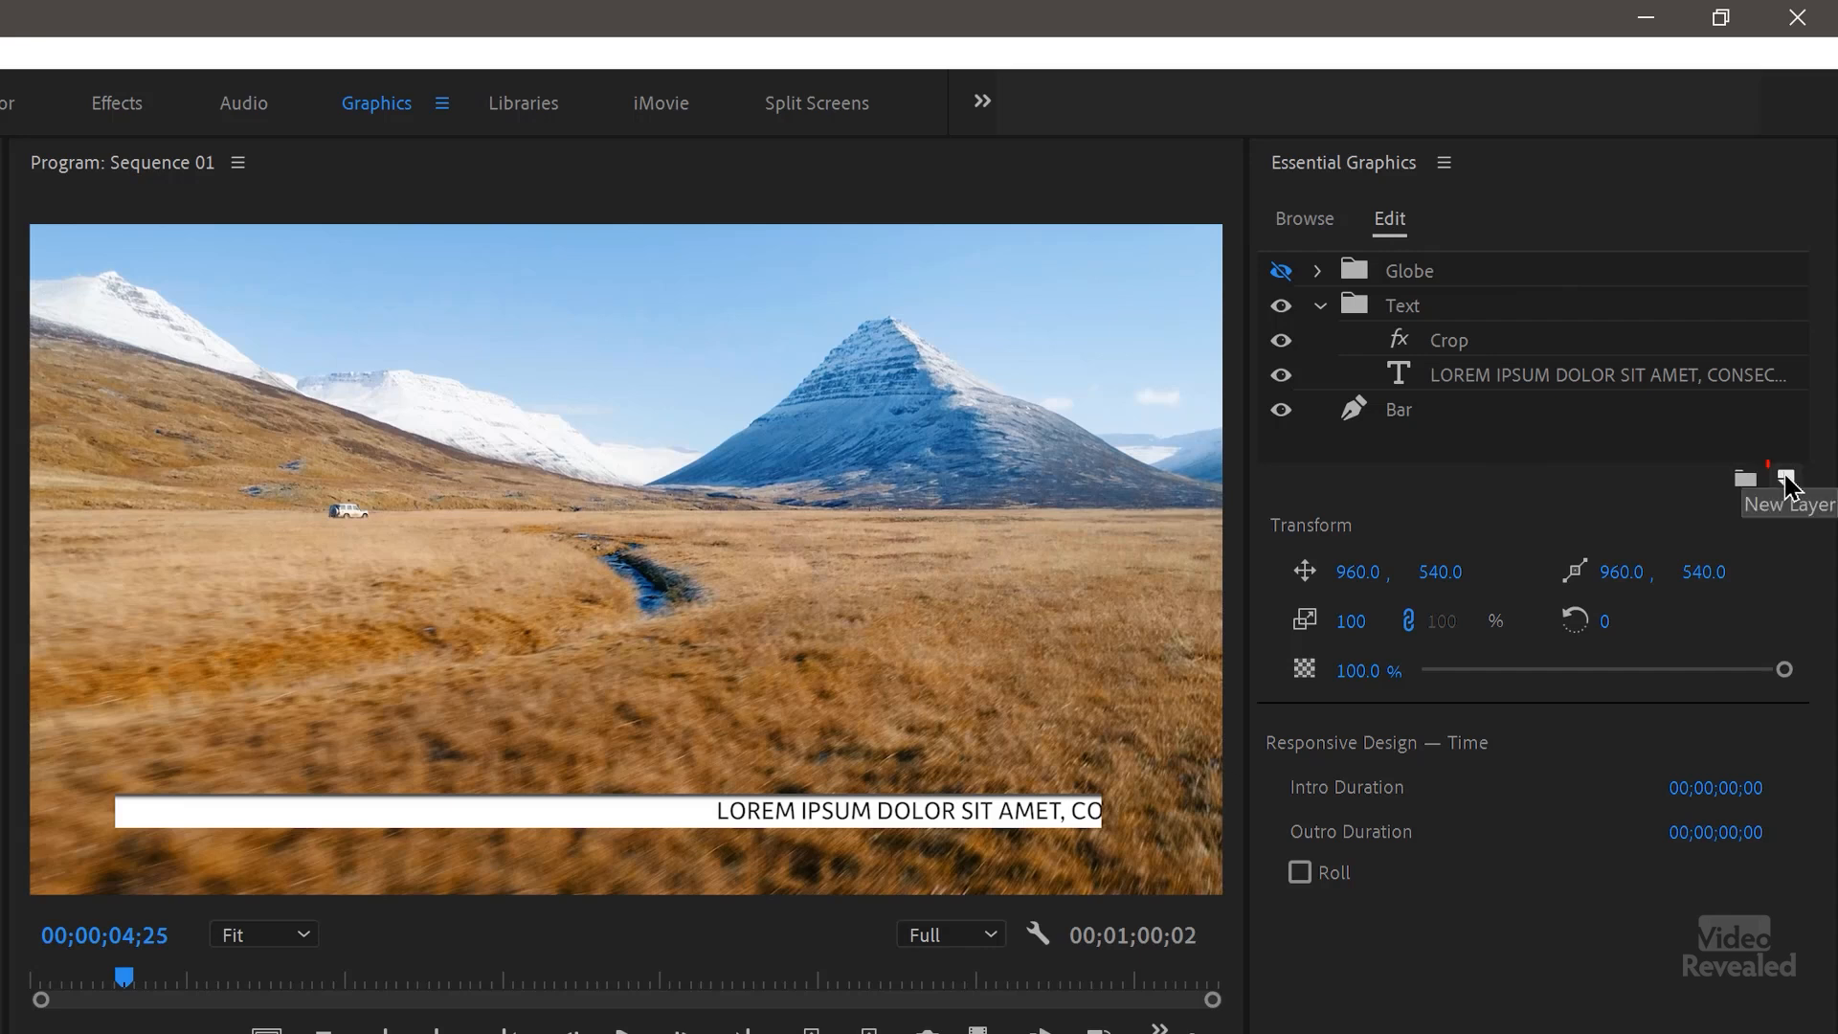
pyautogui.click(1788, 478)
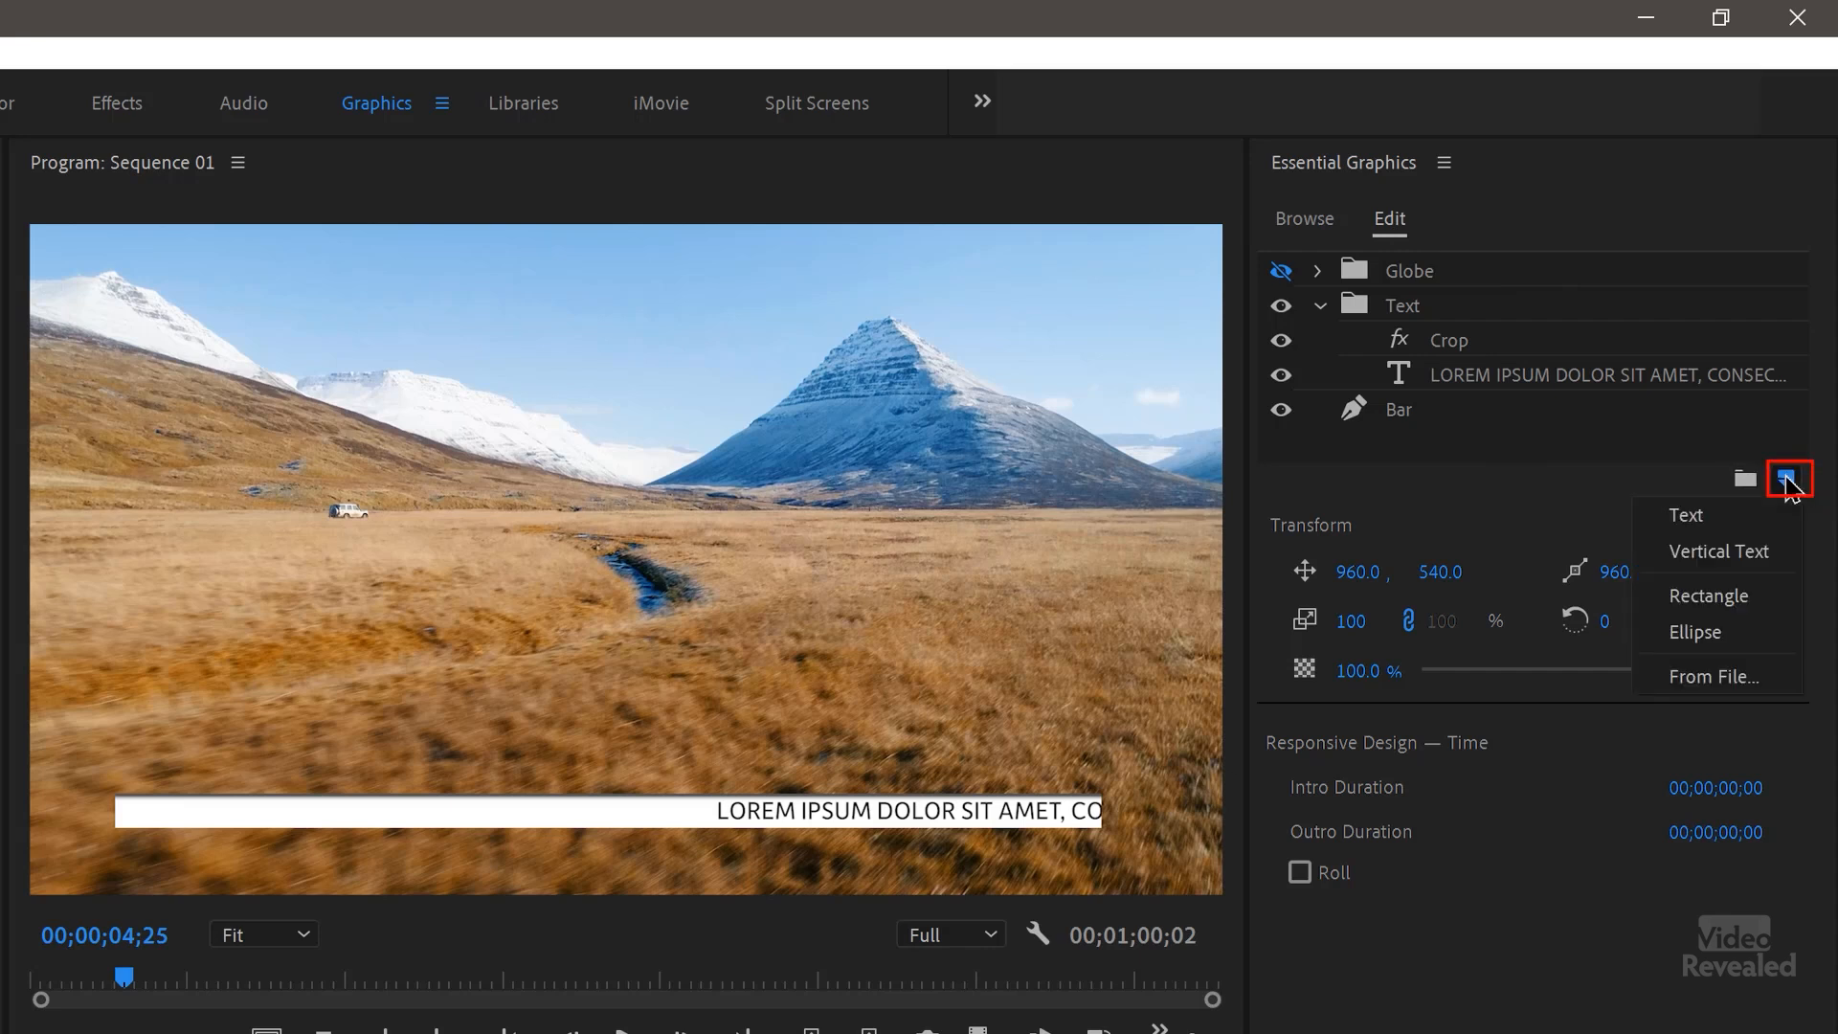
pyautogui.moveTo(1606, 469)
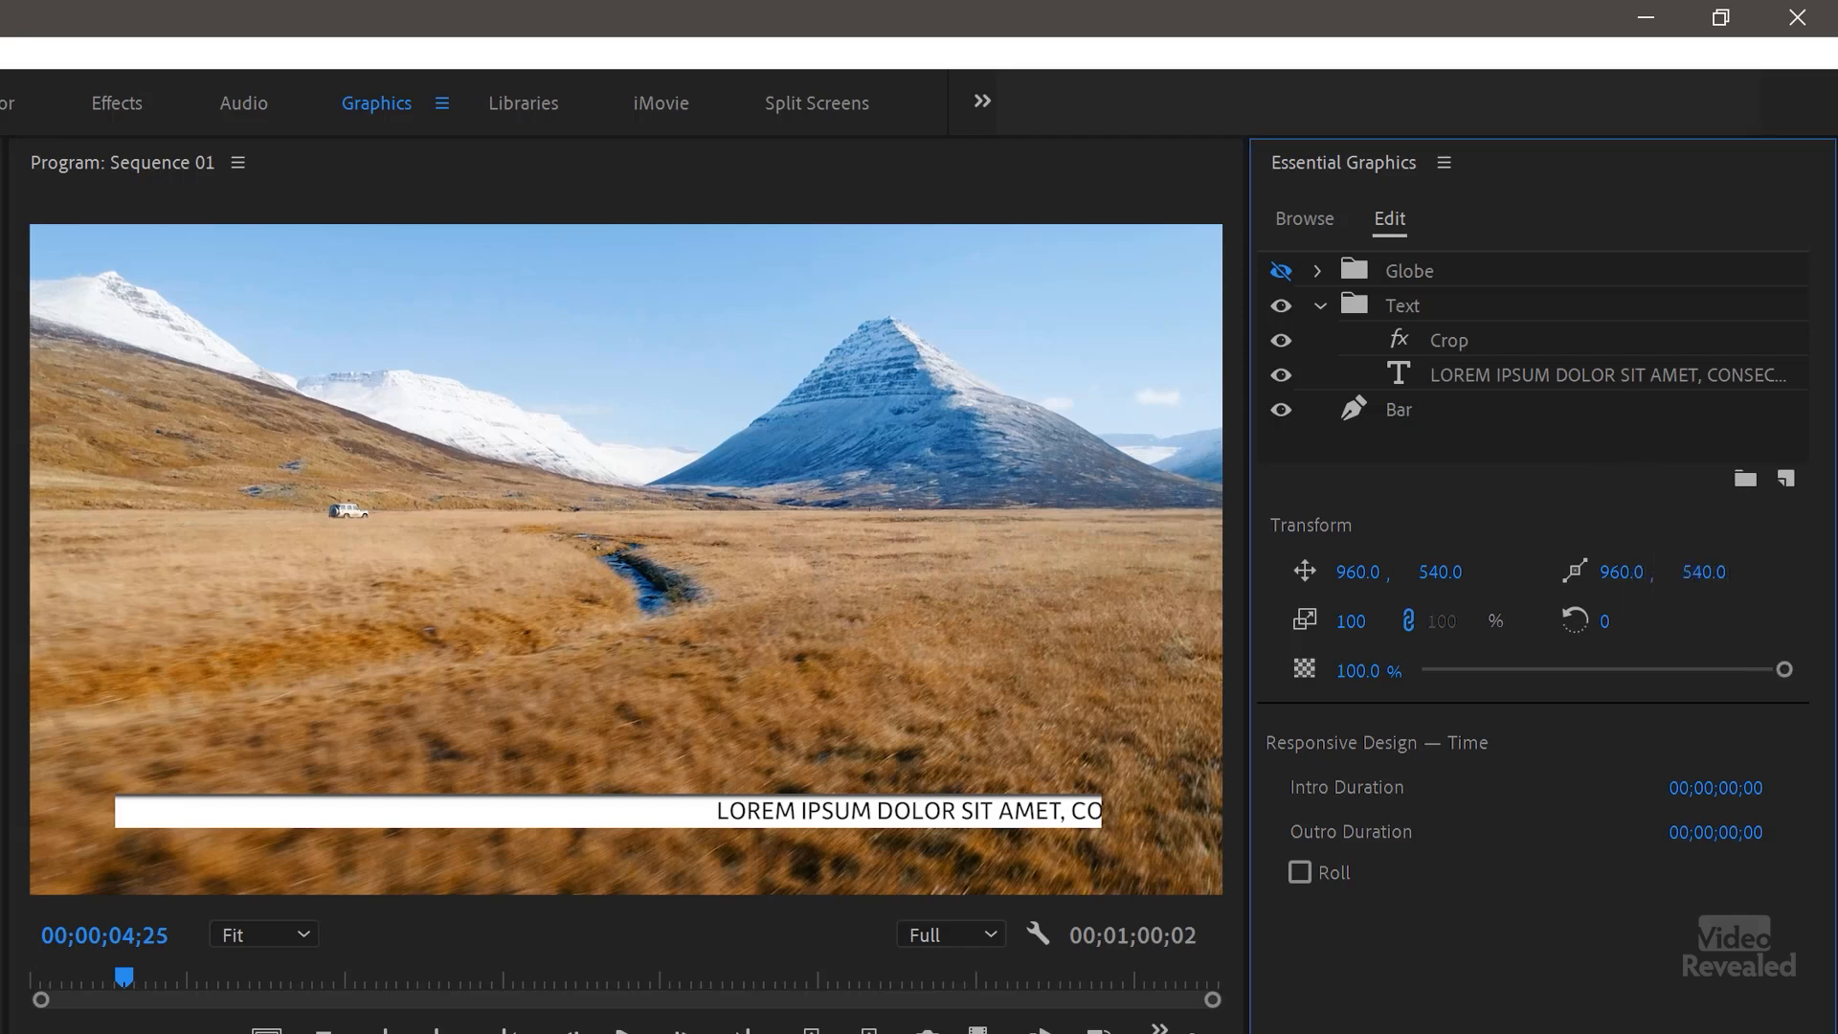
# Step: Add a new layer From File, importing BOWSER VIDEO.ai from the Tickers > Graphics folder
pyautogui.click(189, 61)
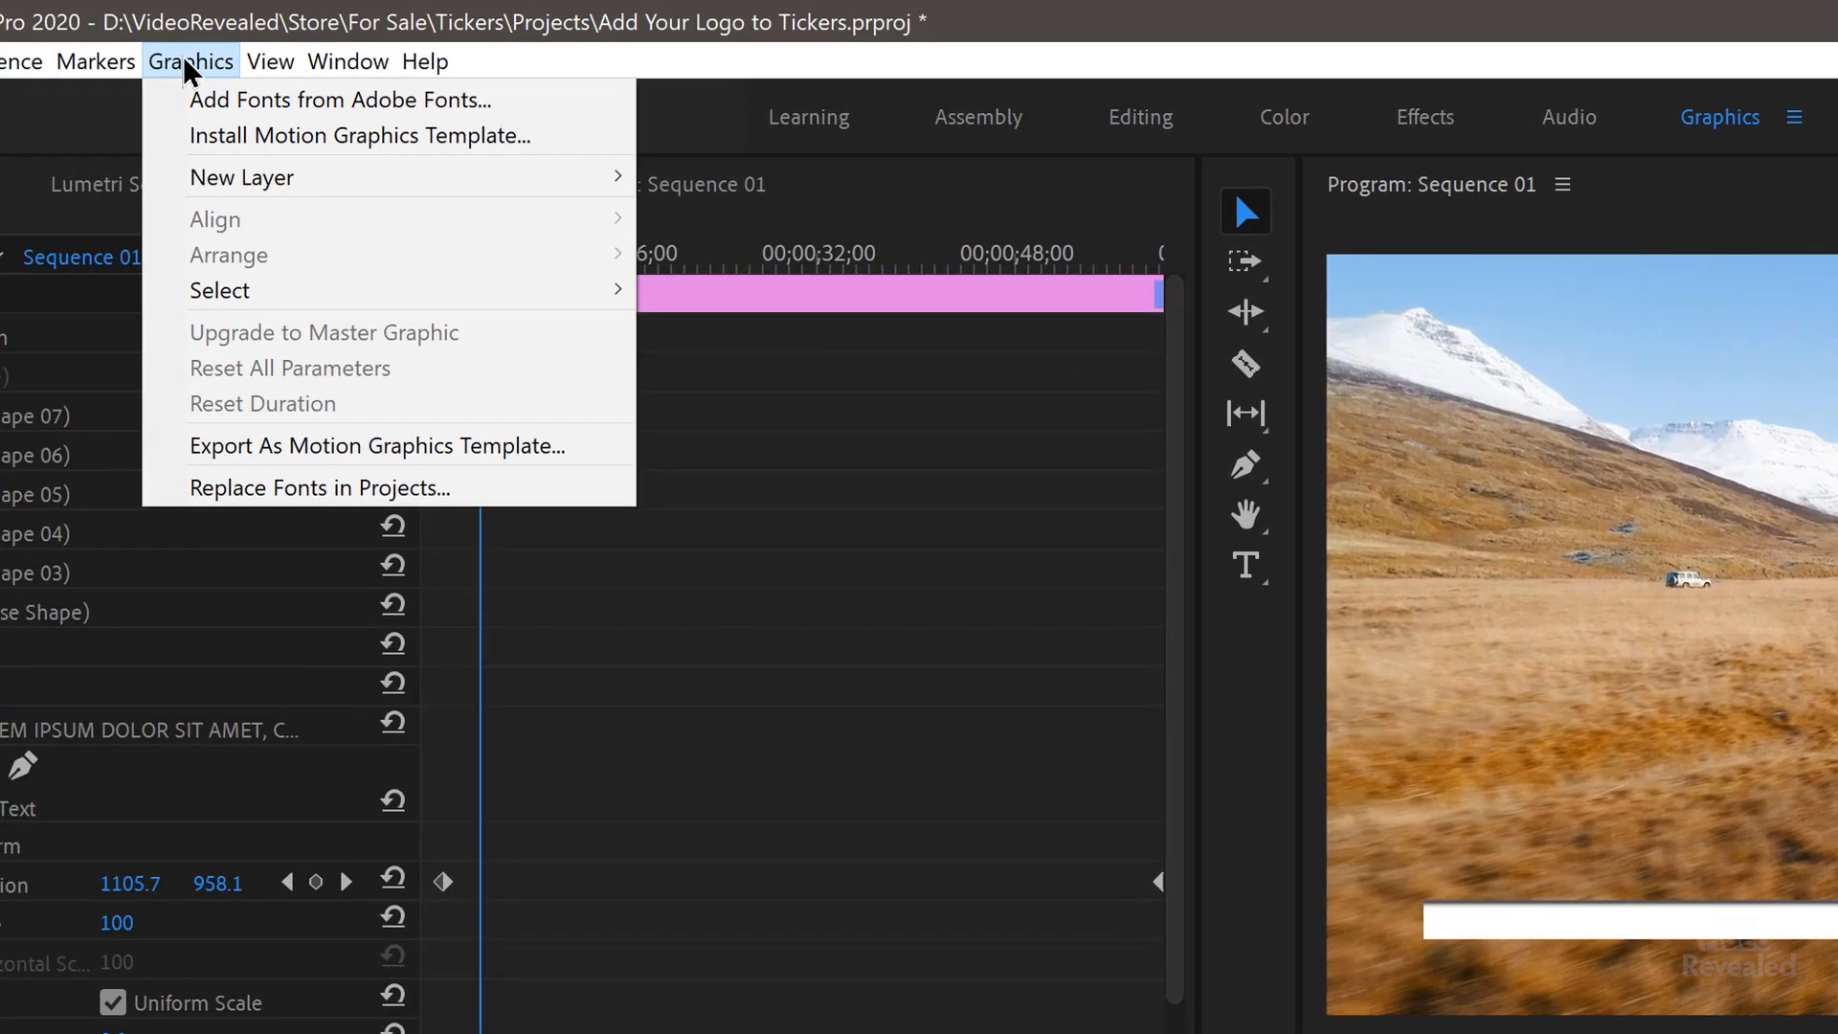
pyautogui.moveTo(241, 176)
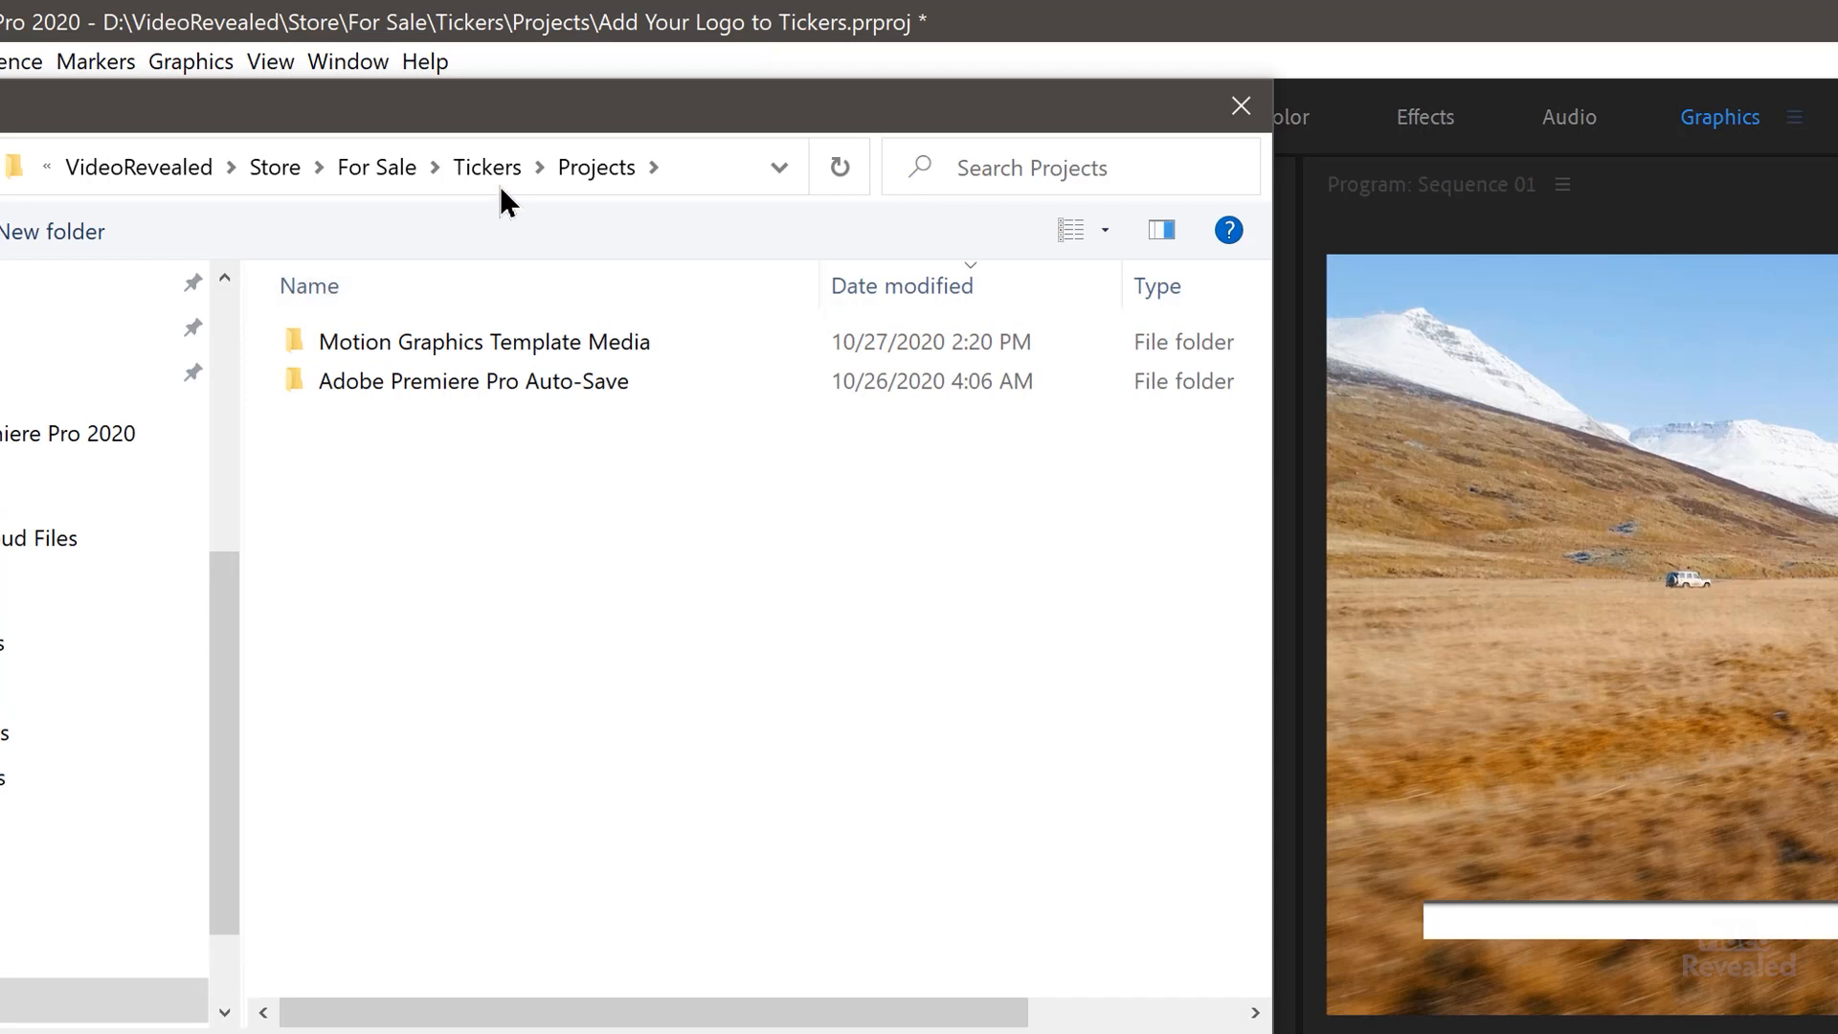
pyautogui.click(486, 166)
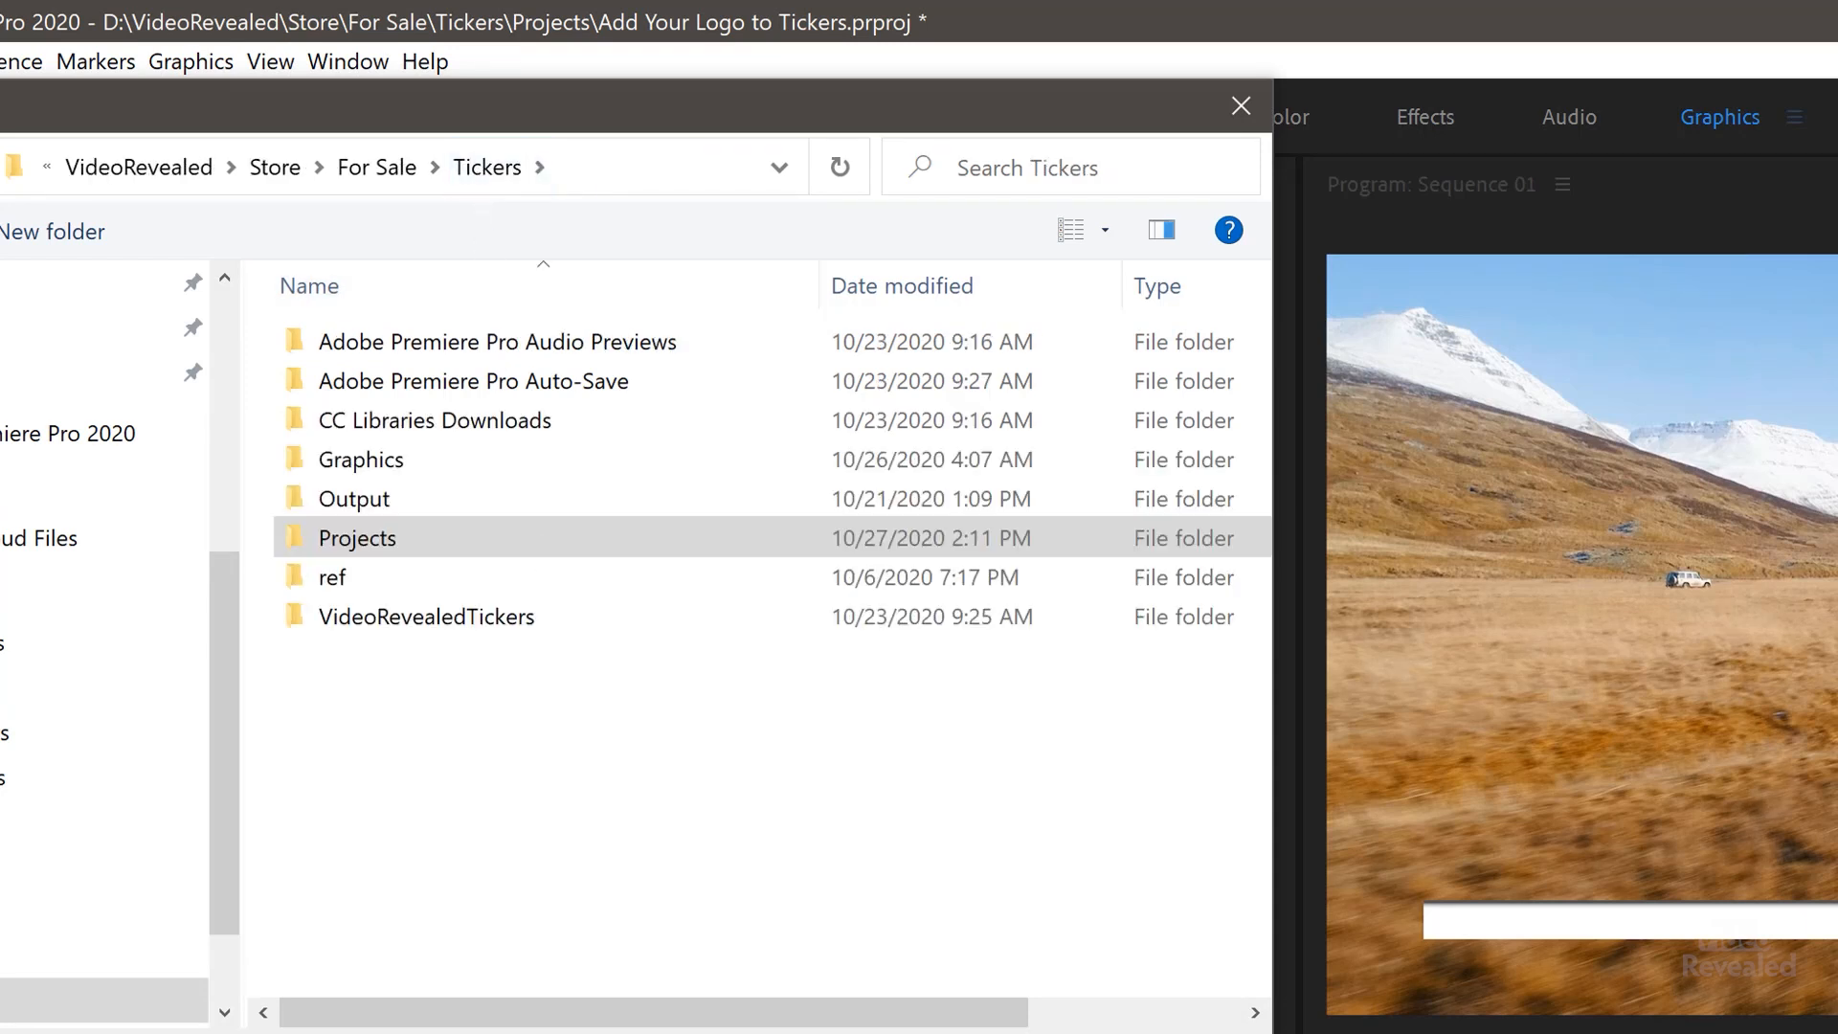
pyautogui.click(360, 457)
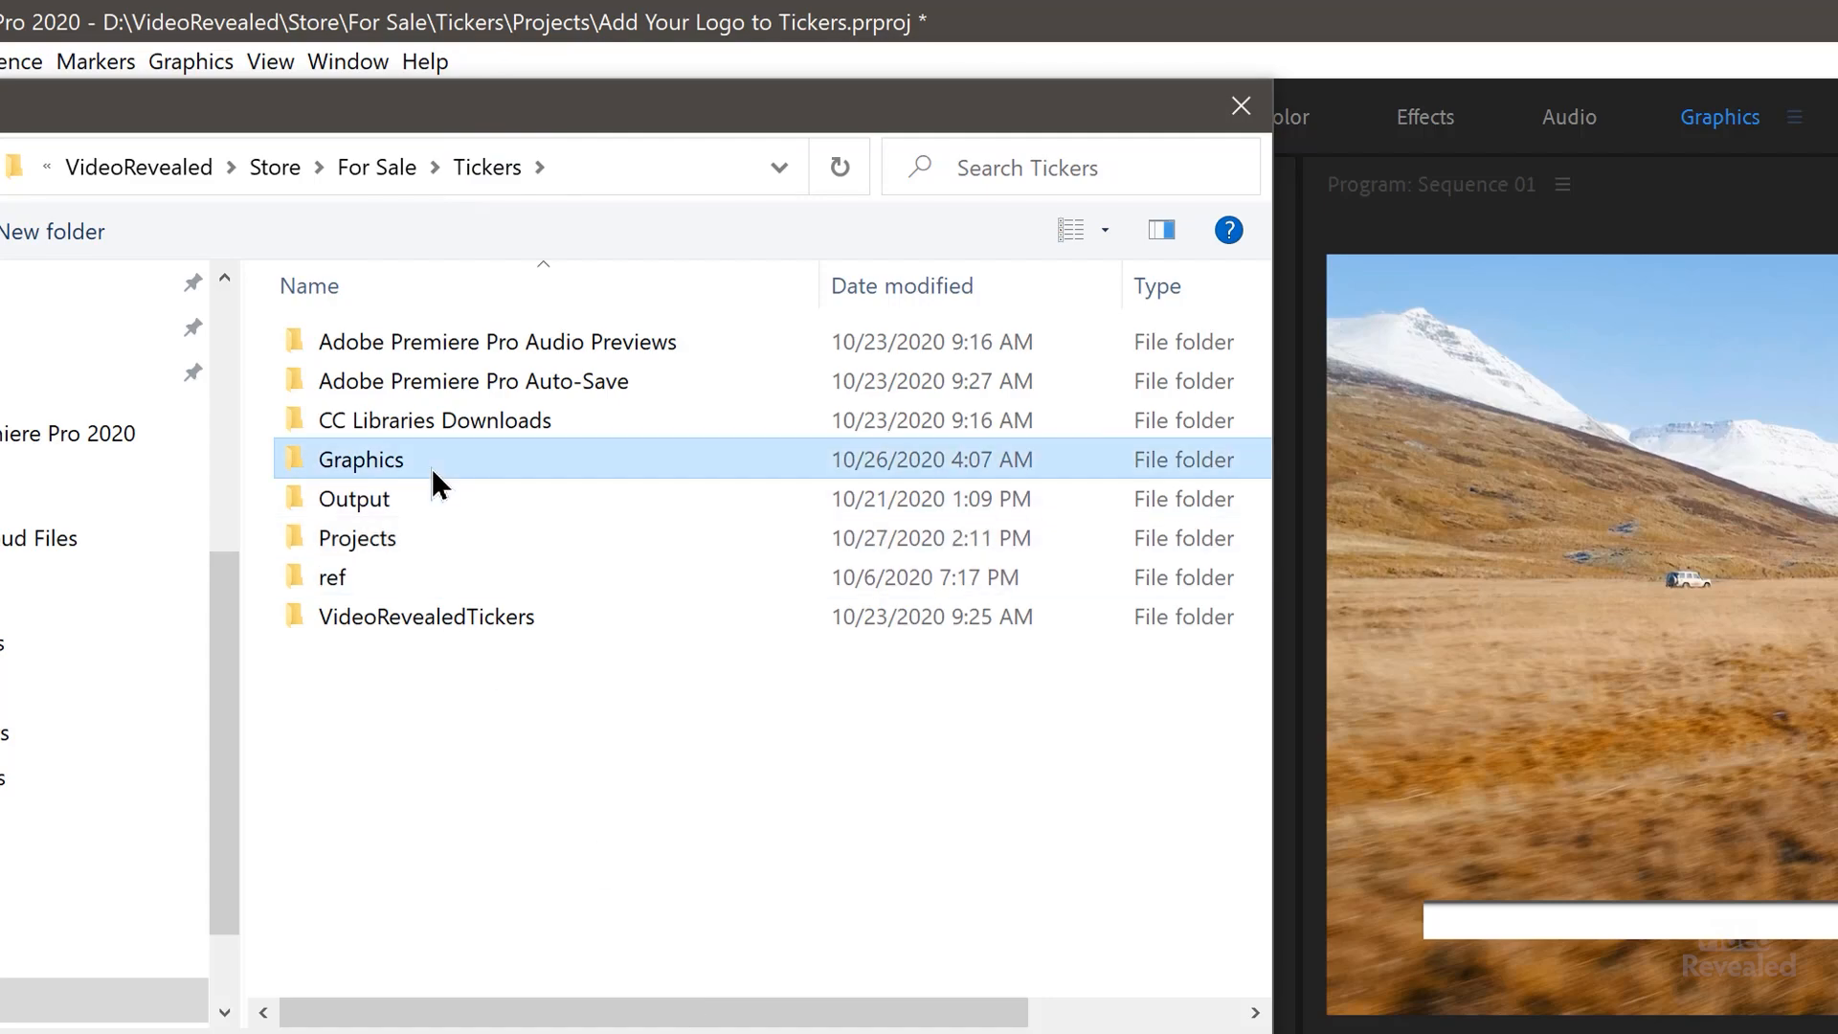
pyautogui.doubleClick(360, 458)
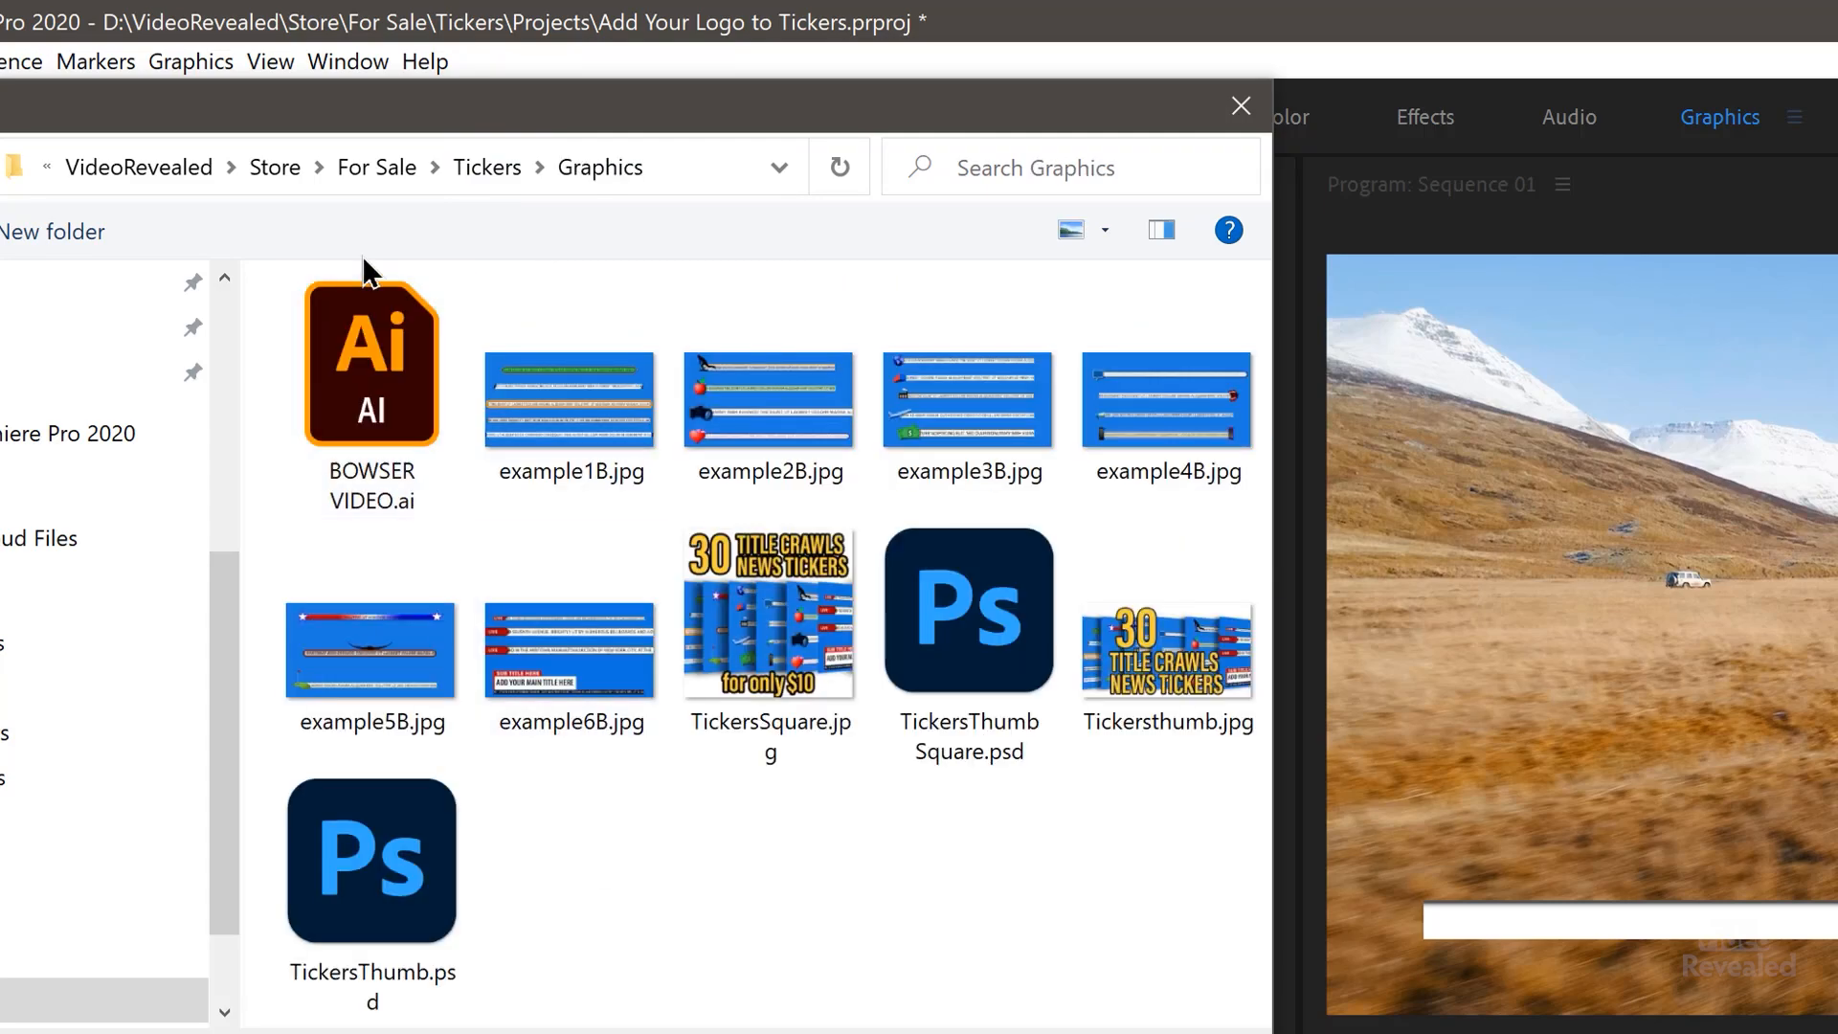
pyautogui.click(370, 364)
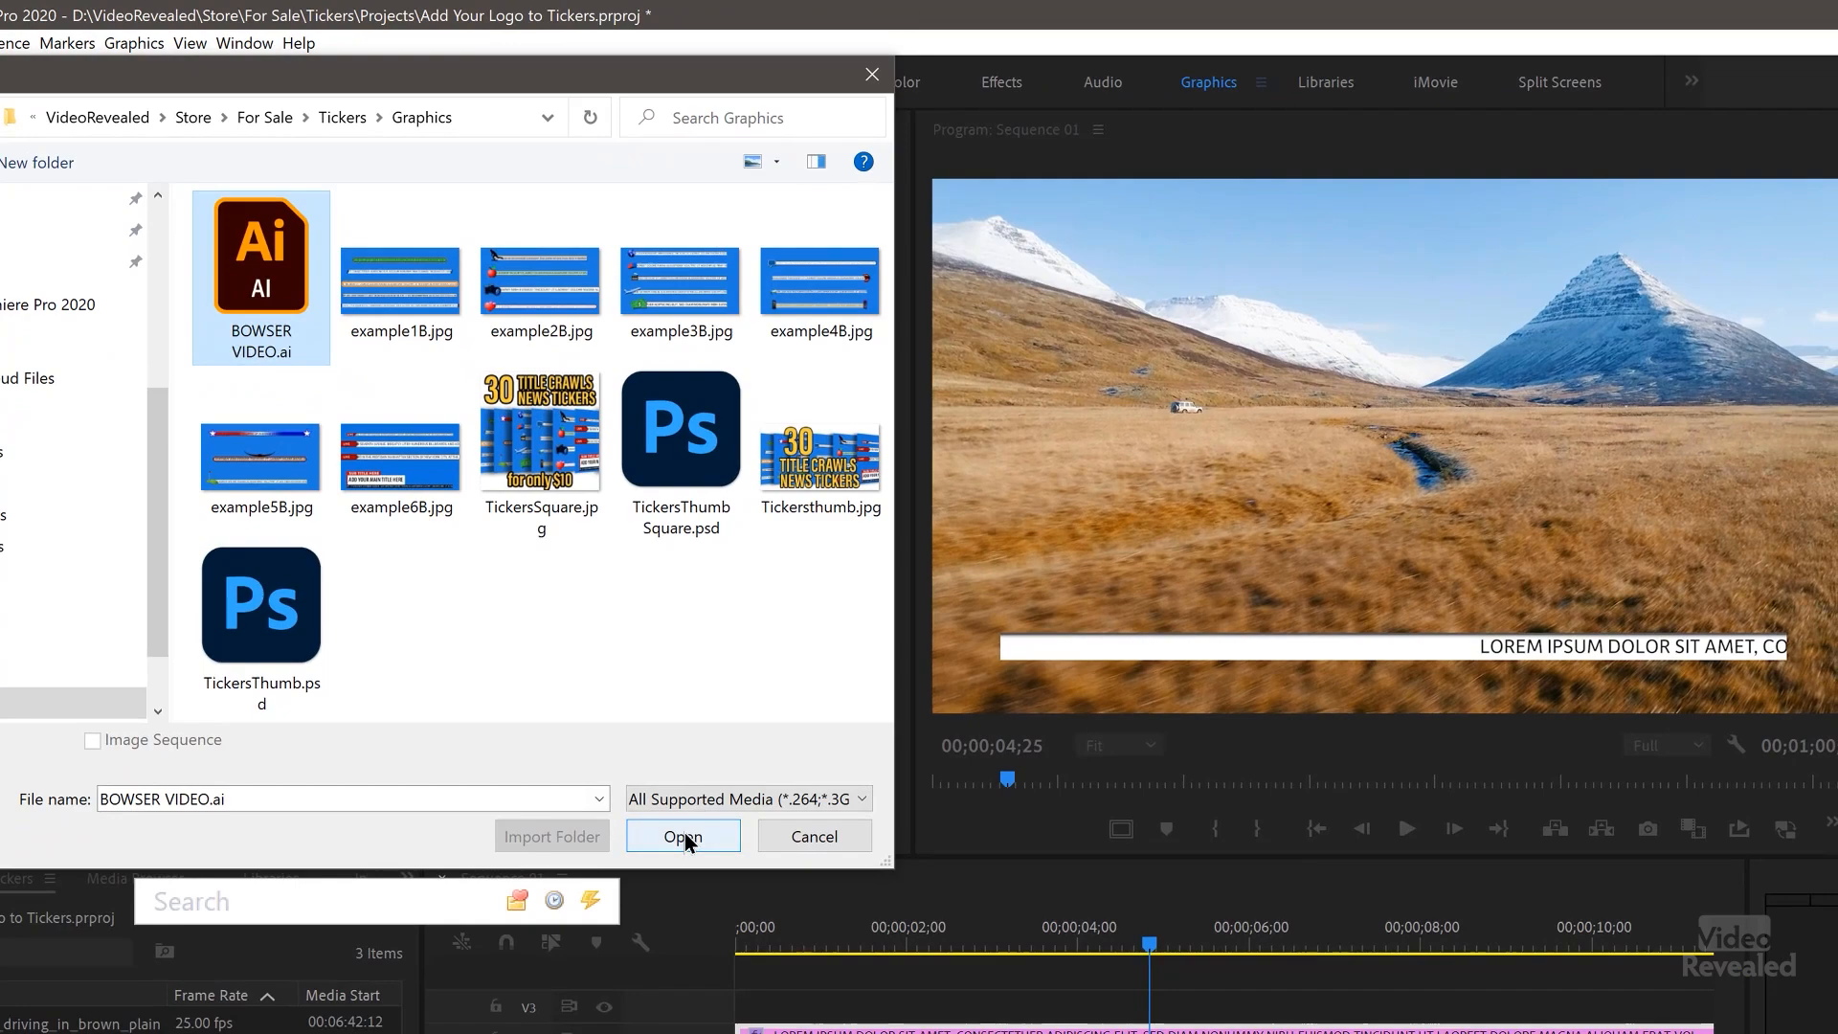
pyautogui.click(681, 837)
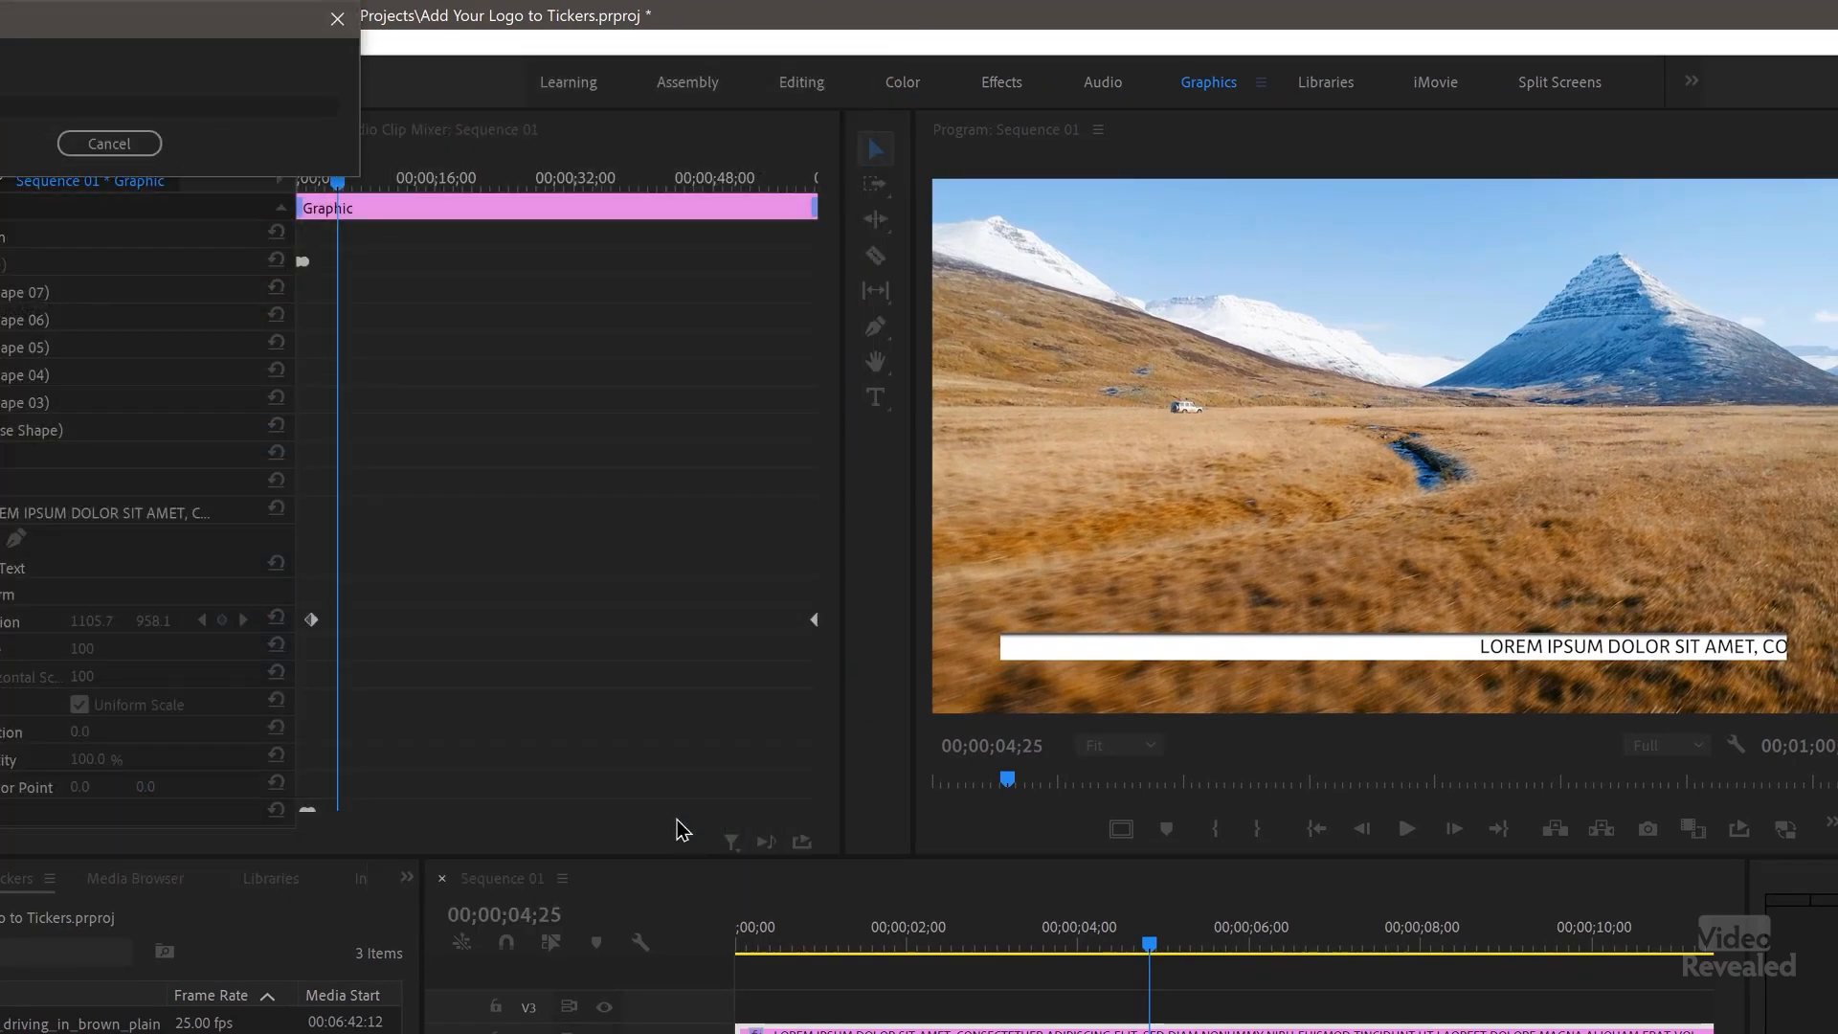
# Step: Select the BOWSER VIDEO layer for scaling to 38% at the bar's left end; review the Button Editor
pyautogui.click(107, 144)
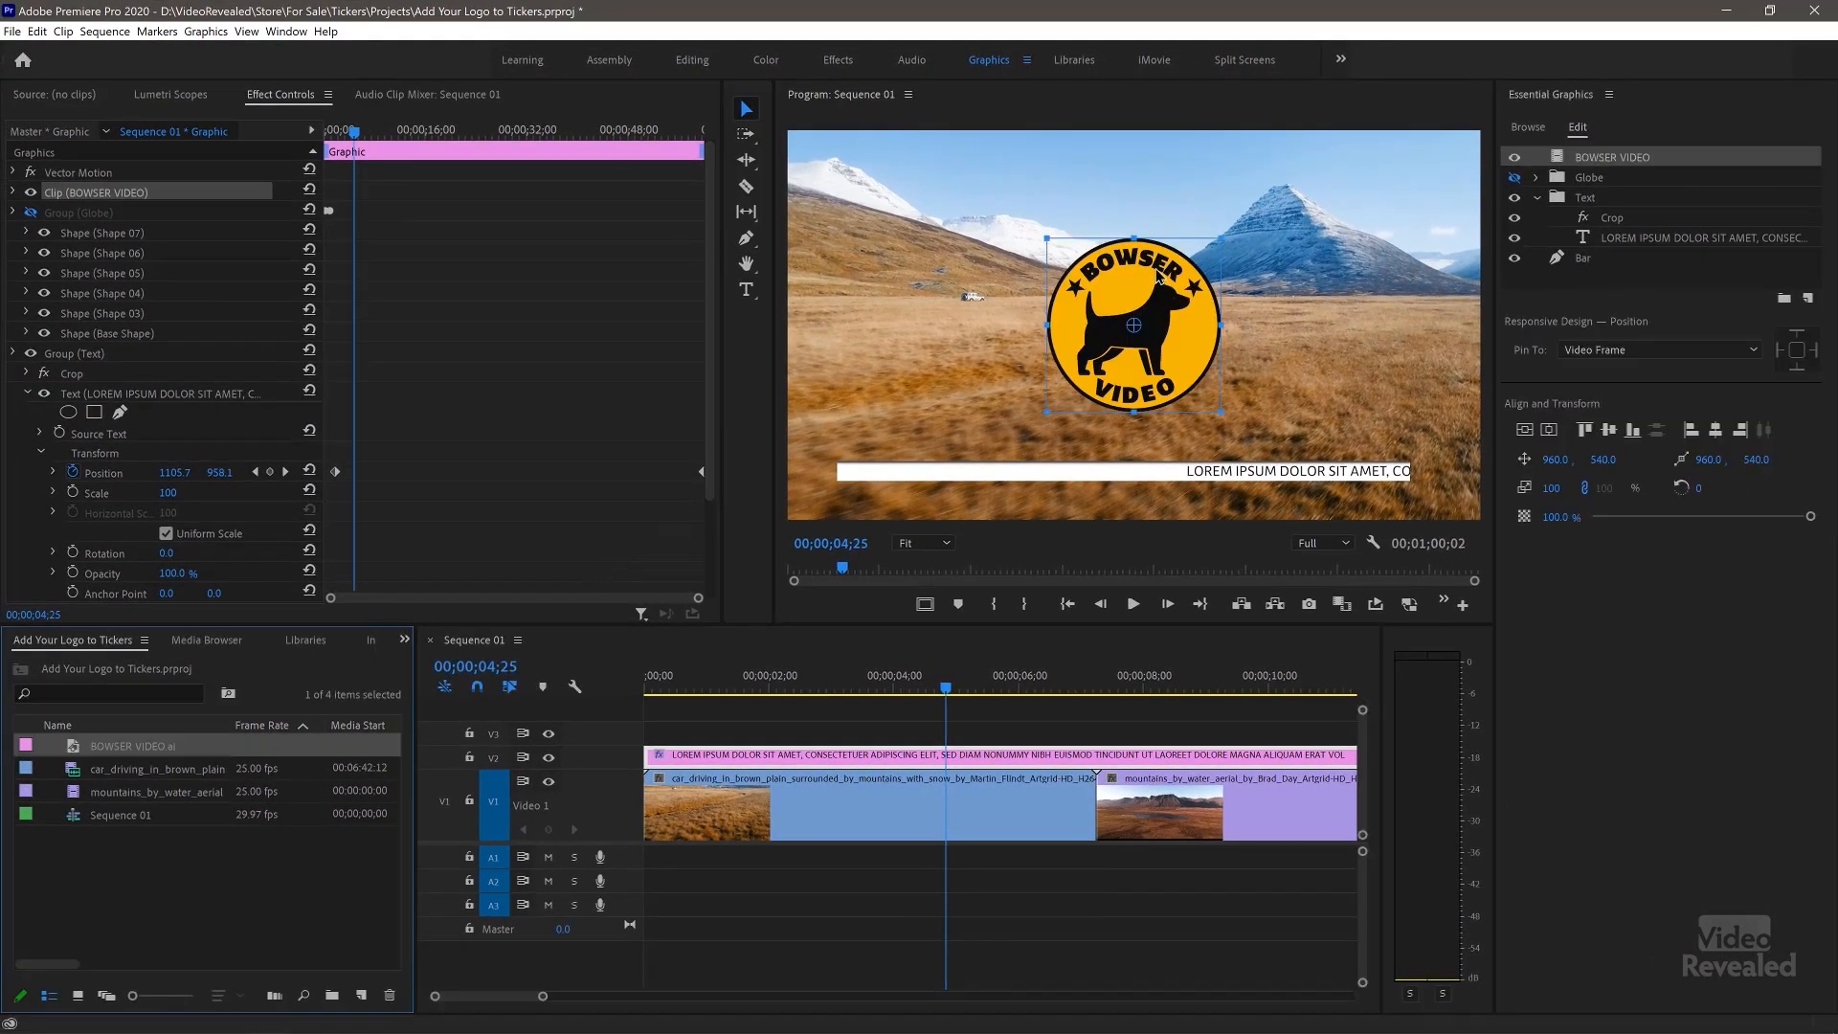
pyautogui.moveTo(971, 360)
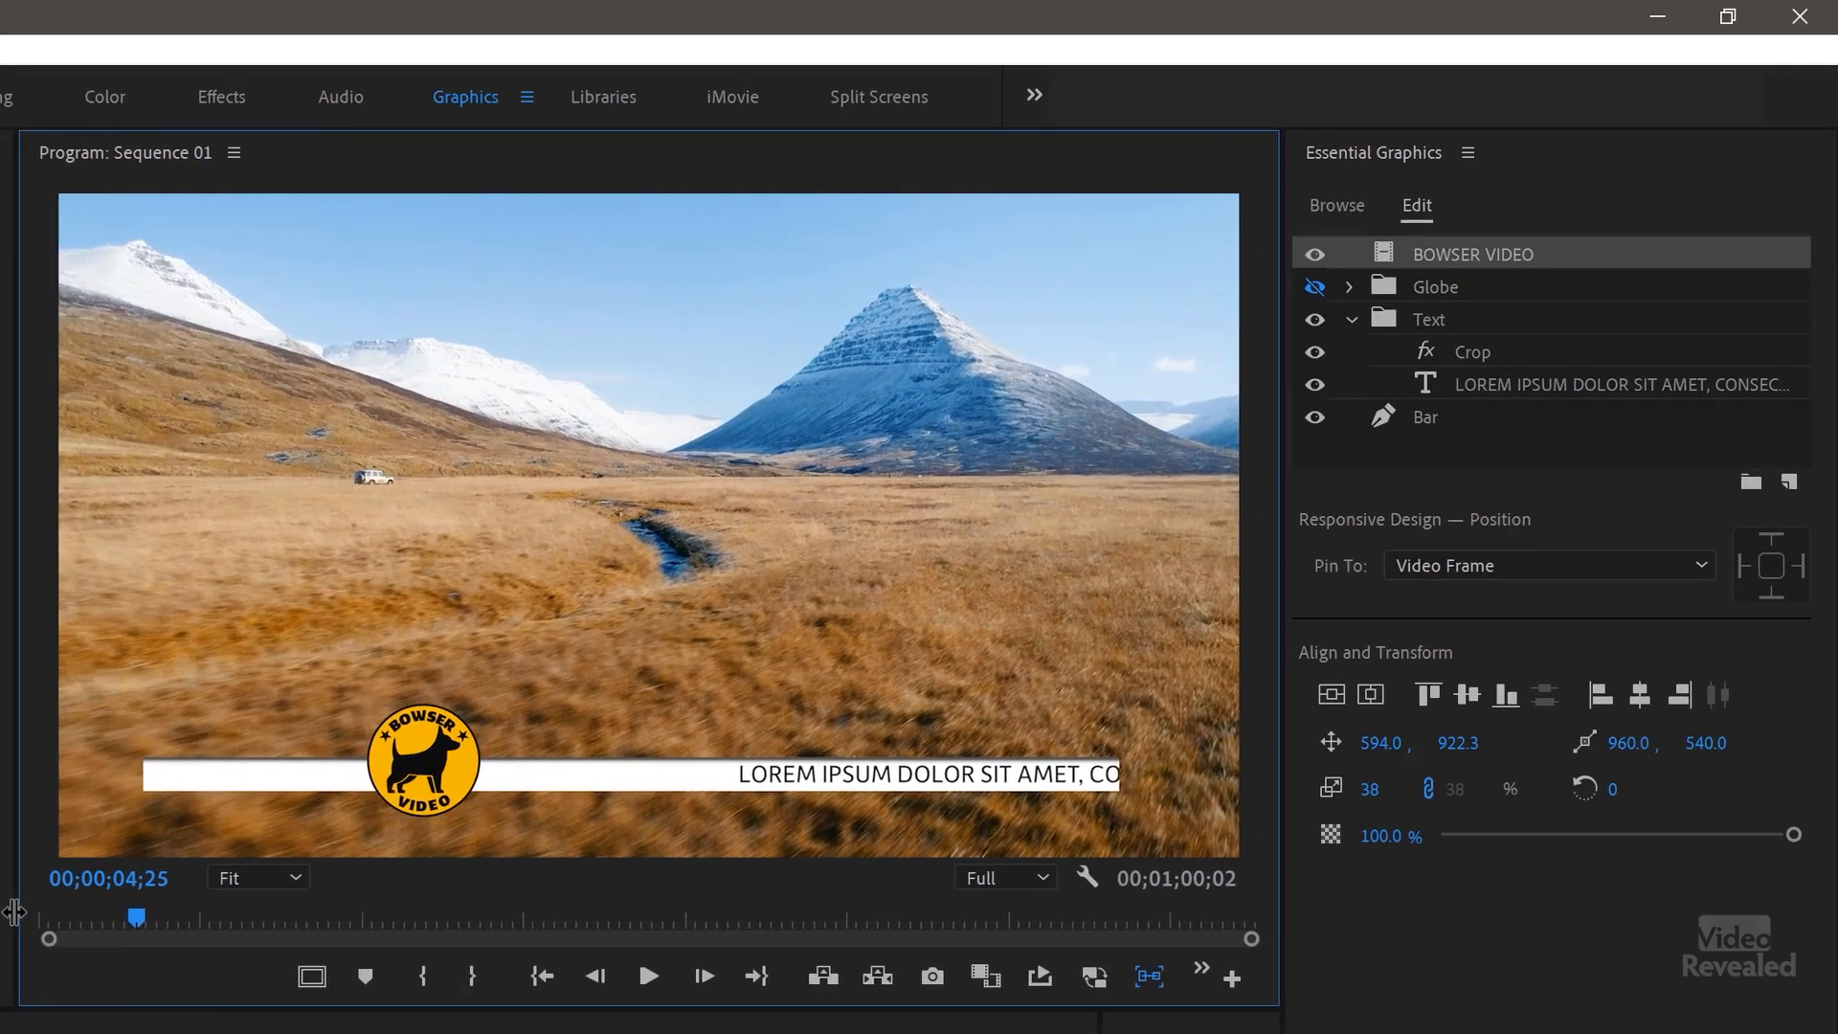
pyautogui.click(1147, 976)
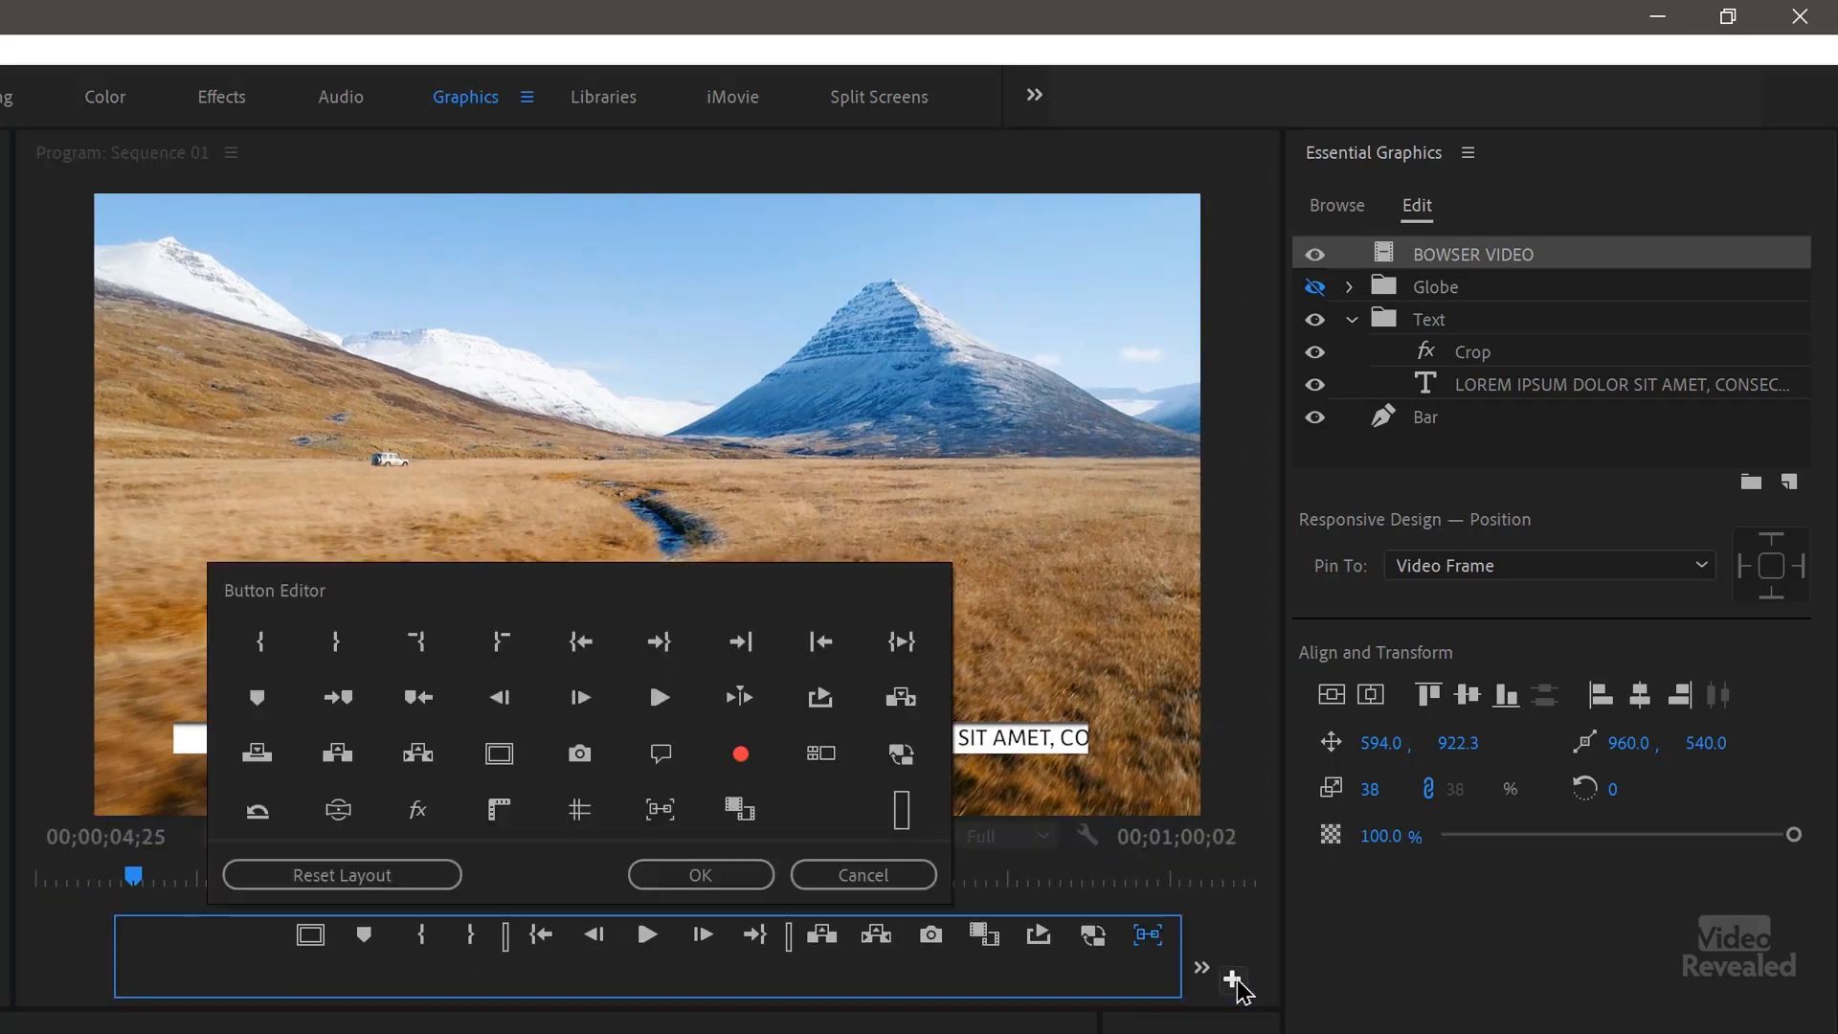
pyautogui.moveTo(660, 808)
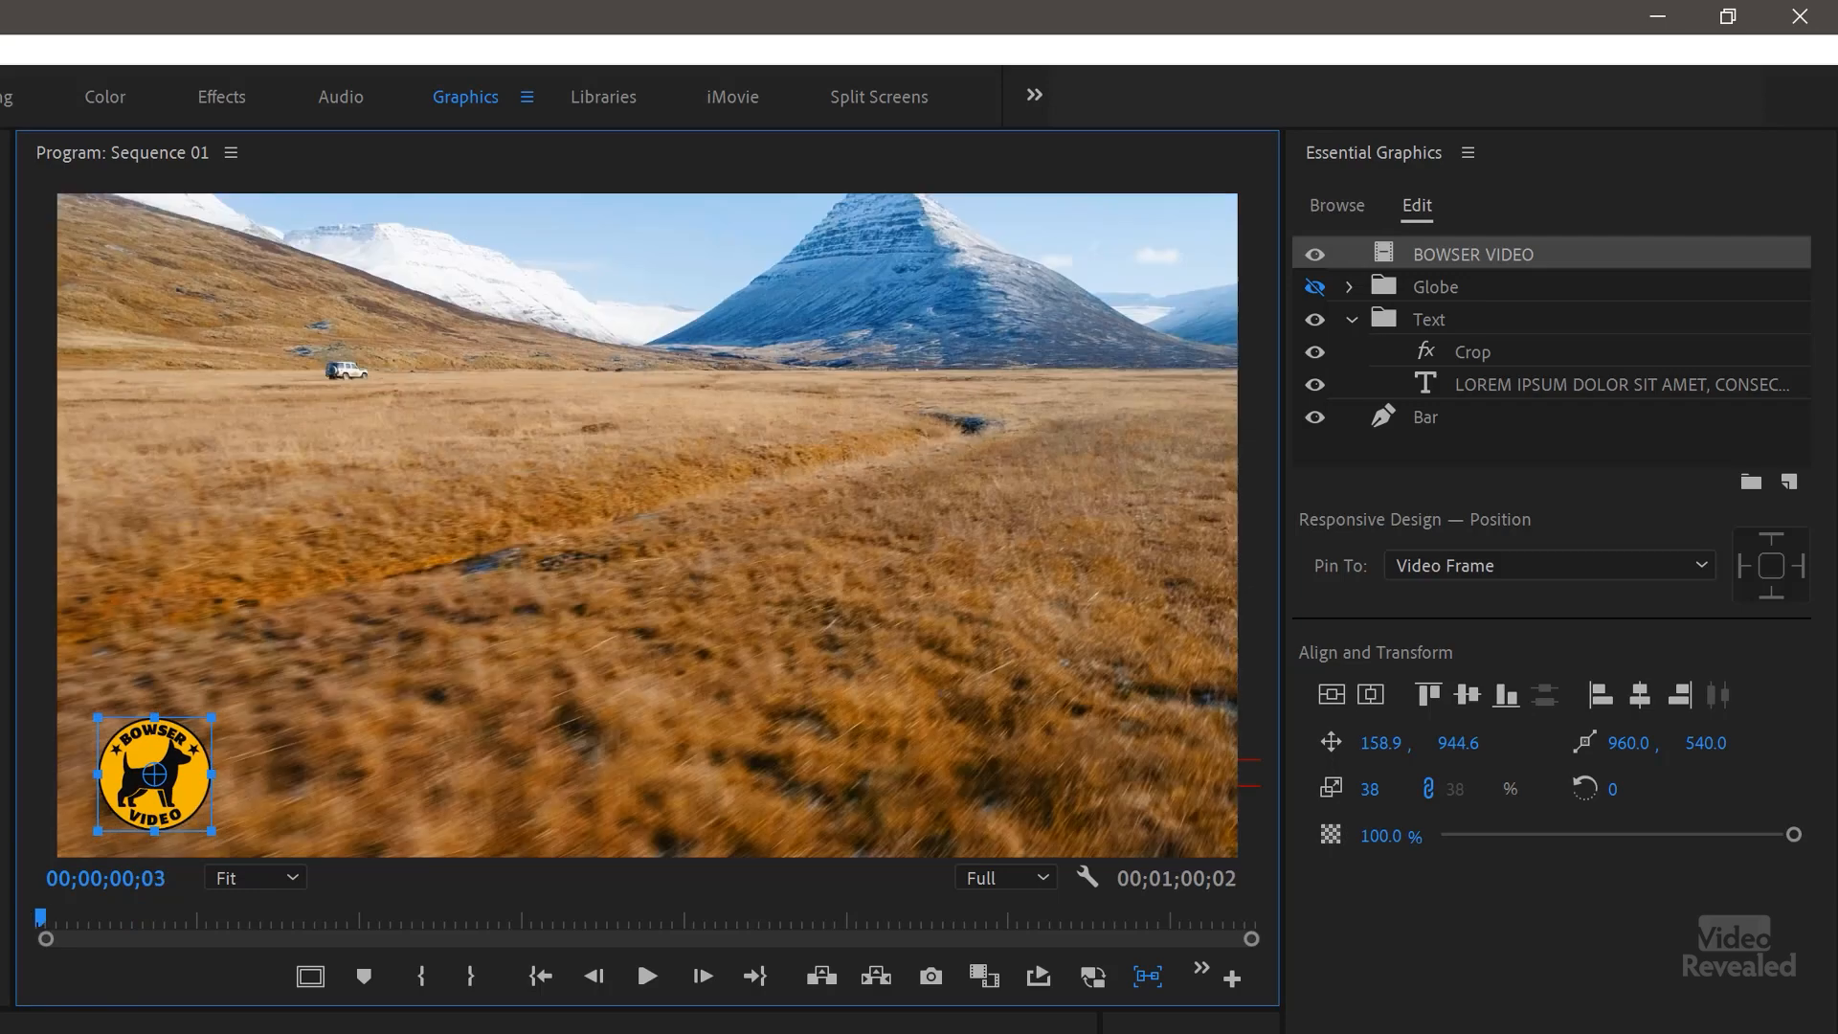
pyautogui.click(645, 974)
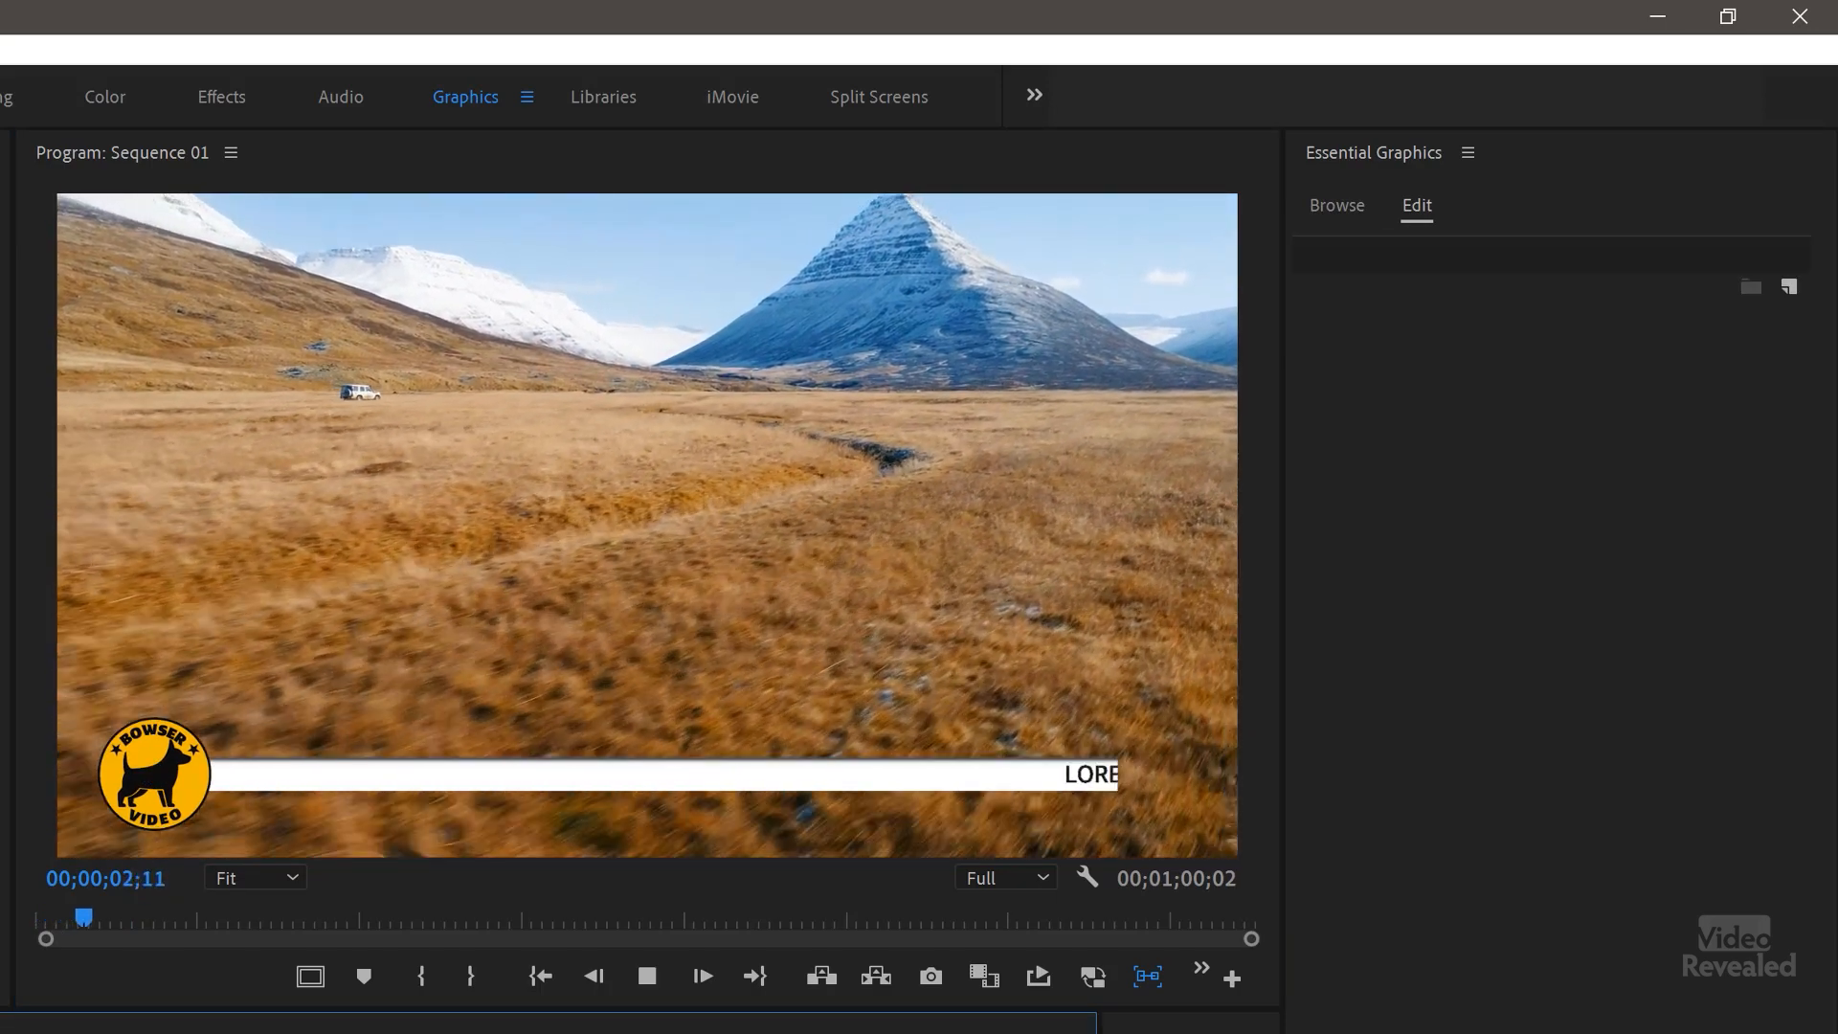
pyautogui.click(154, 773)
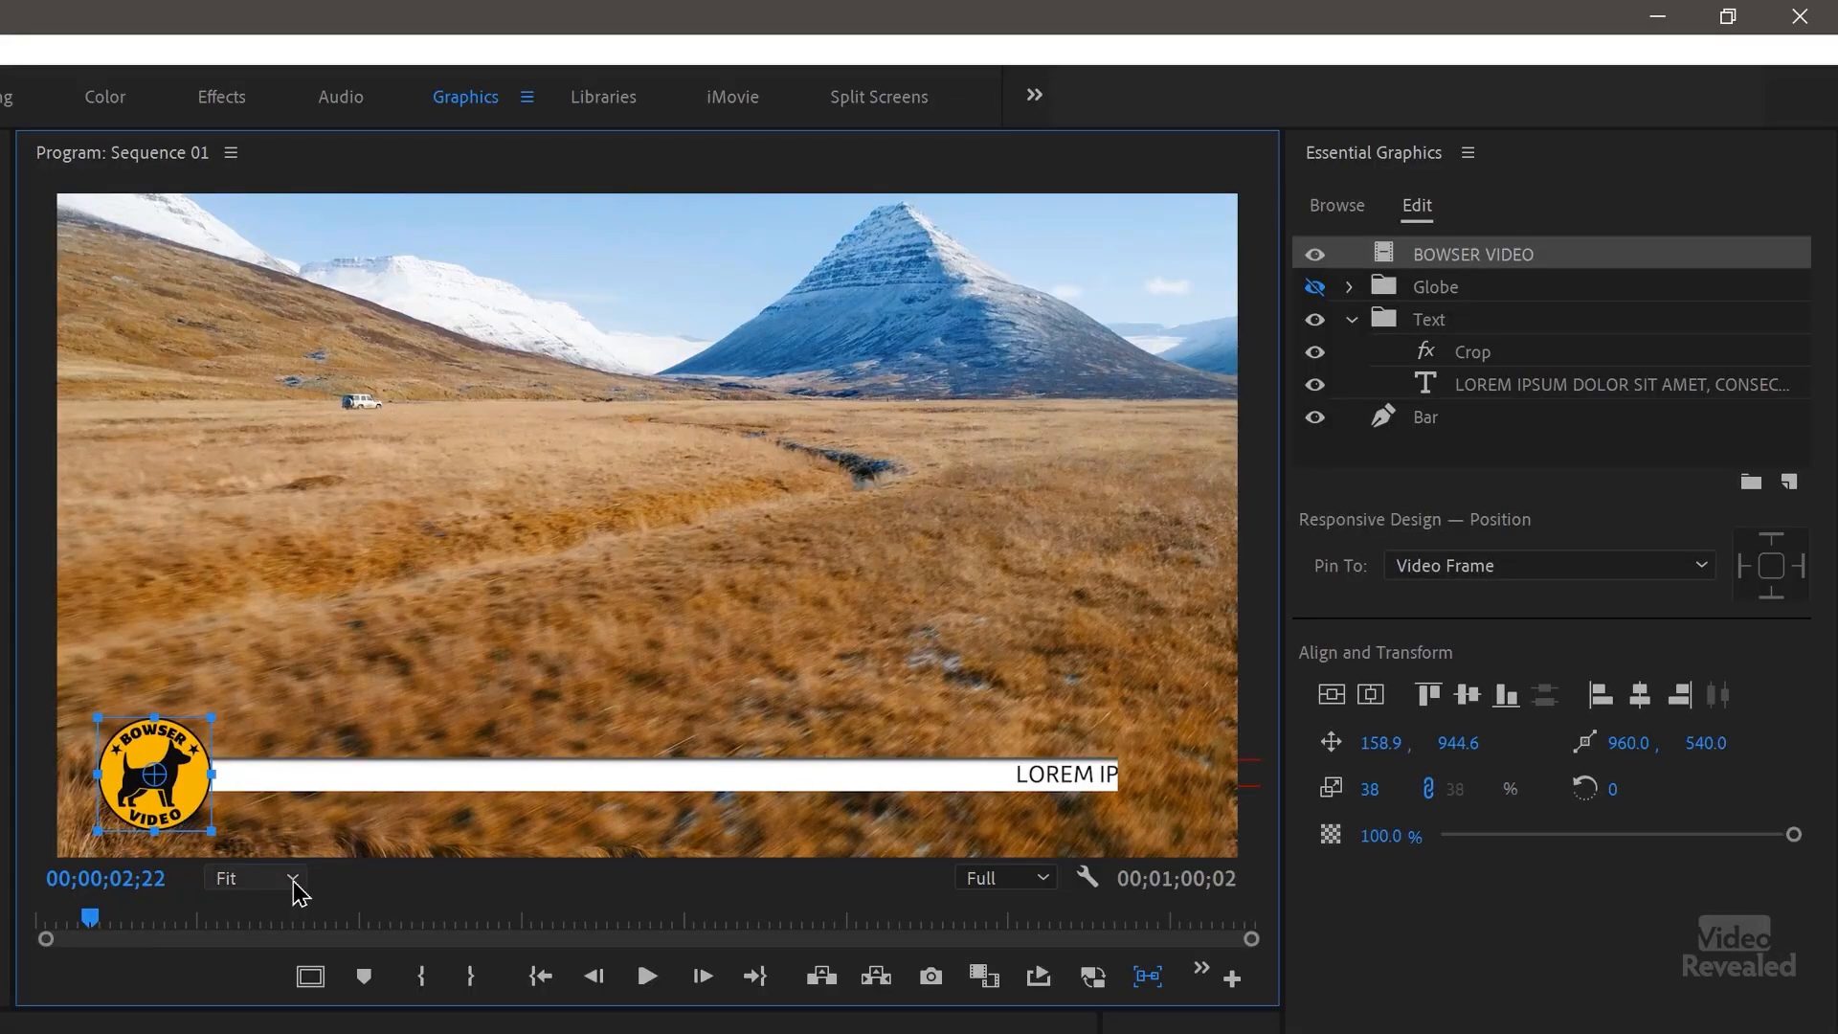
pyautogui.click(252, 879)
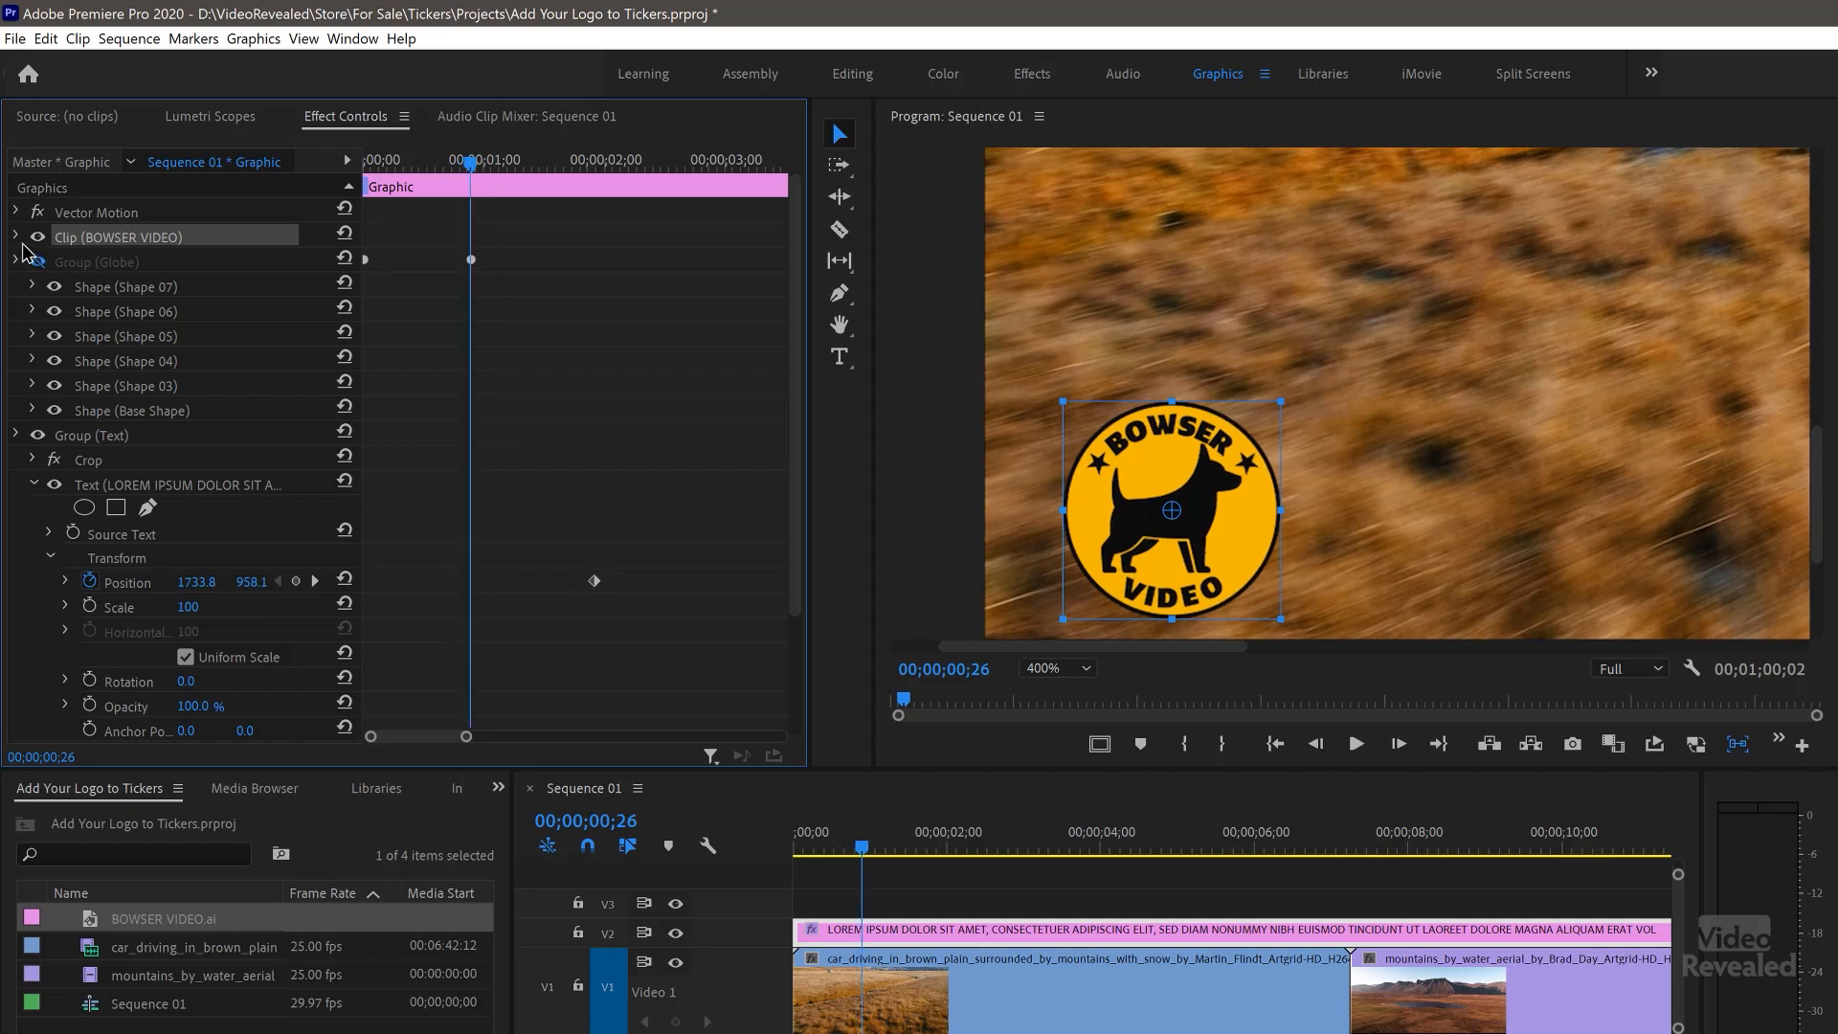
# Step: Ease the logo's Scale keyframe so it grows from 0 to 38 over two seconds, and check the start
pyautogui.click(17, 236)
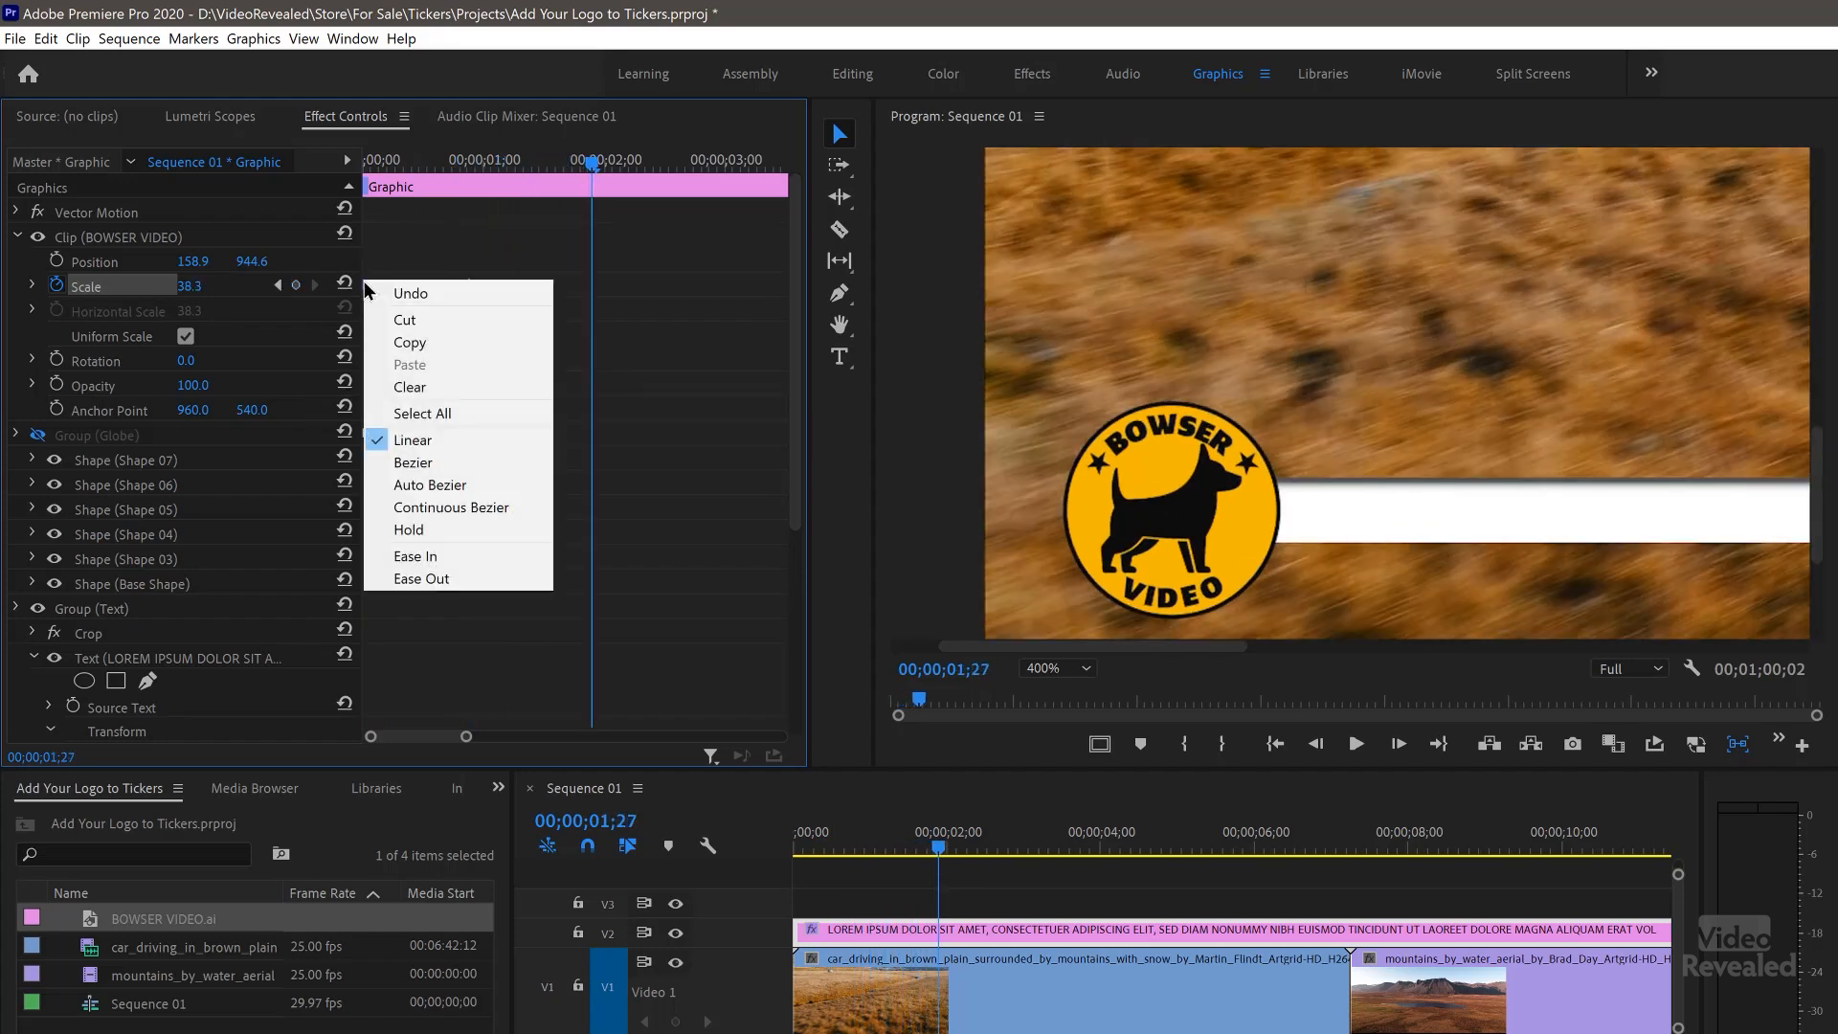
pyautogui.moveTo(367, 304)
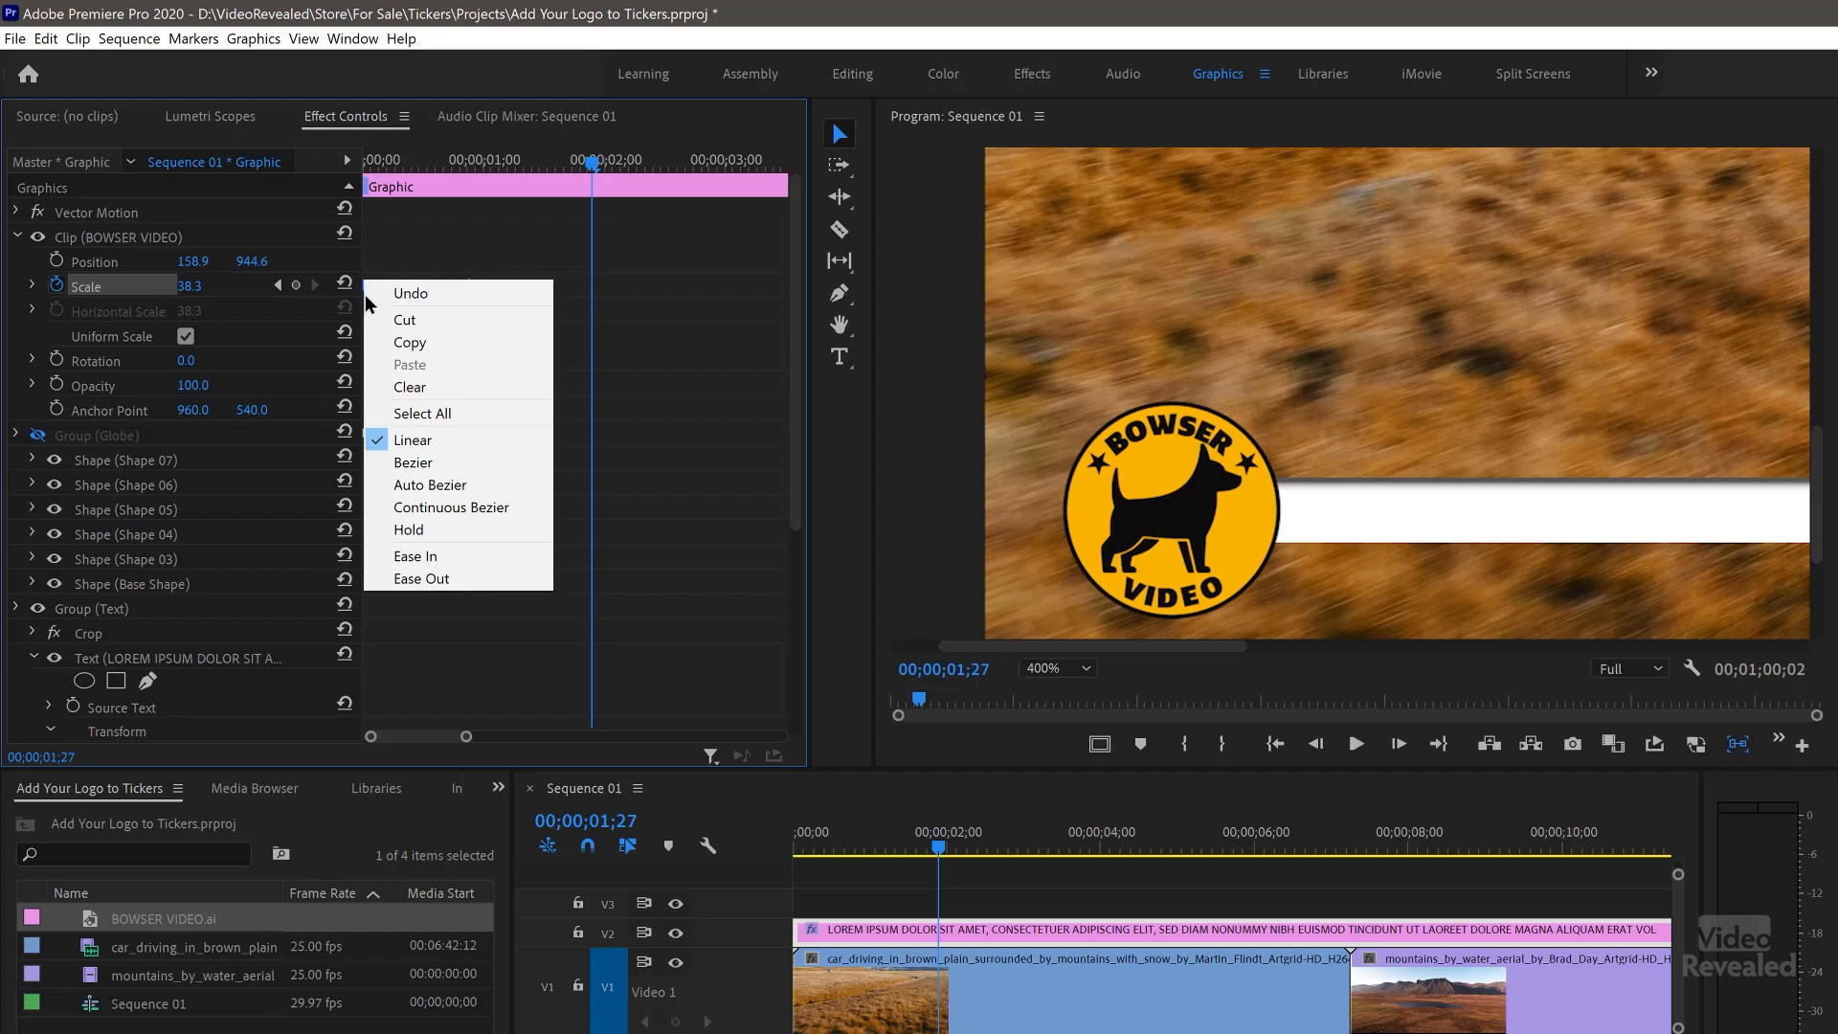
pyautogui.click(419, 578)
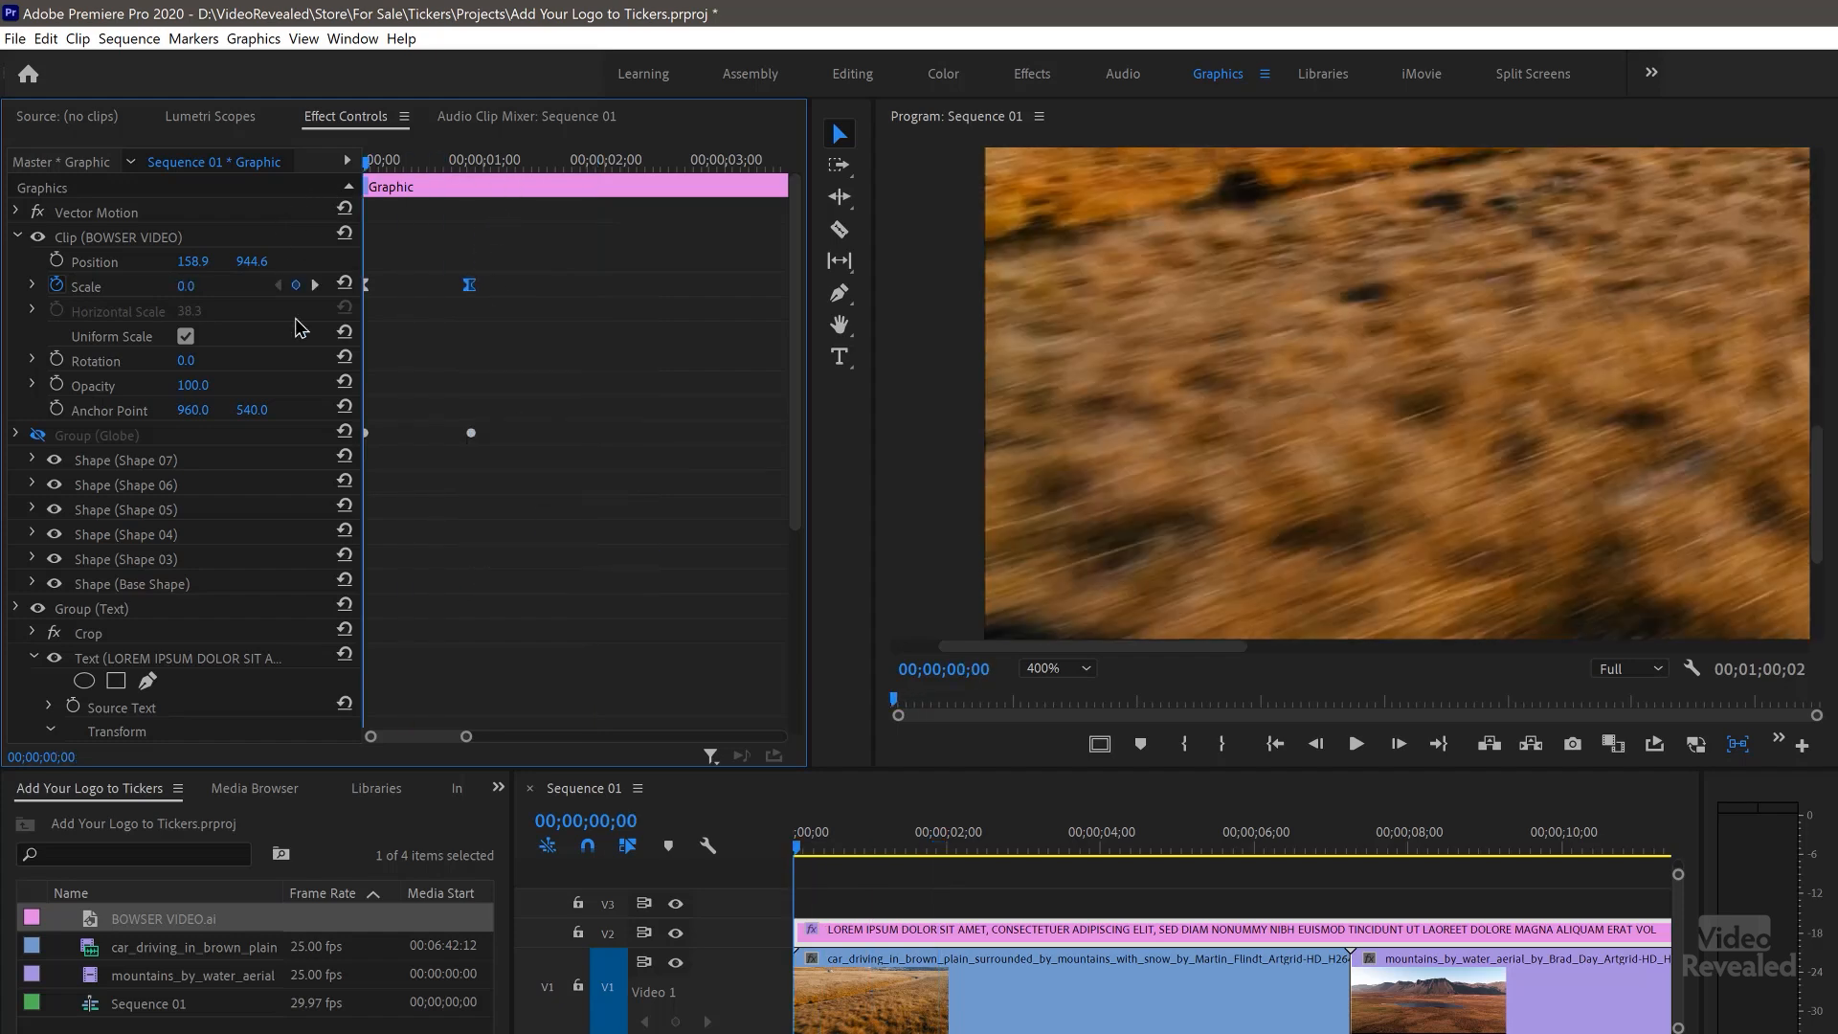
pyautogui.click(1353, 742)
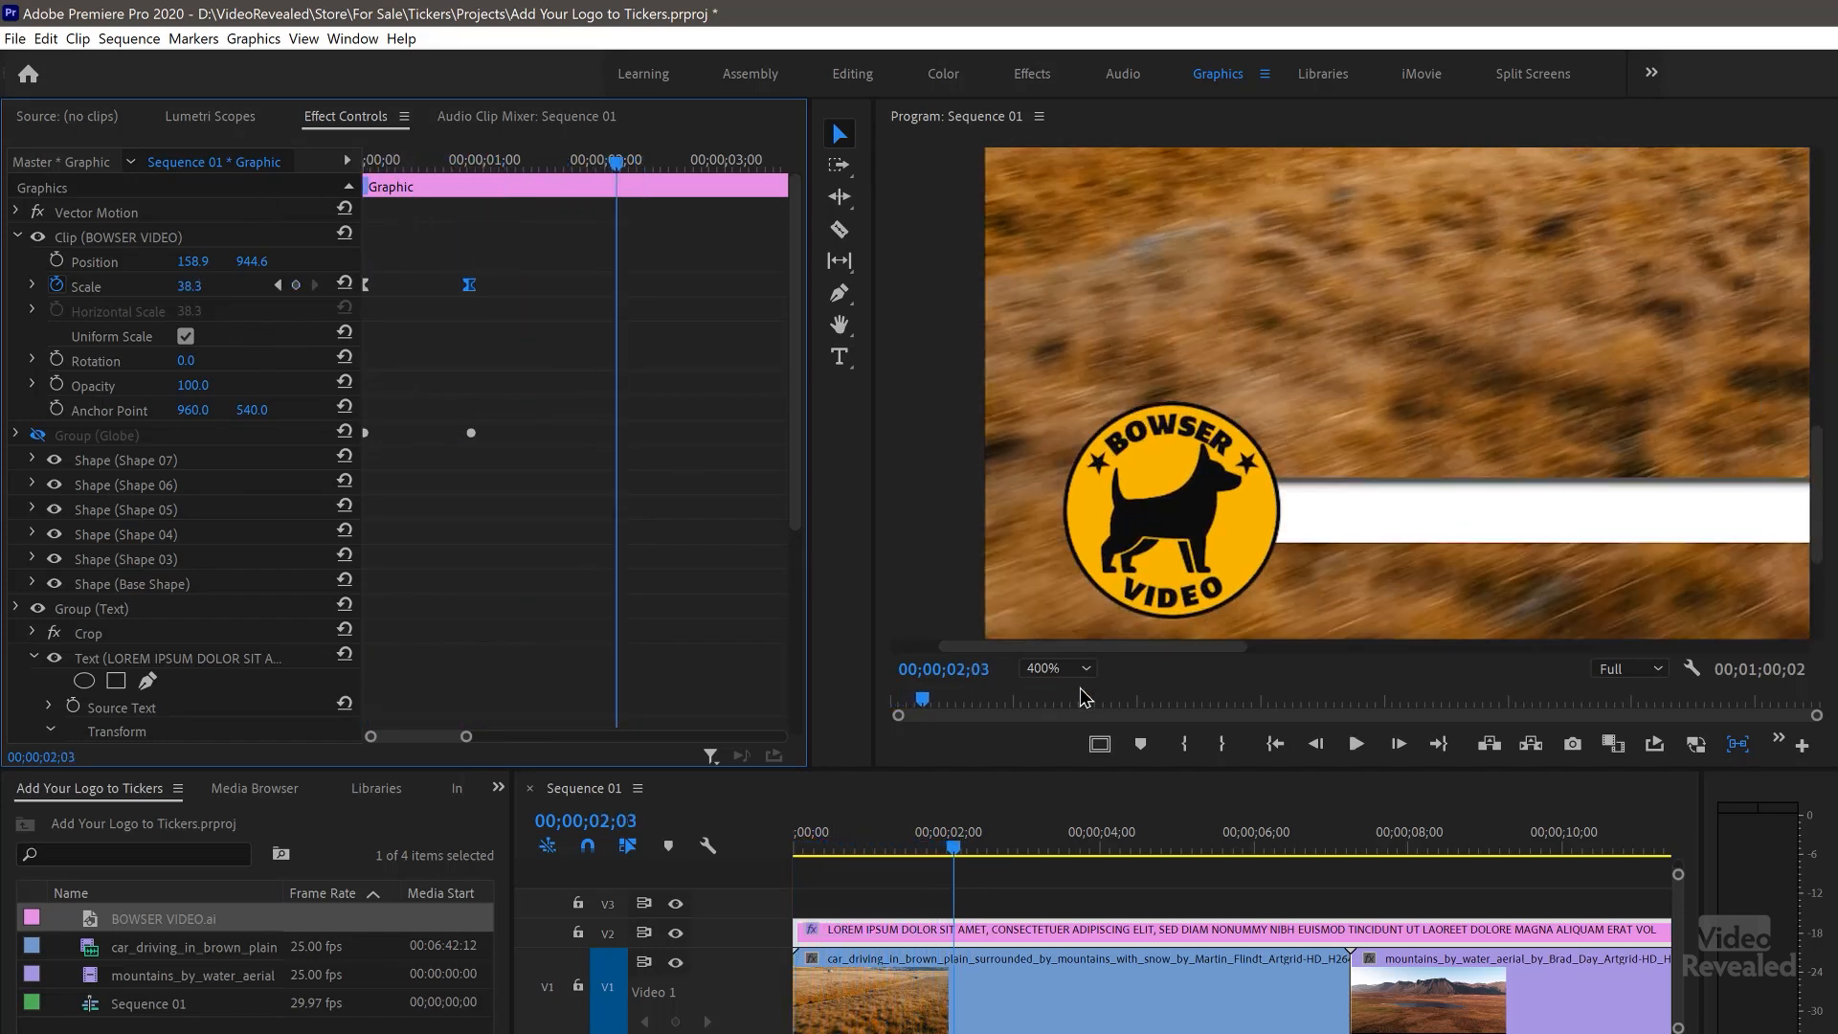
pyautogui.click(1052, 668)
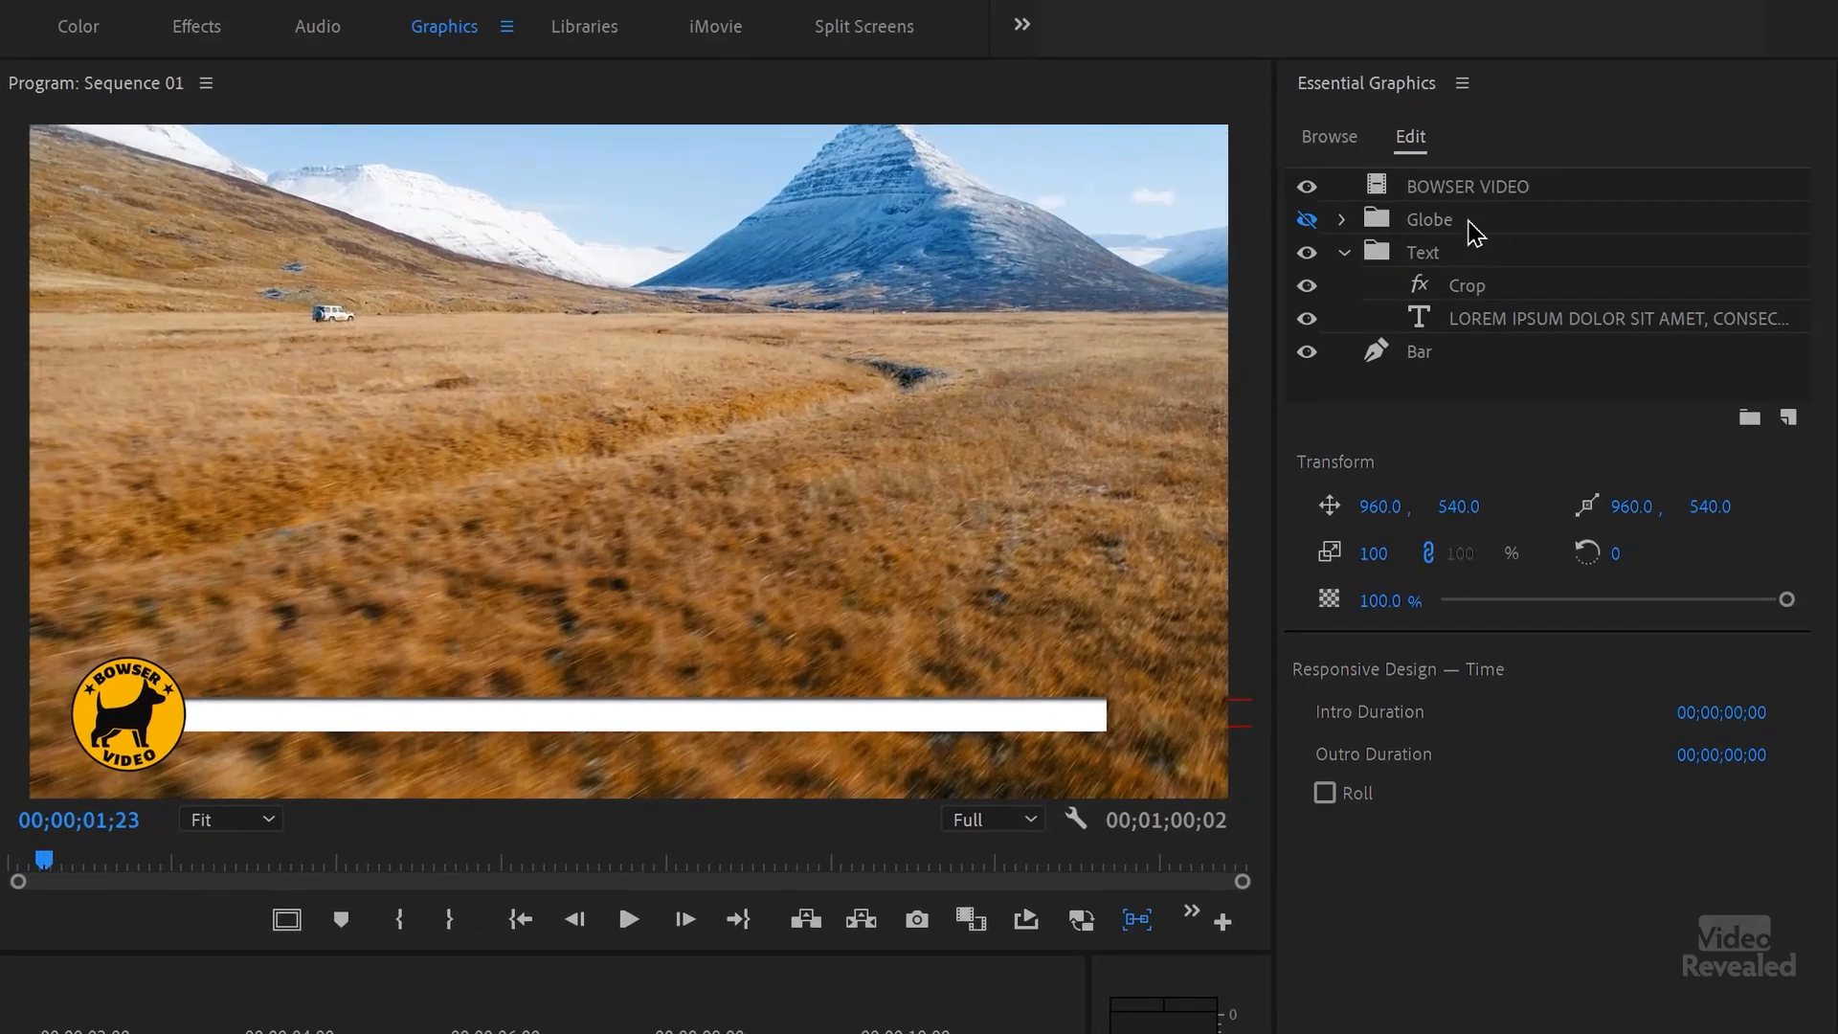
# Step: Review the Globe group, then bring up the V2 ticker clip's options for export
pyautogui.click(1428, 219)
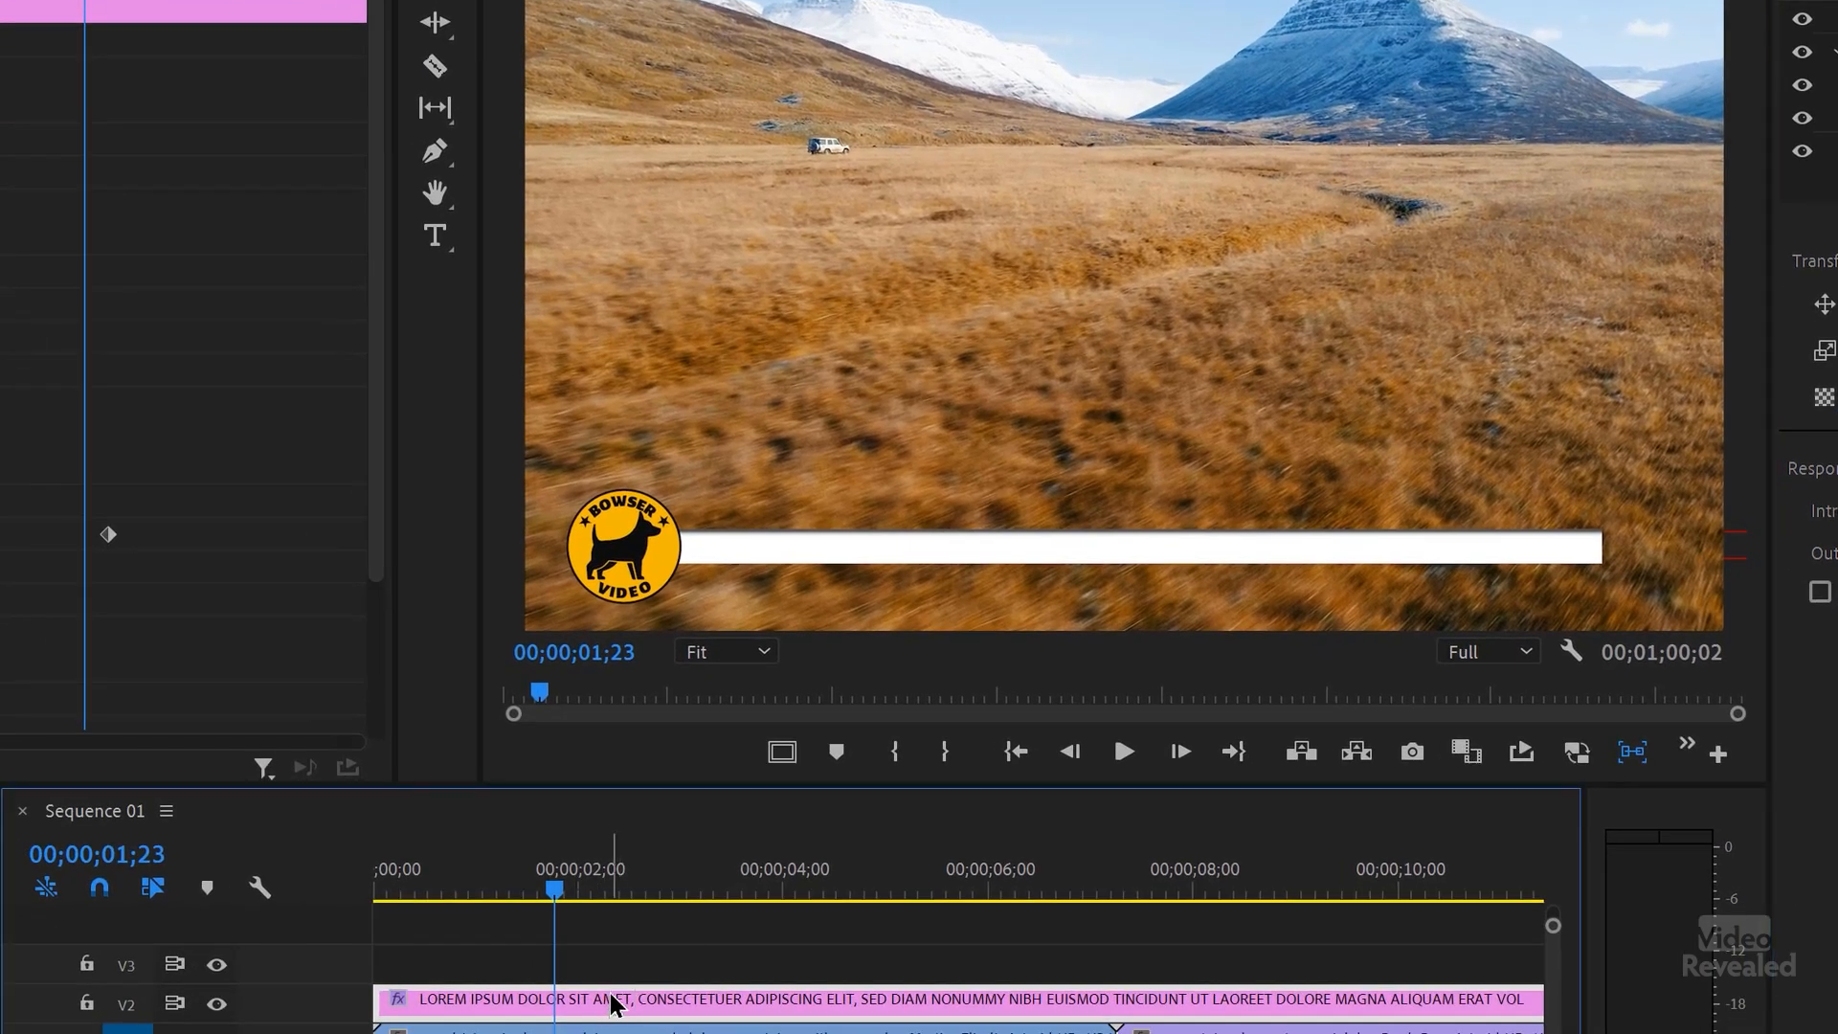
pyautogui.rightClick(615, 999)
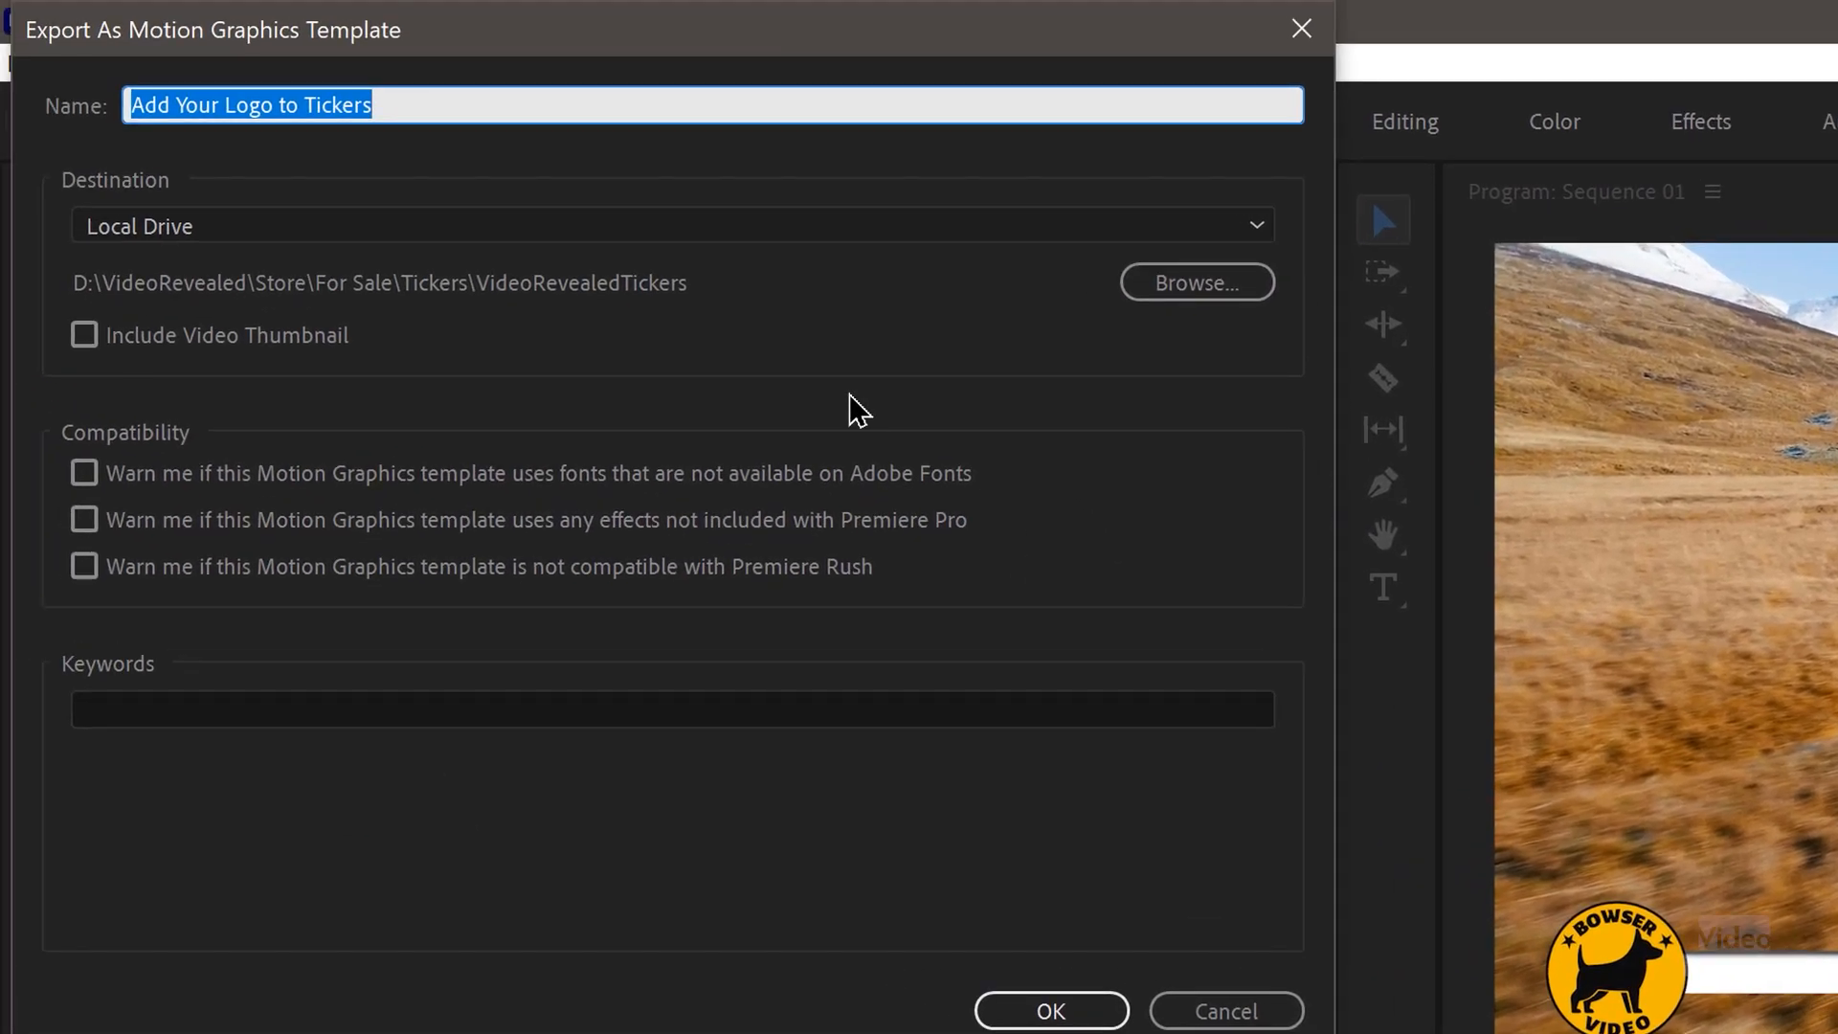
# Step: Export the ticker as a Motion Graphics Template named 'Browser Video Ticker' into Tickers\Graphics
pyautogui.write('Browser')
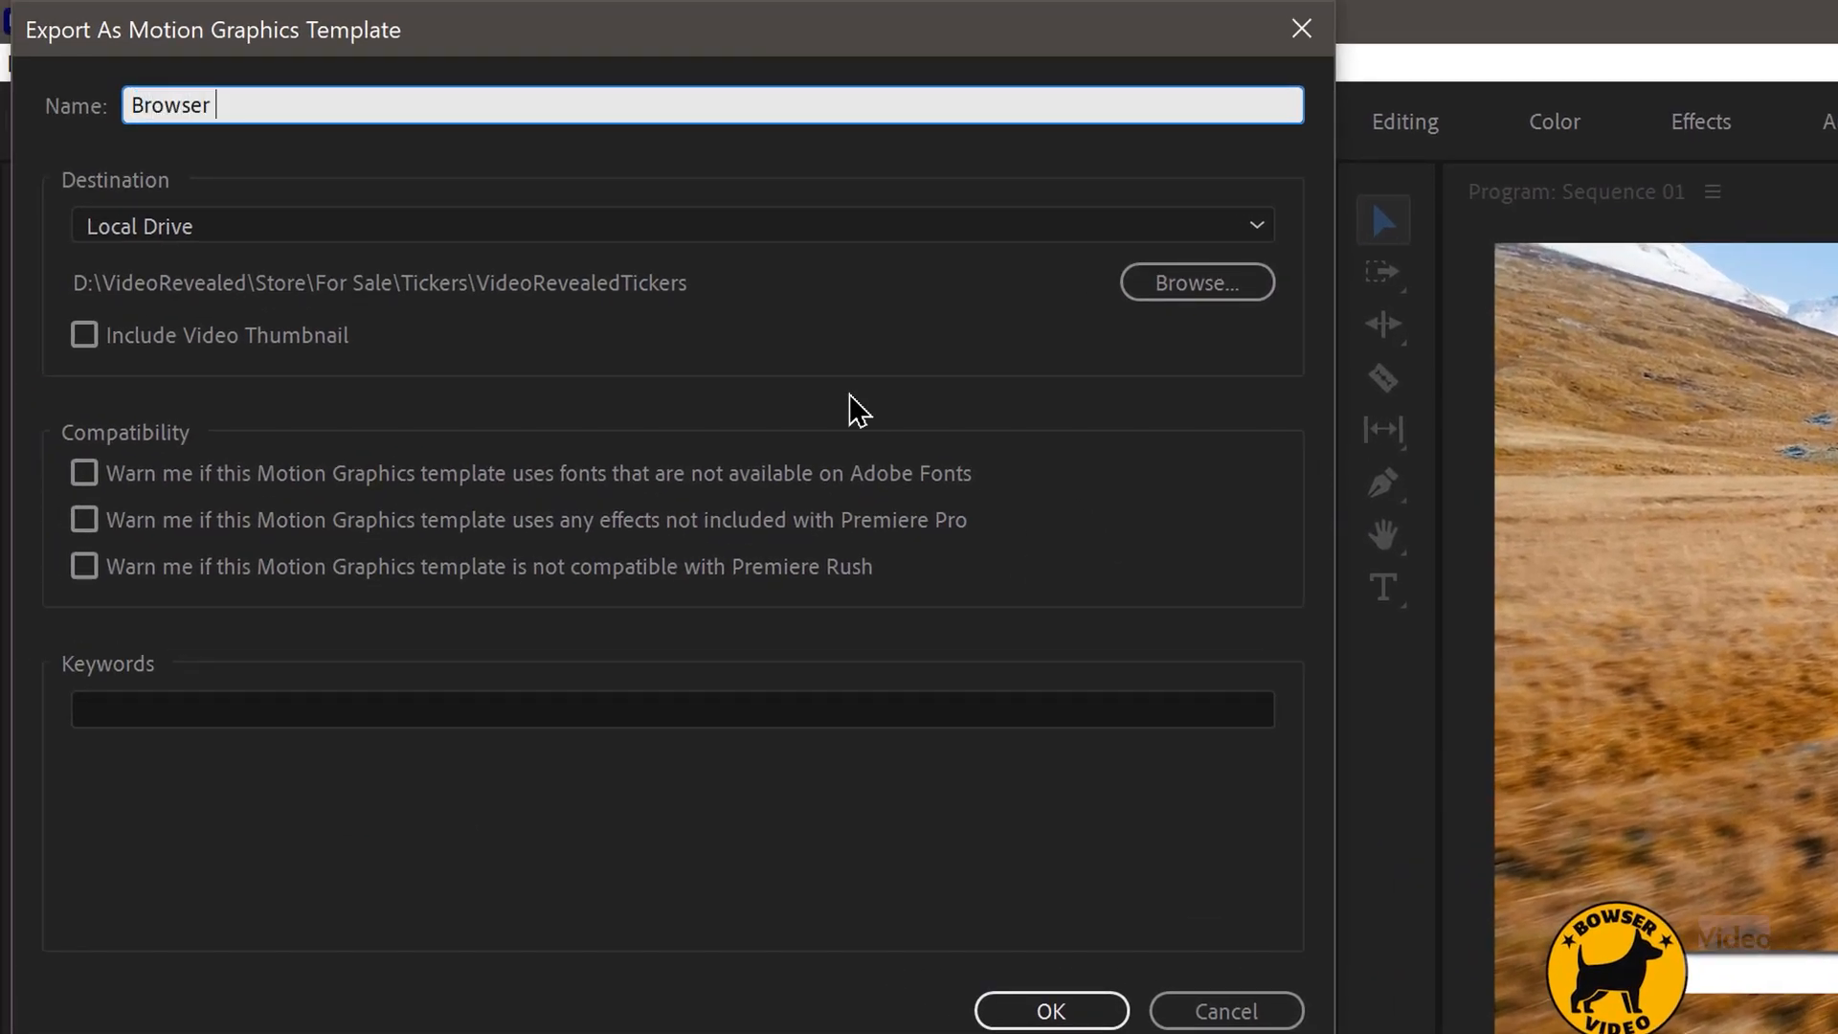
pyautogui.write('Video Ticker')
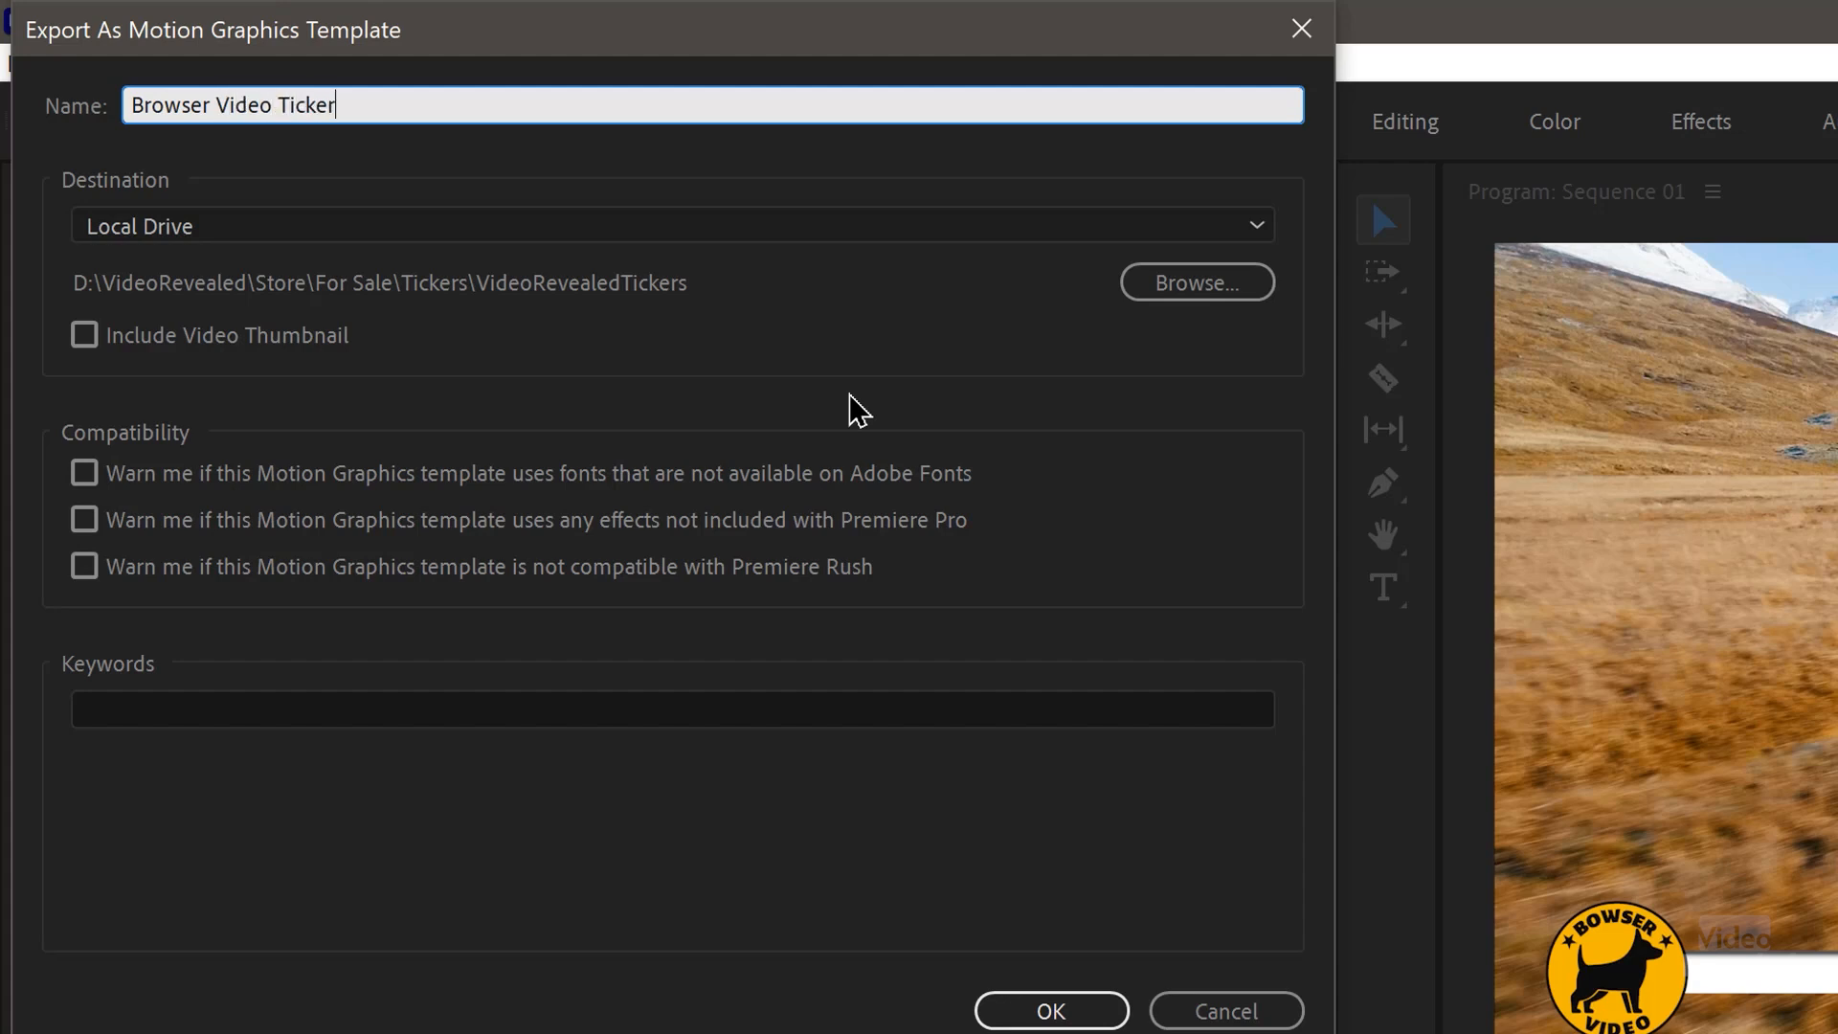
pyautogui.moveTo(1194, 283)
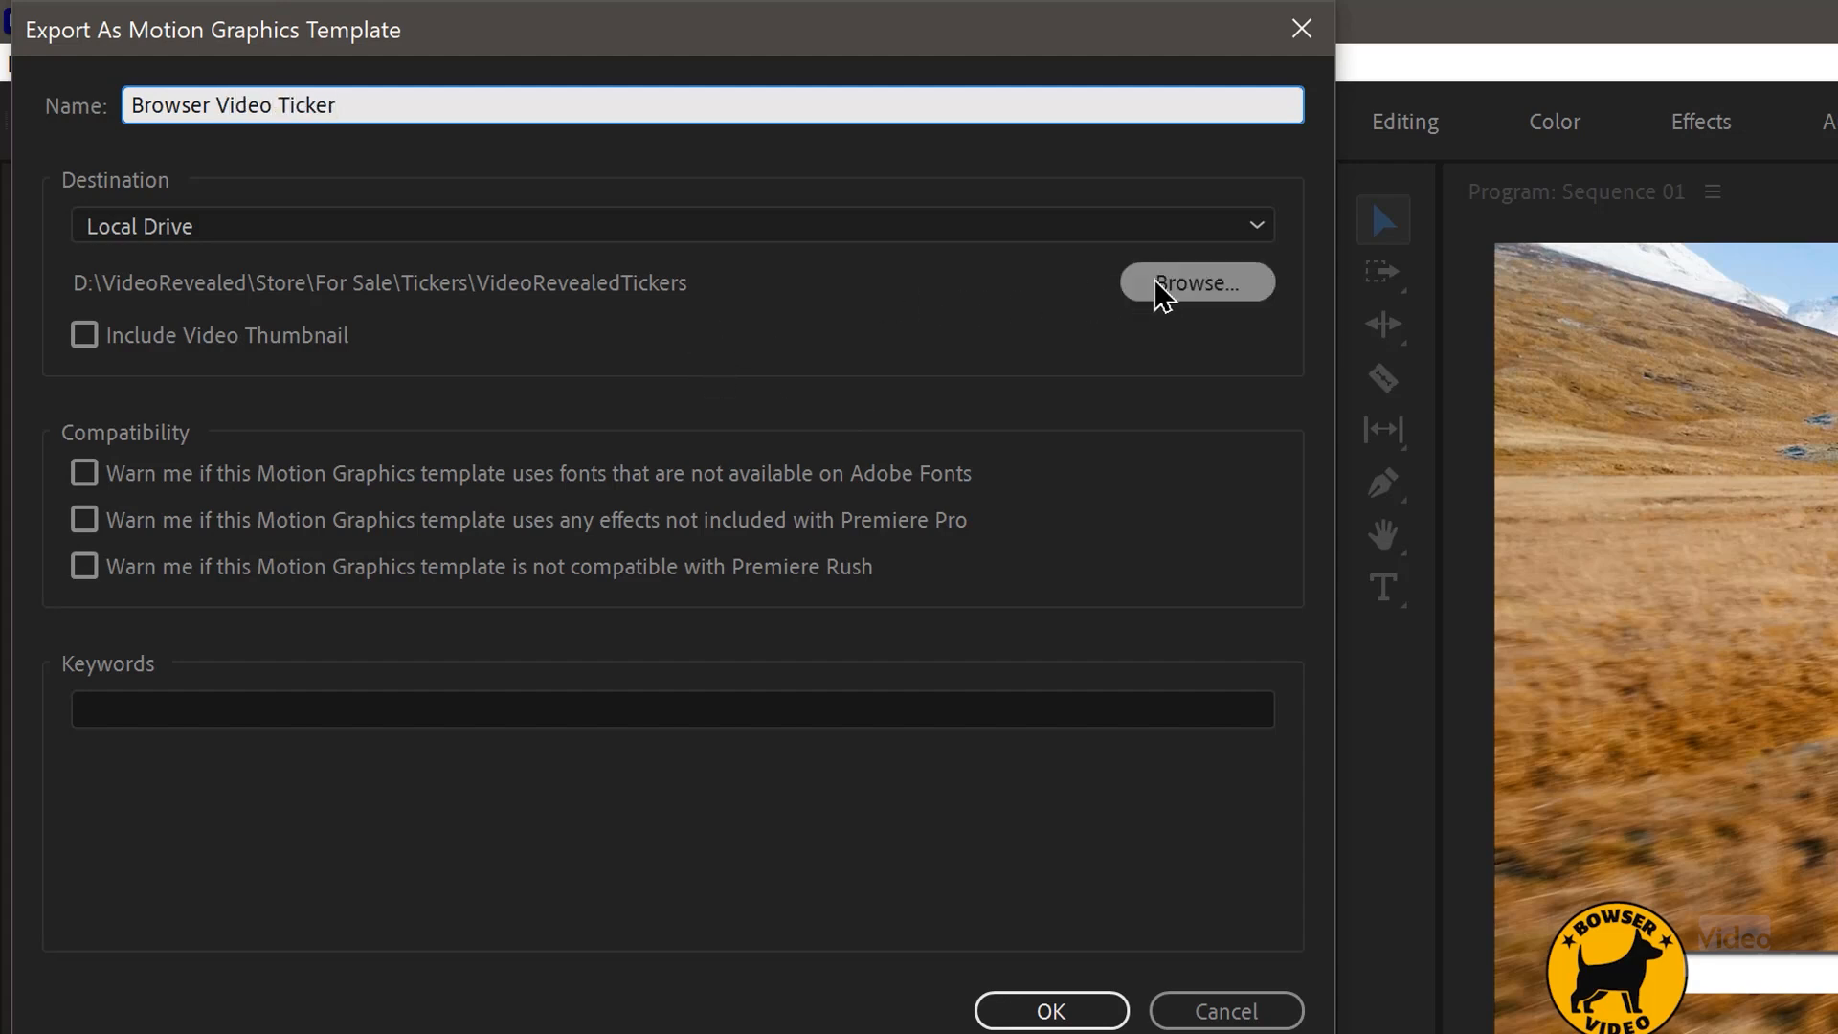
pyautogui.click(1194, 281)
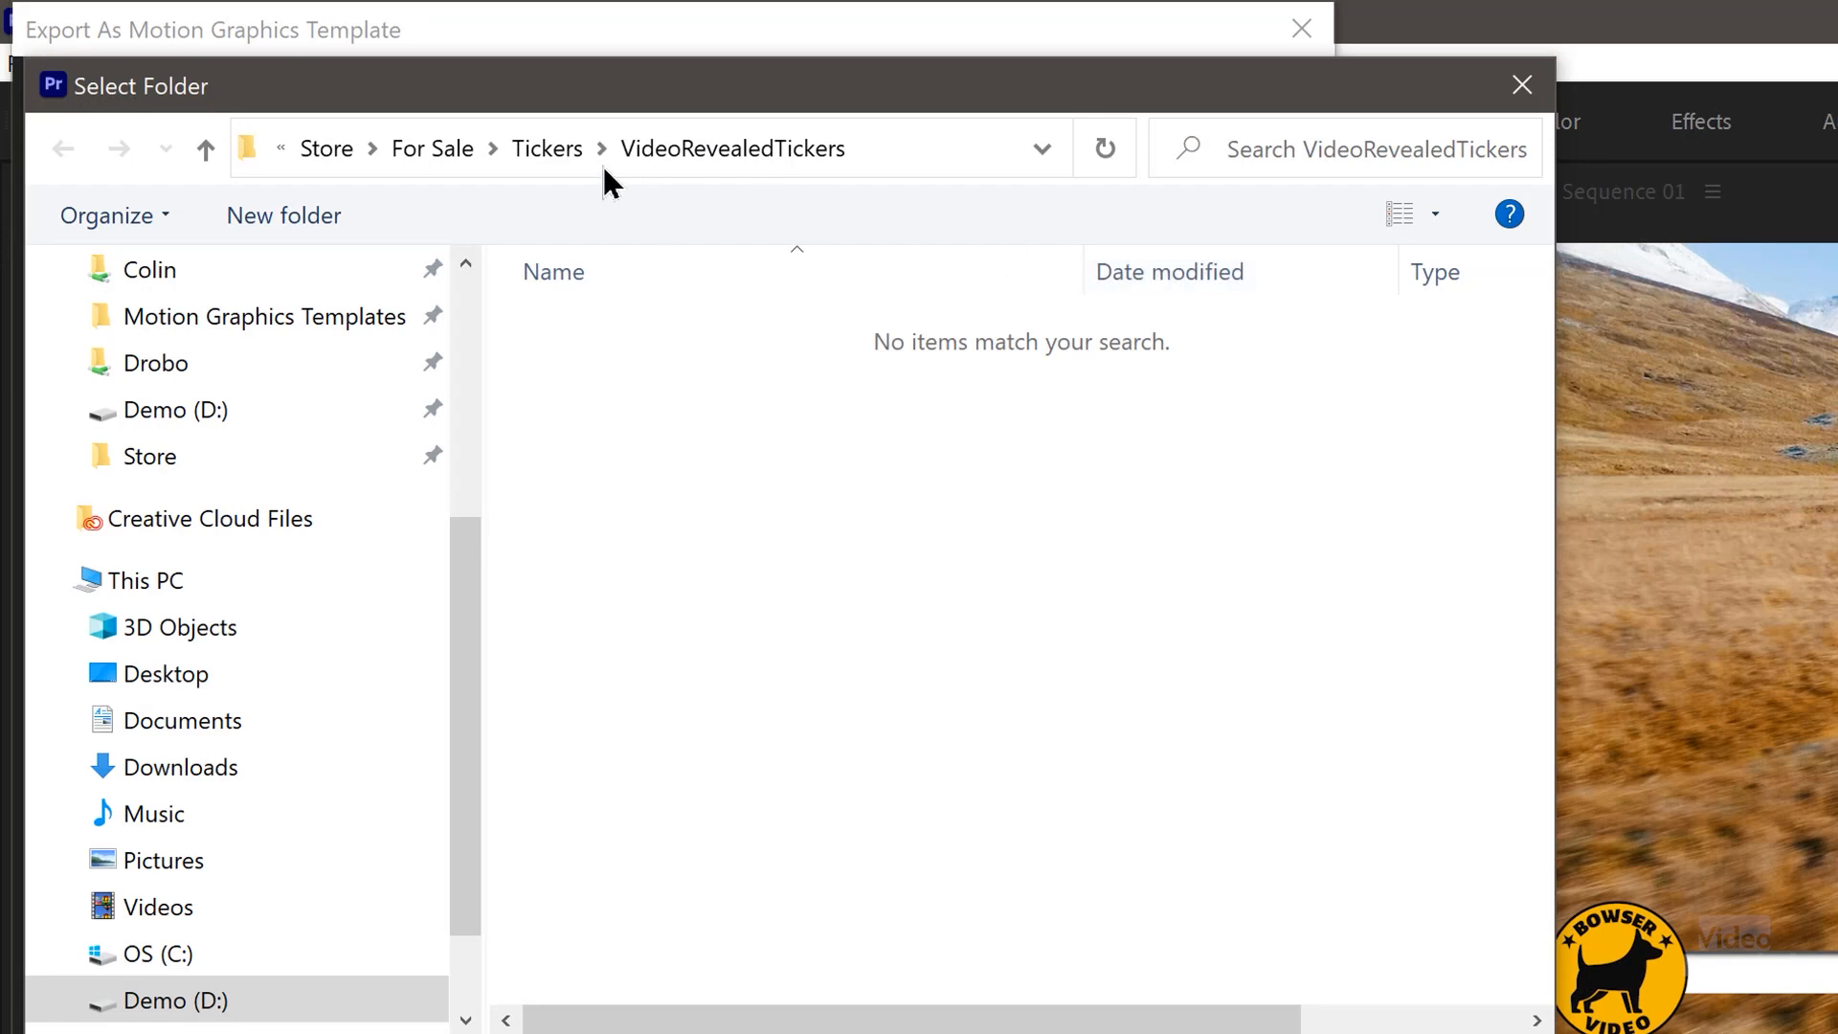
pyautogui.click(546, 147)
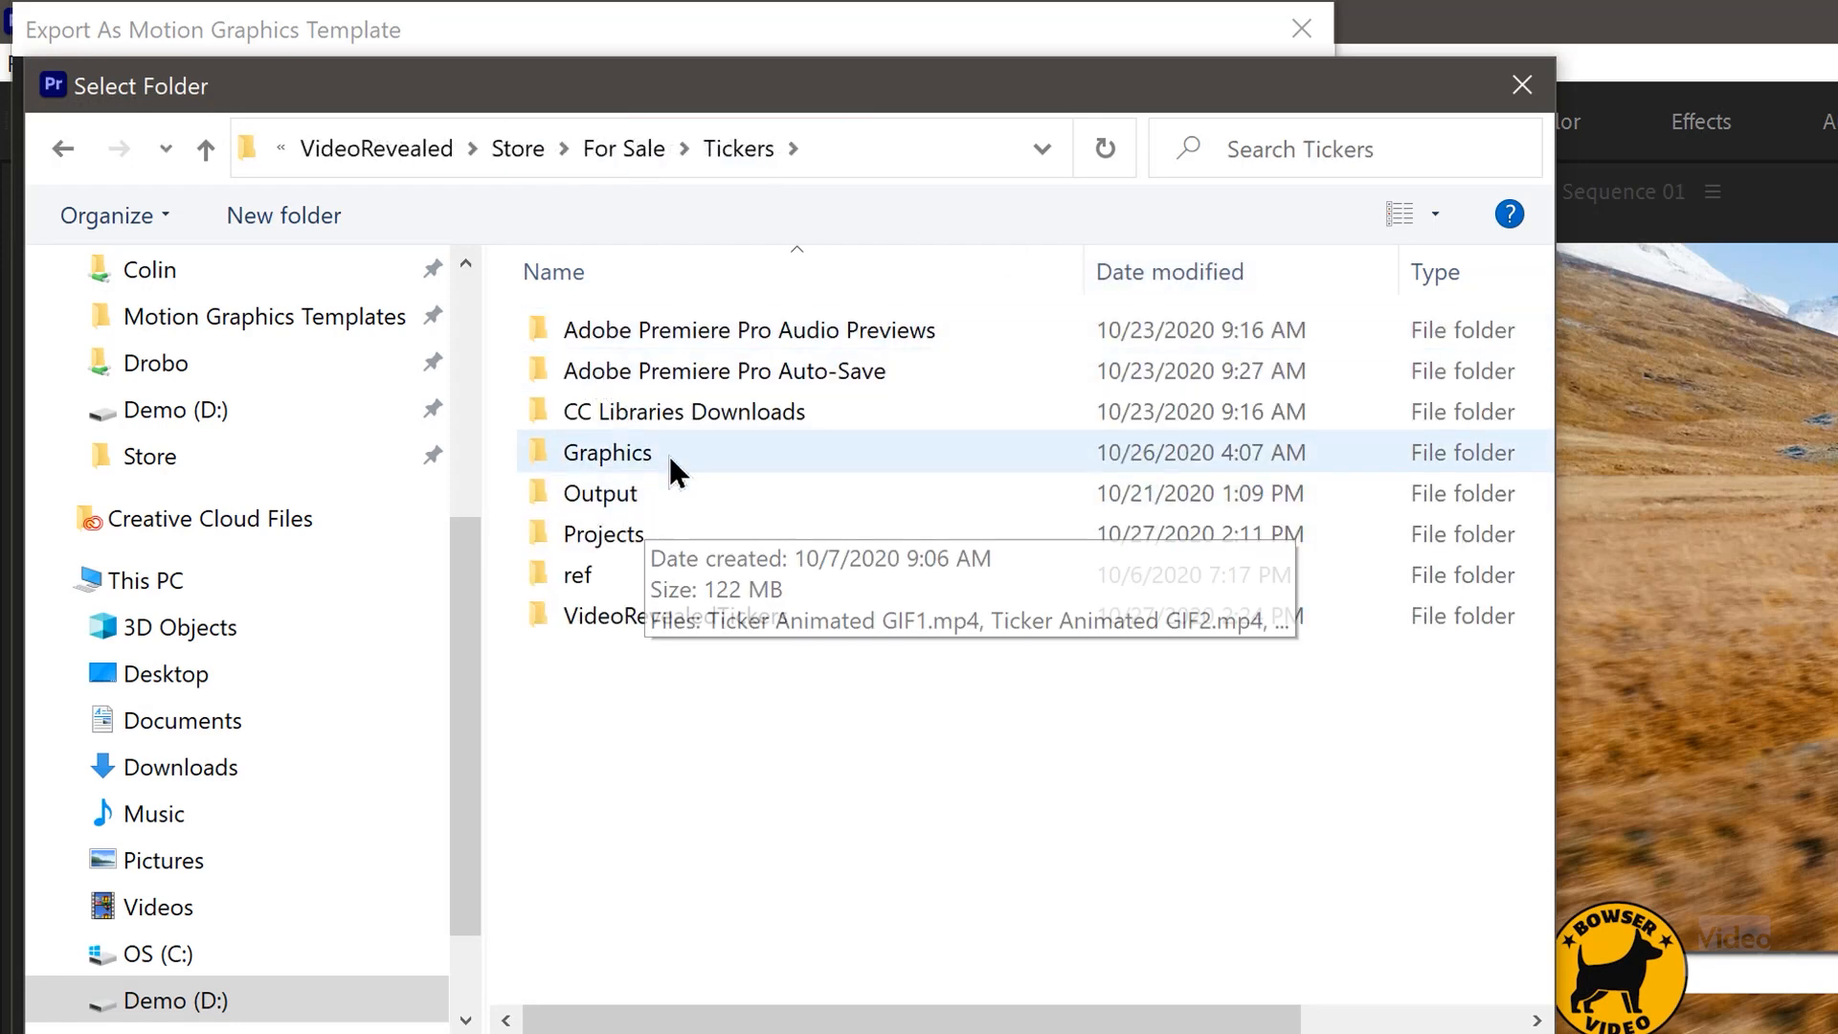
pyautogui.doubleClick(607, 451)
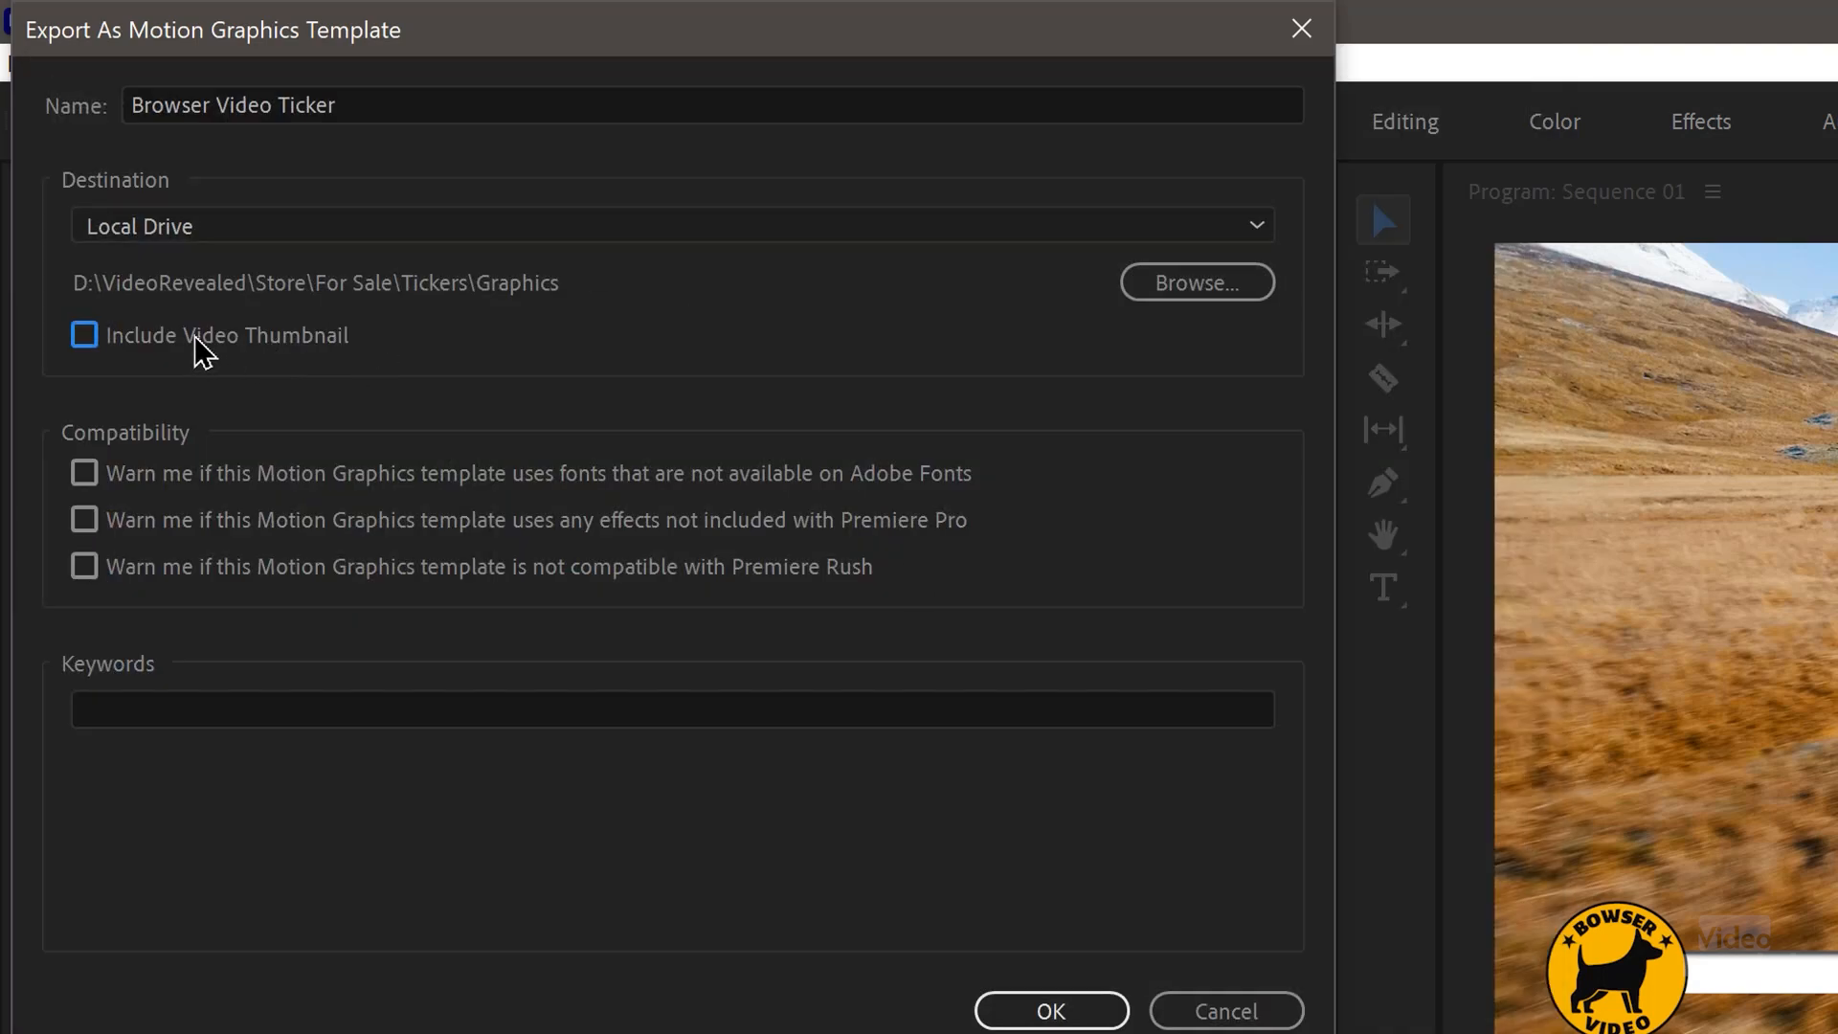
pyautogui.moveTo(421, 346)
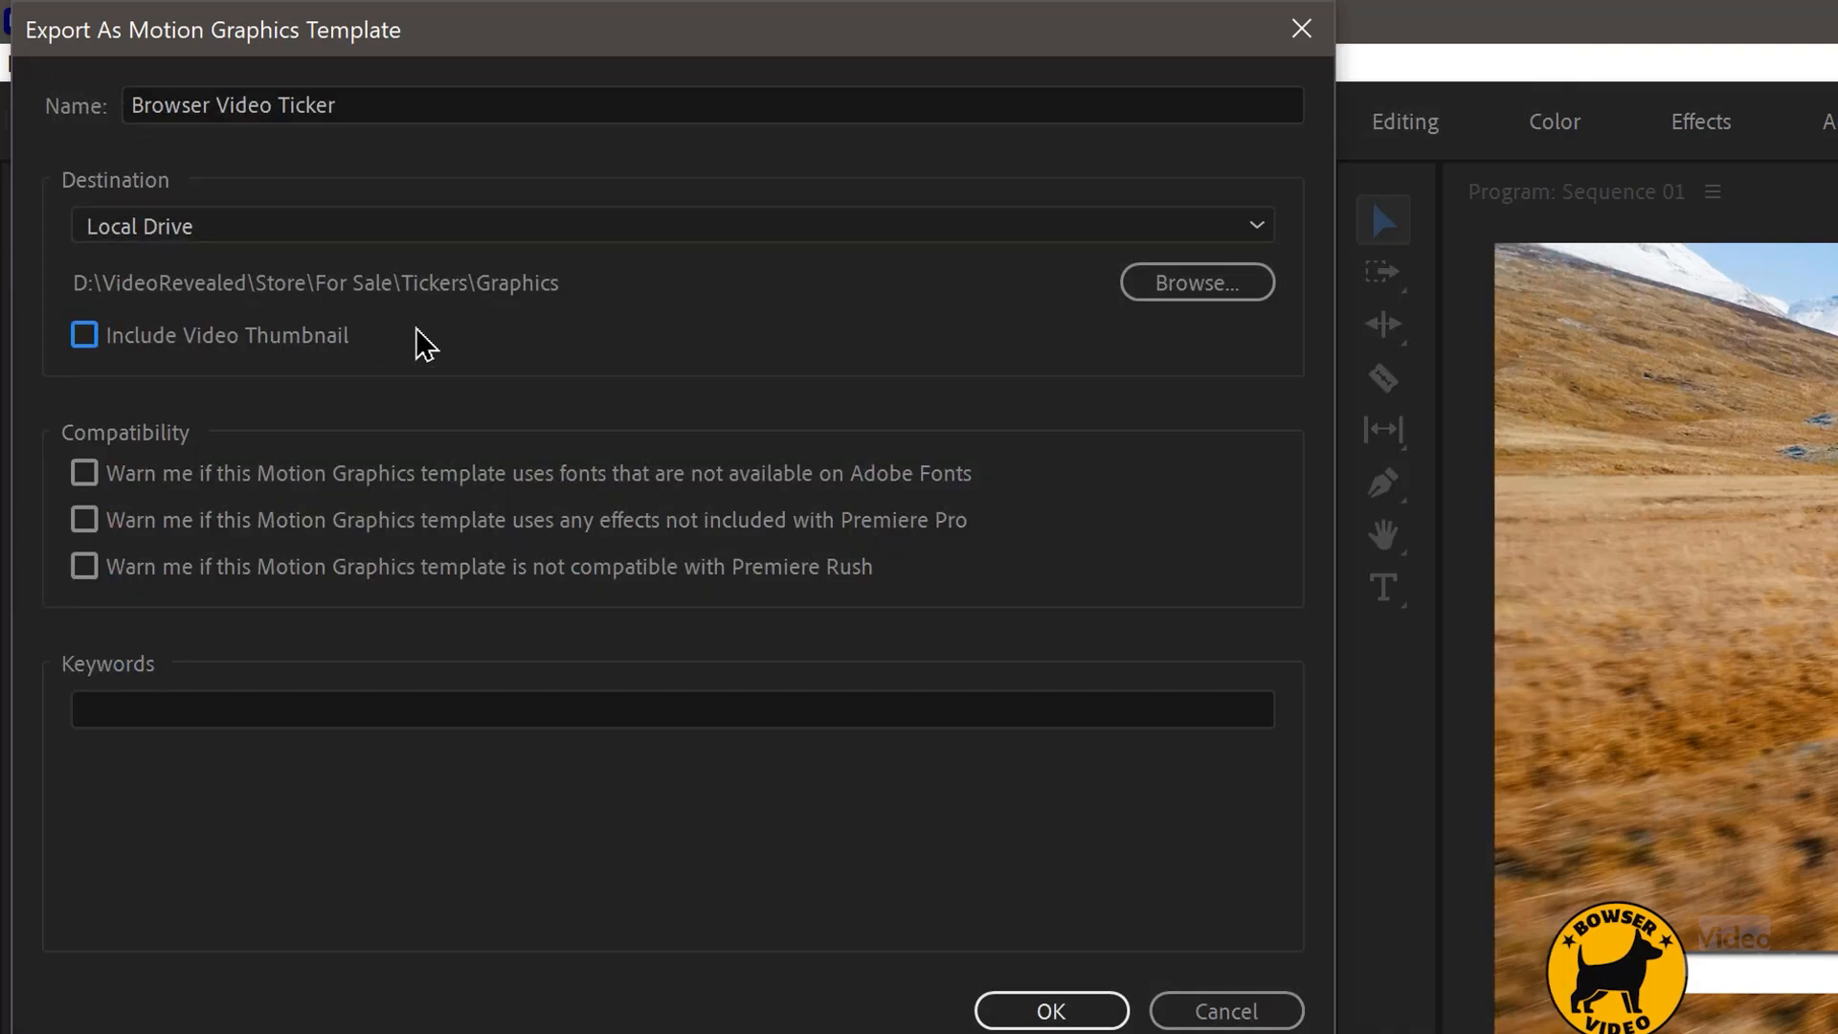
pyautogui.moveTo(176, 585)
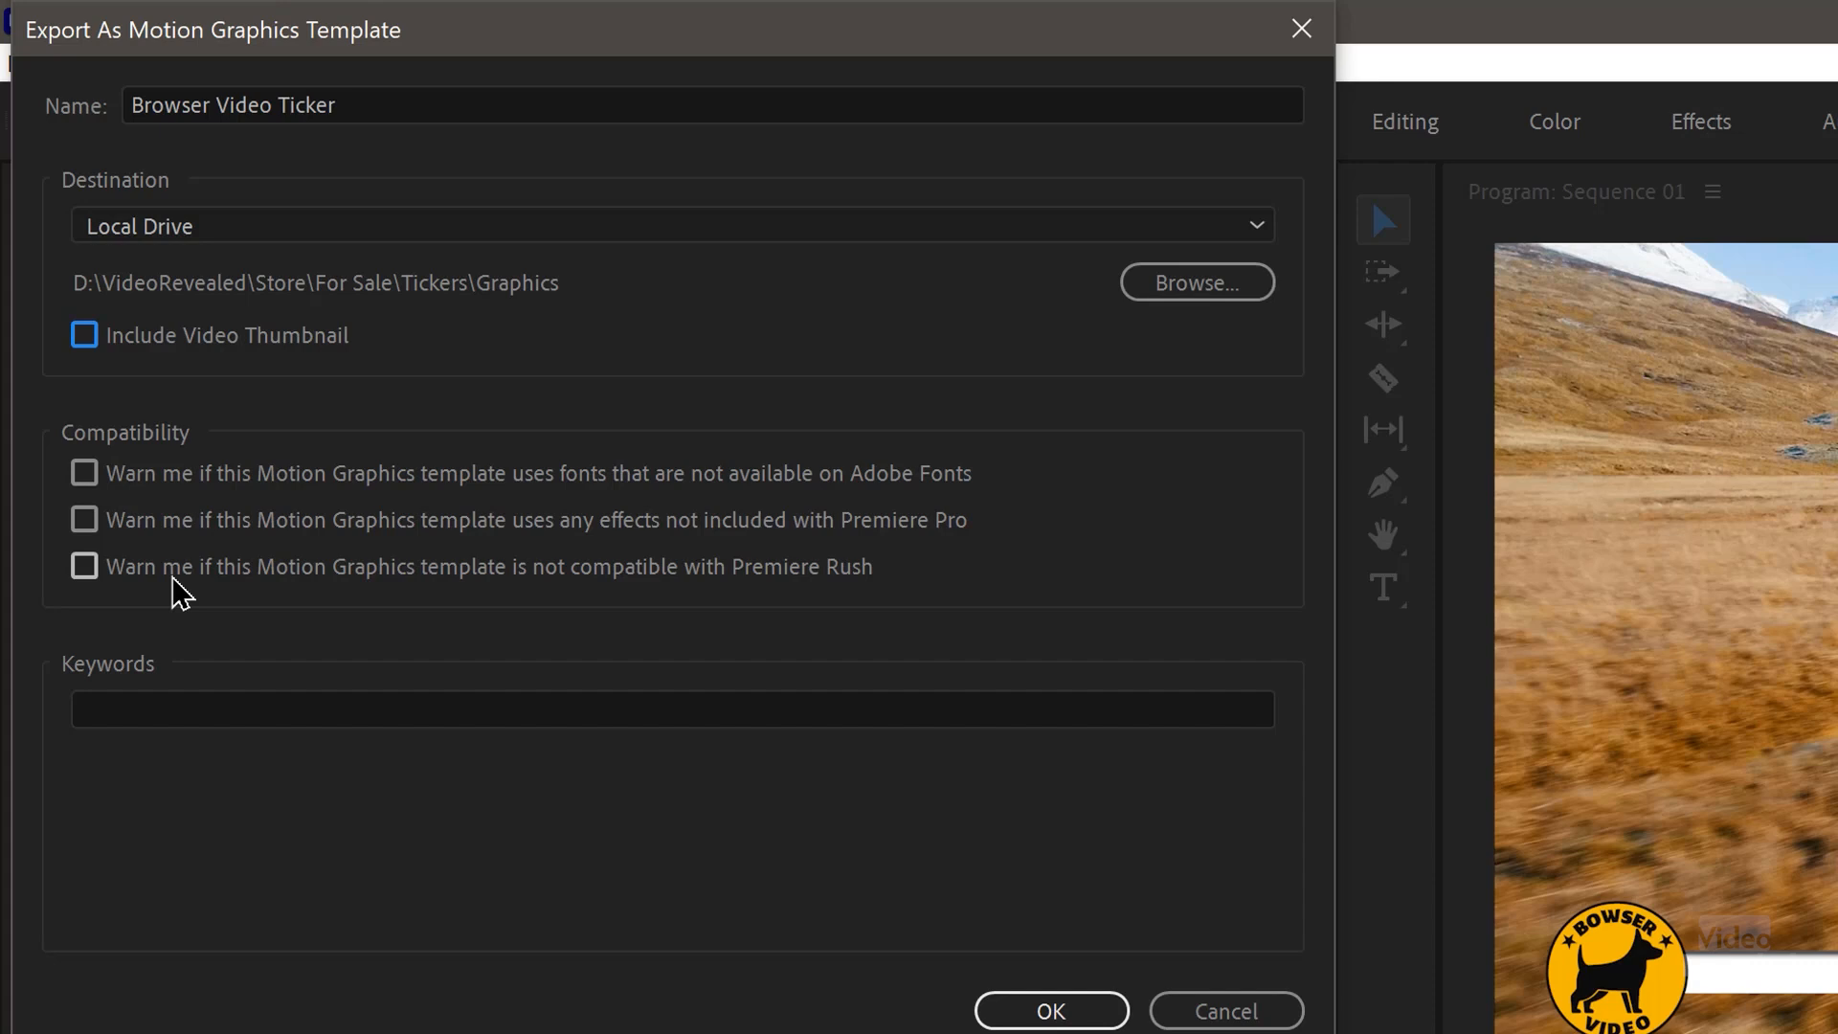
pyautogui.moveTo(178, 603)
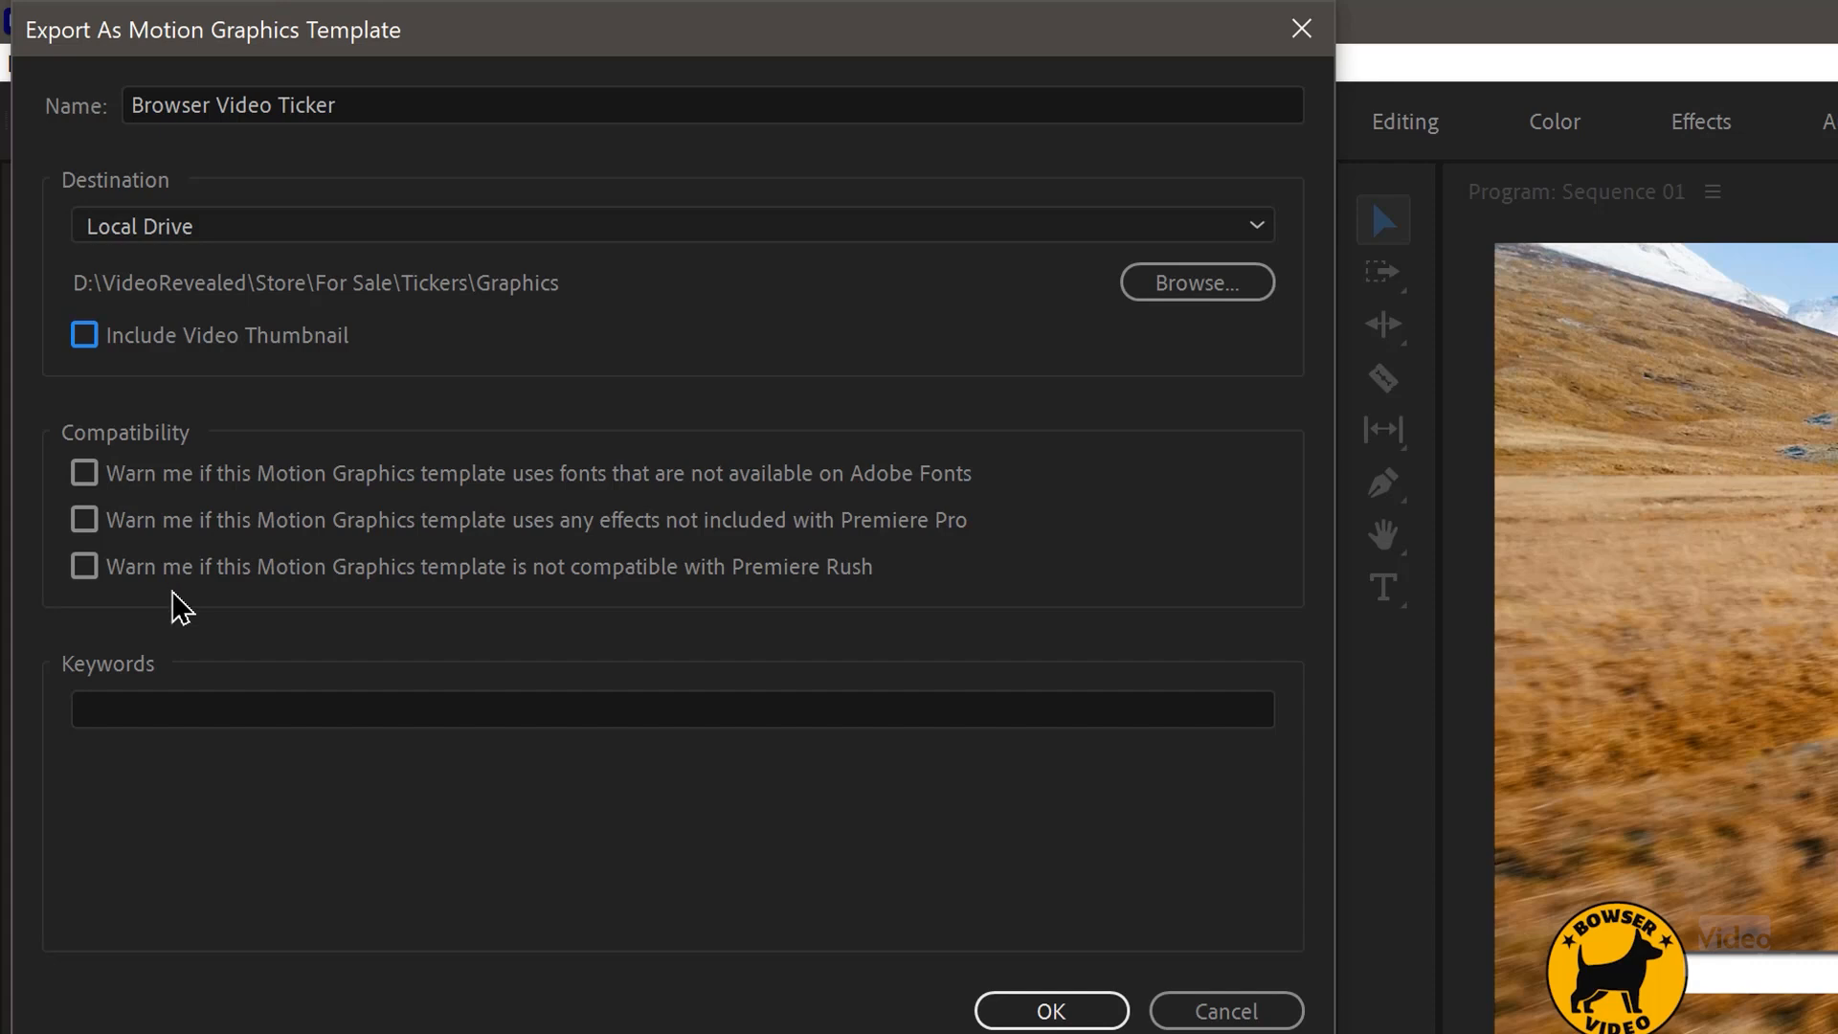
pyautogui.click(1049, 1010)
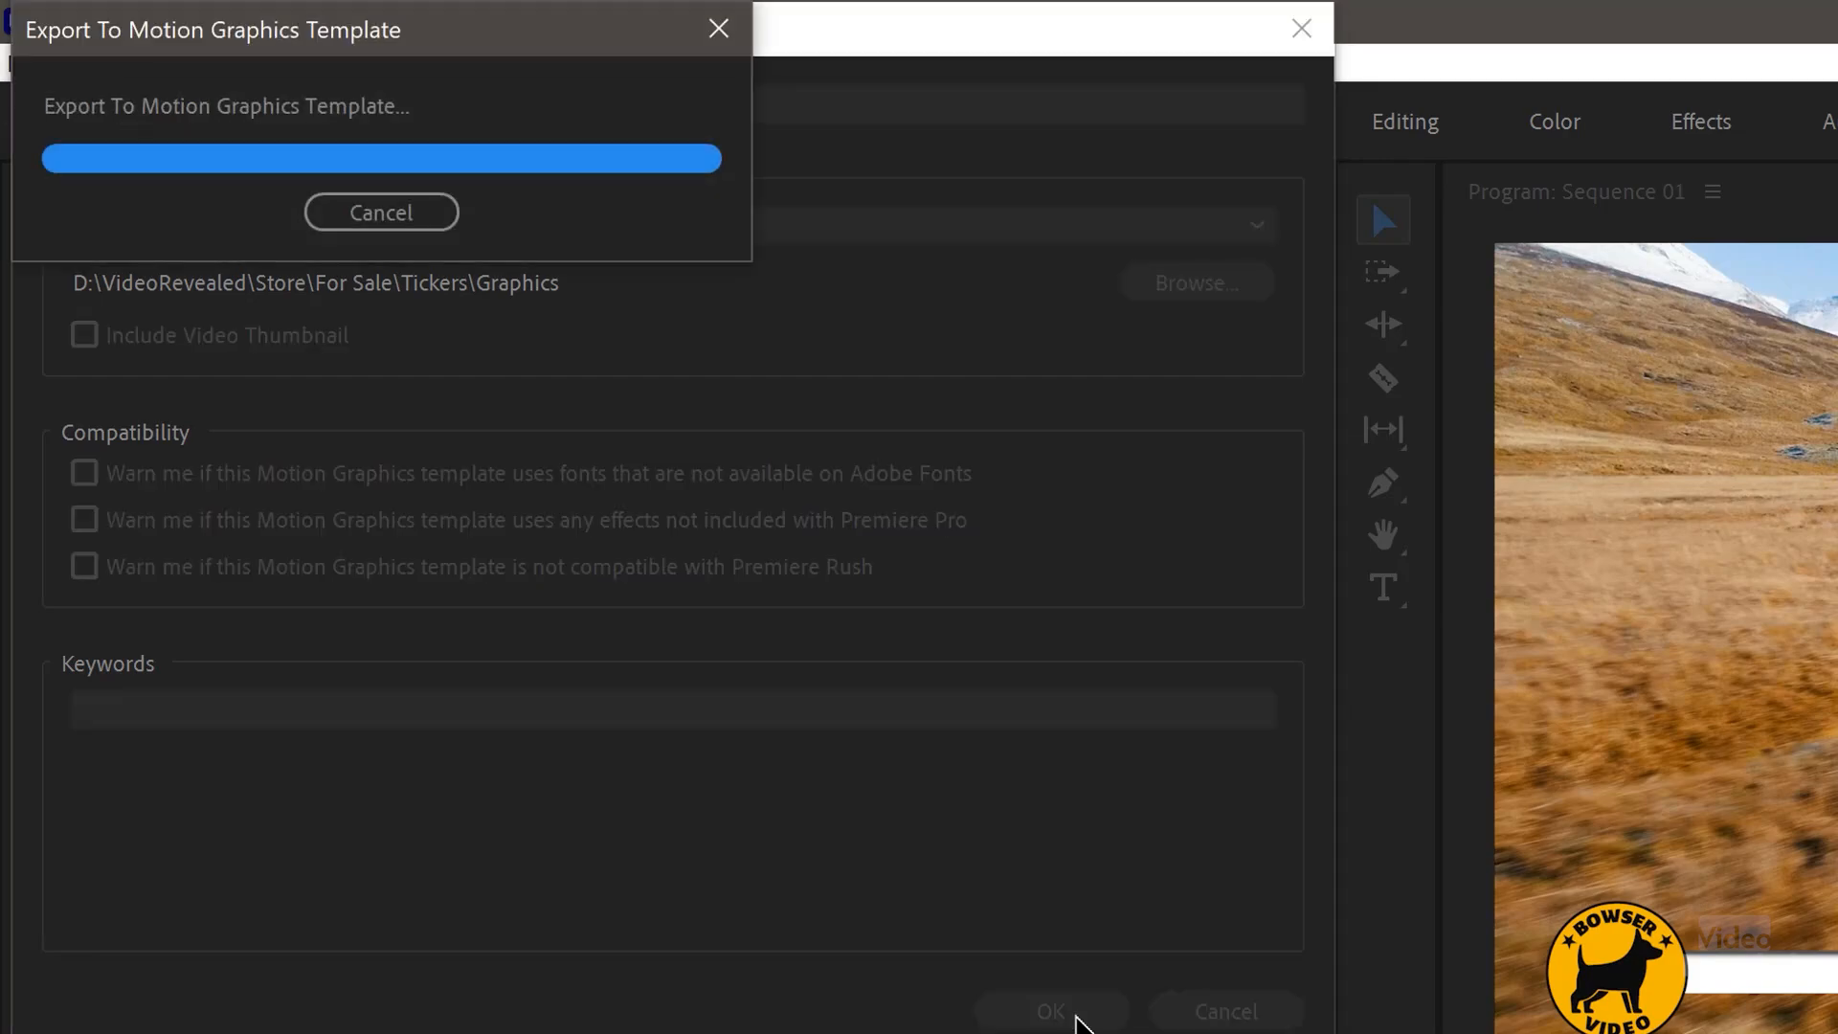
pyautogui.click(1049, 1010)
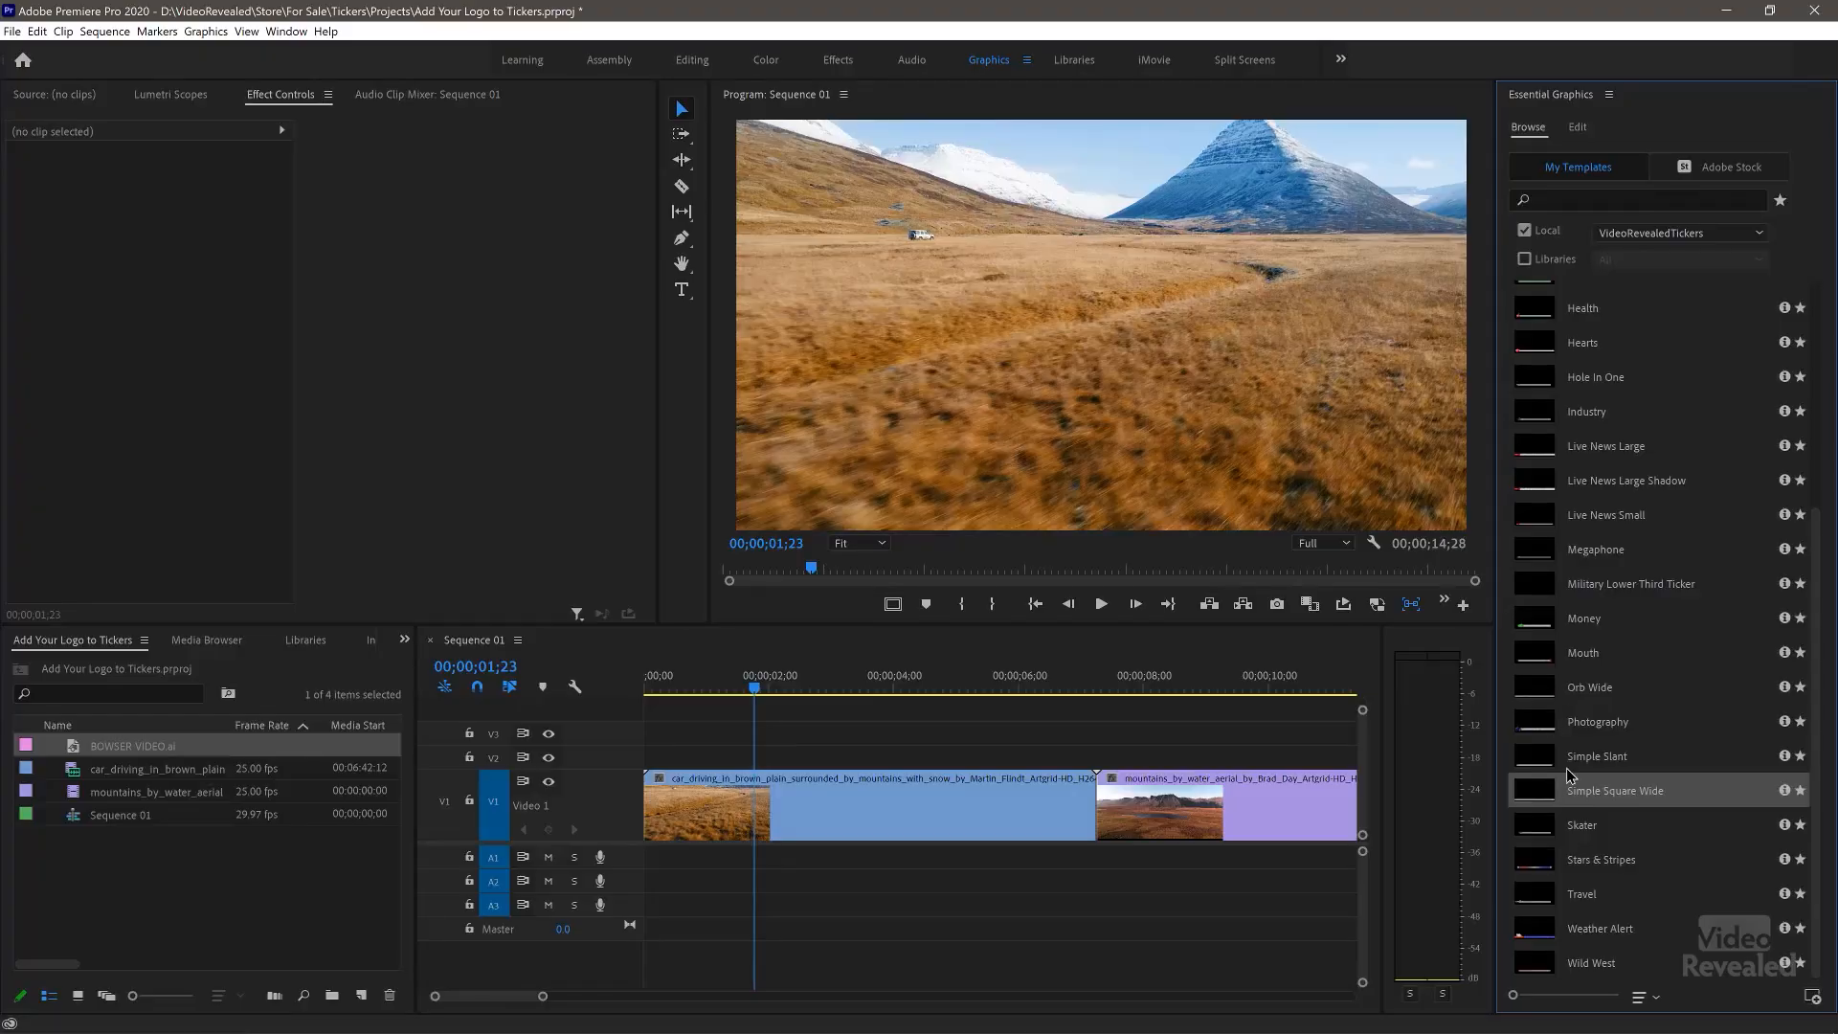
pyautogui.moveTo(1593, 762)
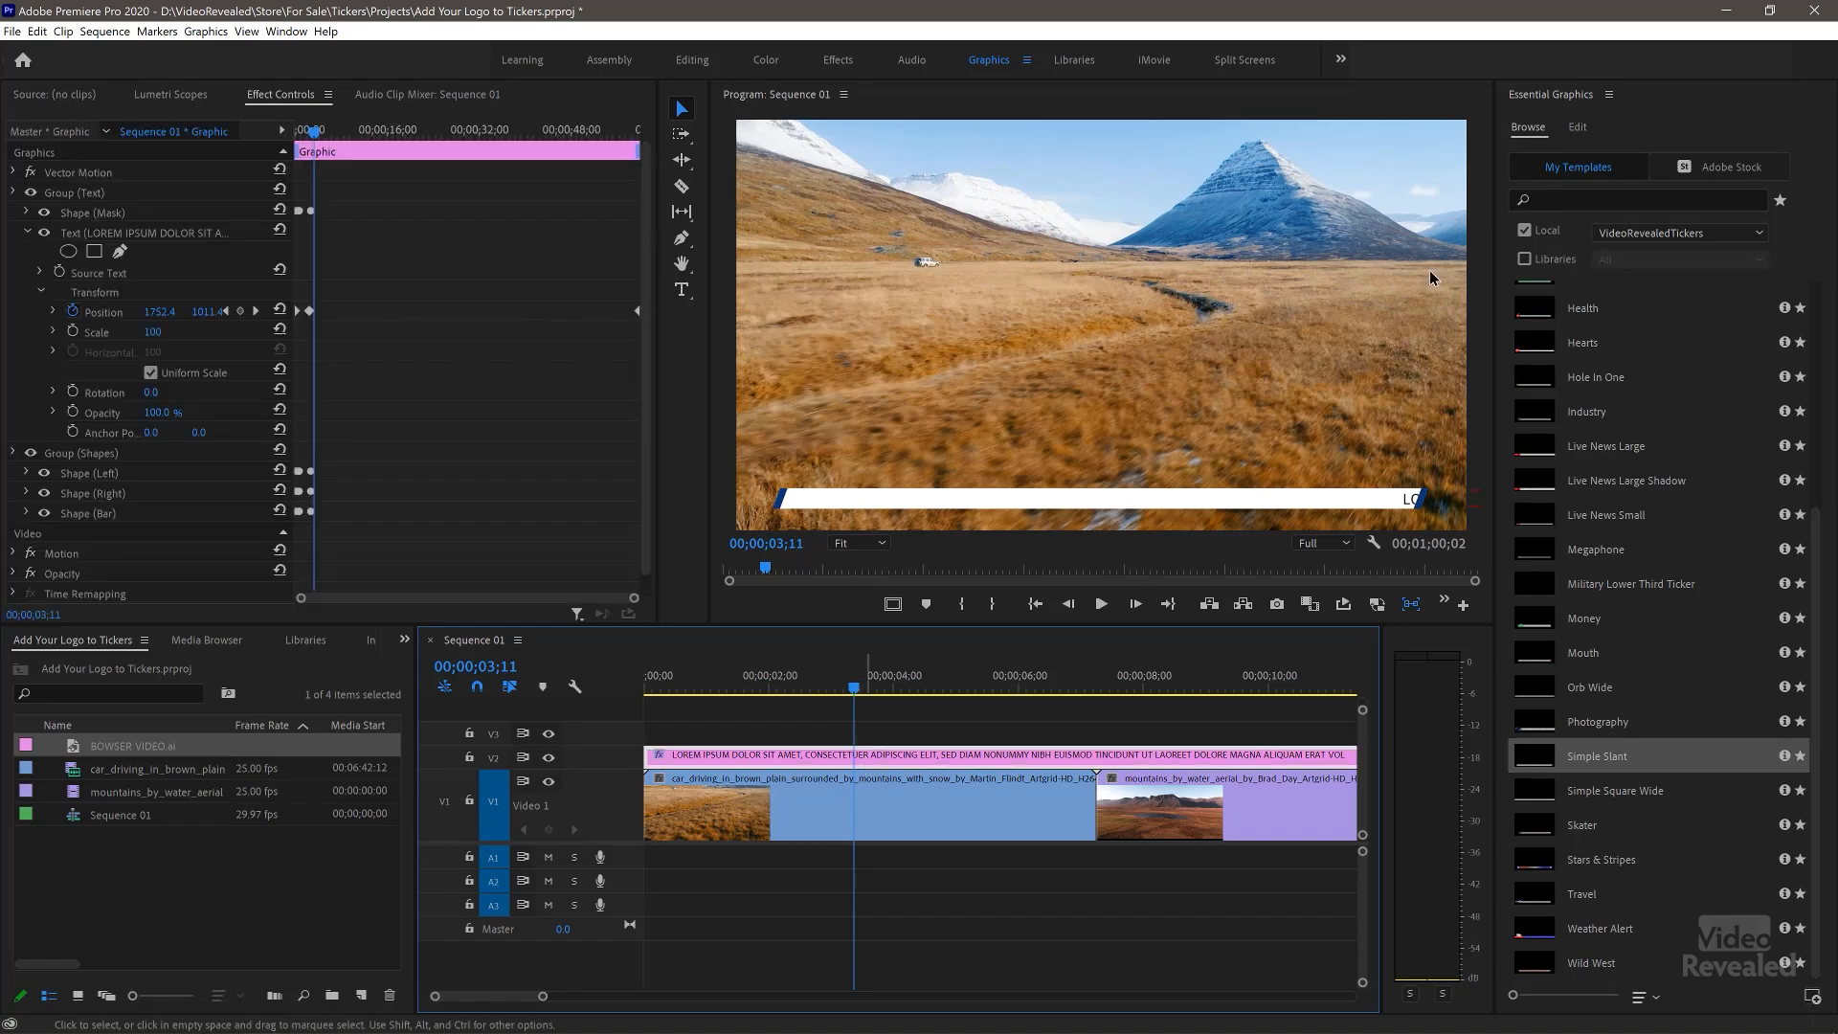
# Step: Bring up the Simple Slant template's Text and Shapes layers for editing
pyautogui.click(1578, 126)
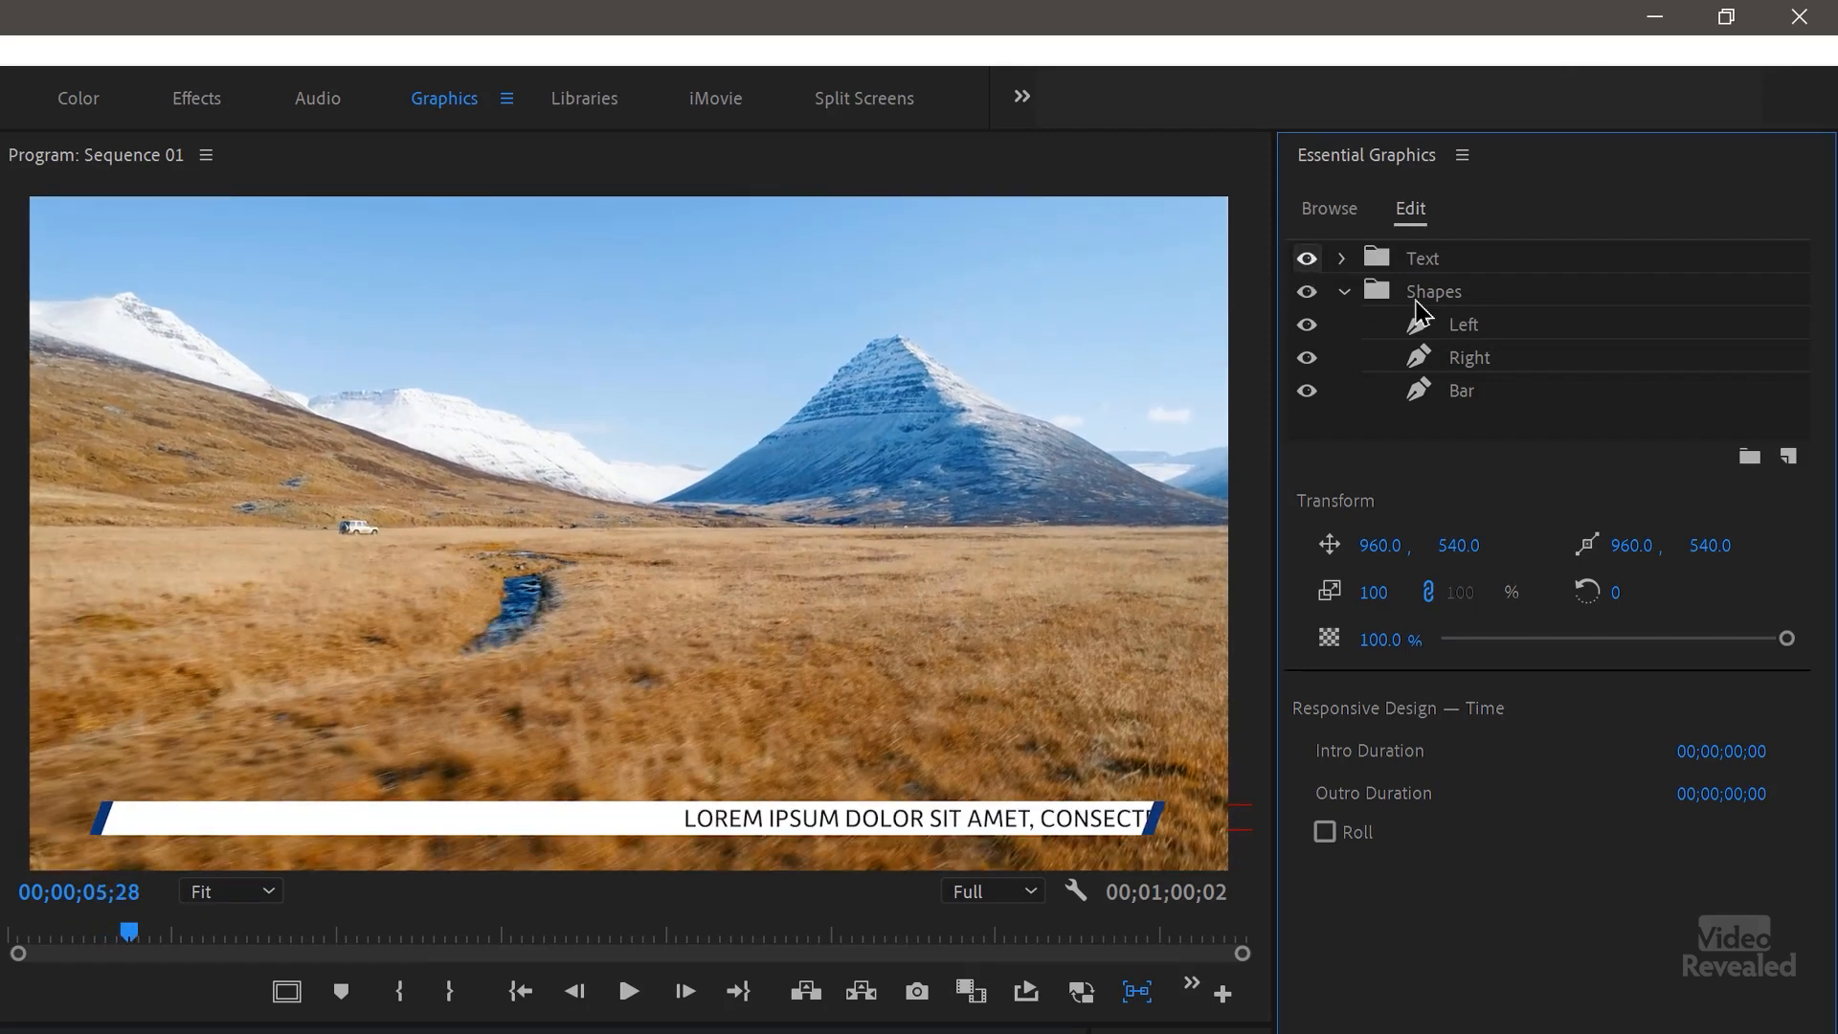
# Step: Inspect the Left, Right and Bar shapes, then select the newly added BOWSER VIDEO logo layer
pyautogui.click(1462, 326)
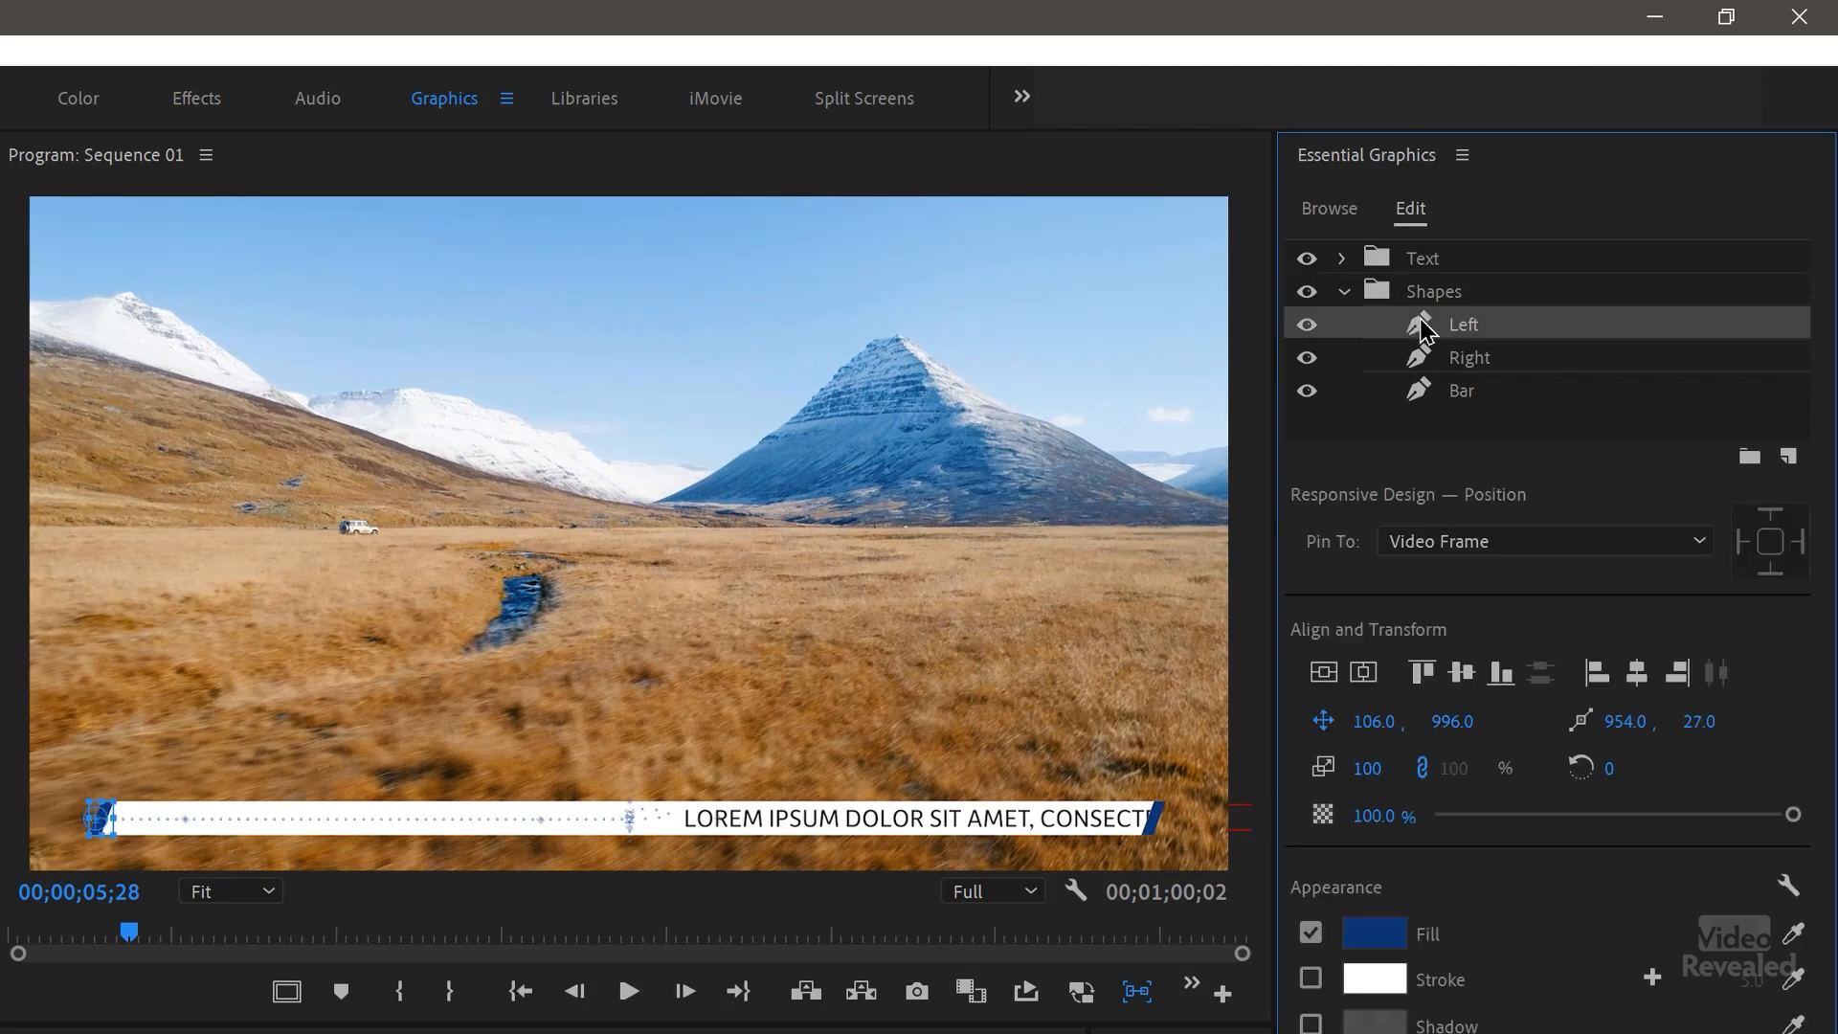
pyautogui.click(1469, 358)
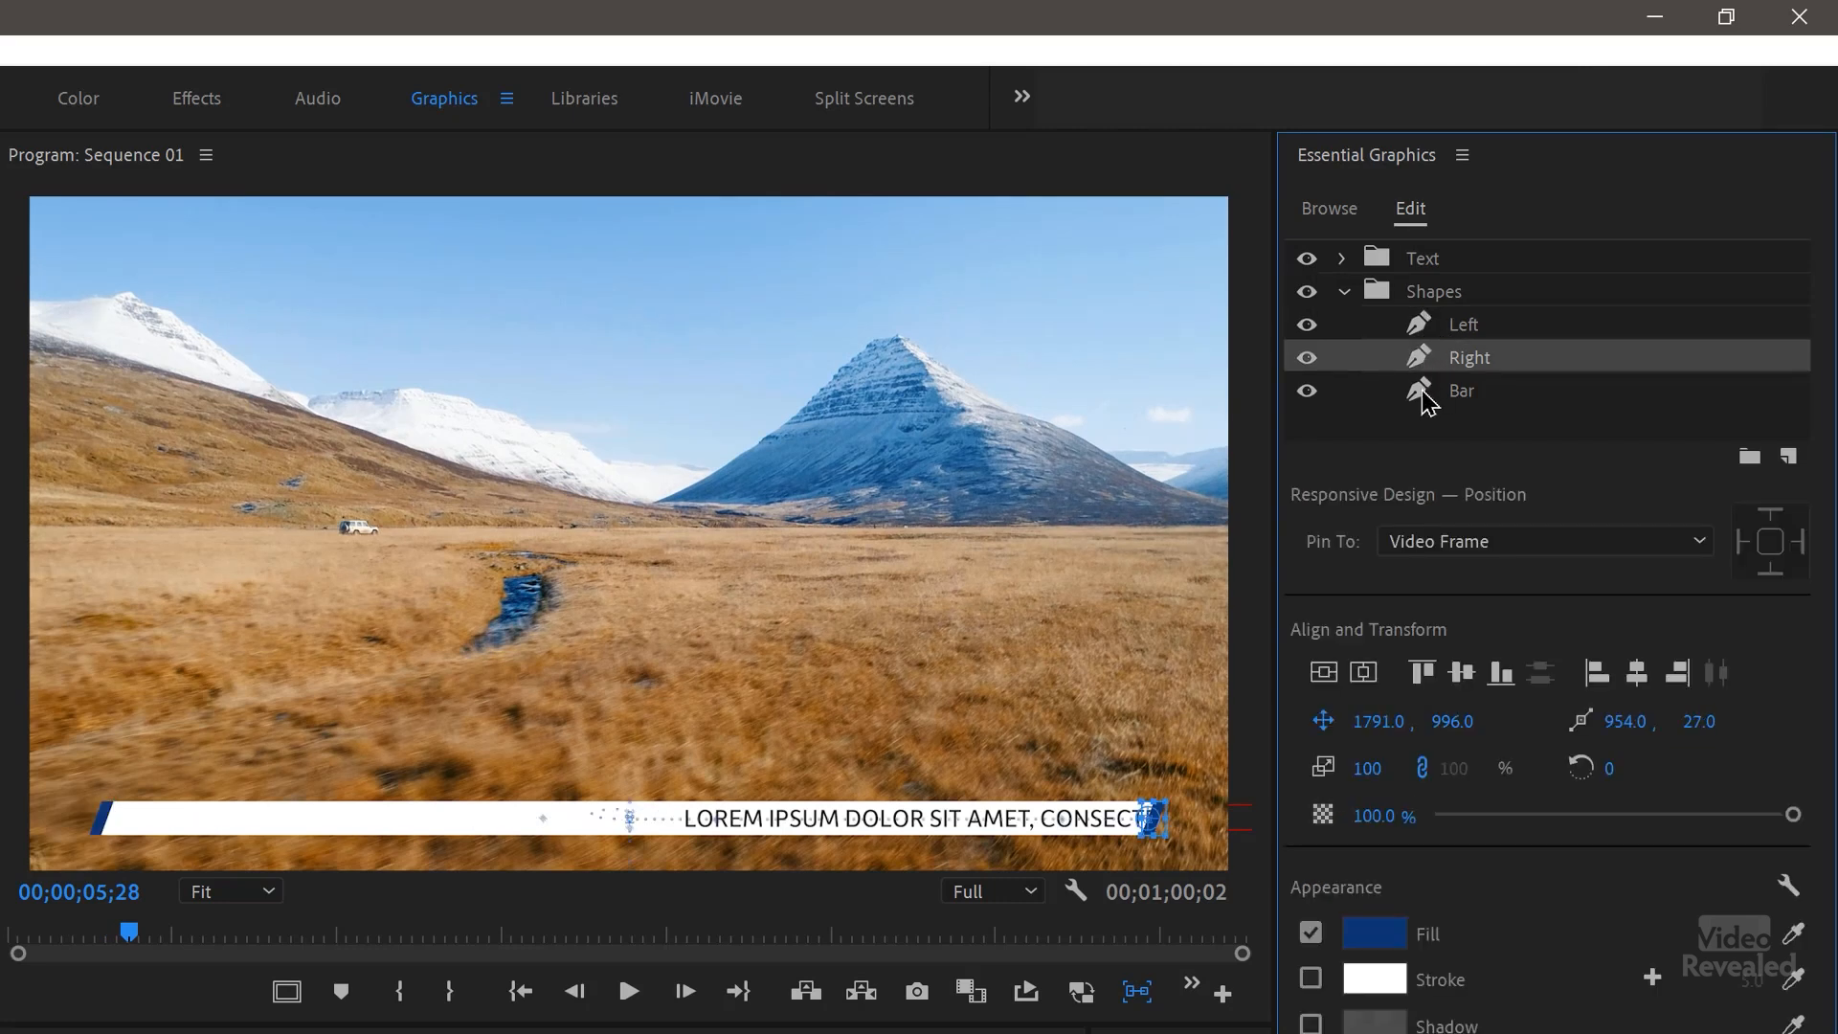
pyautogui.click(1462, 324)
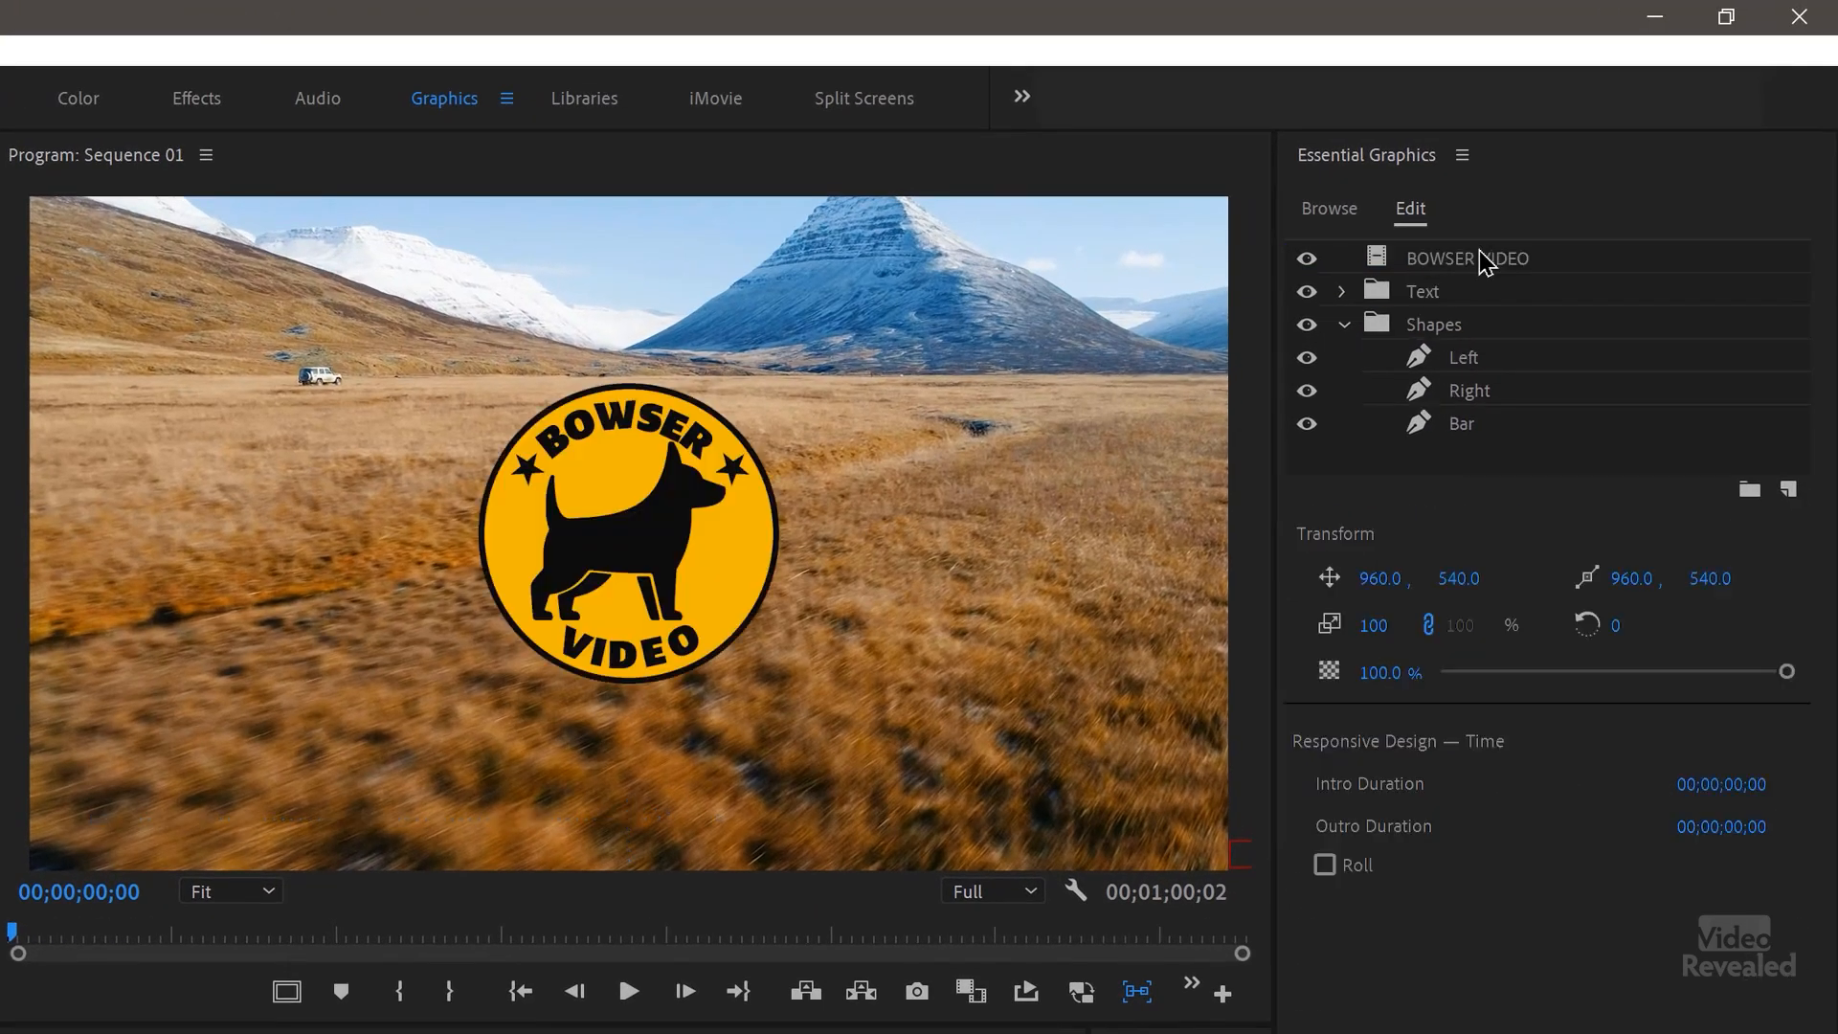
pyautogui.click(1464, 257)
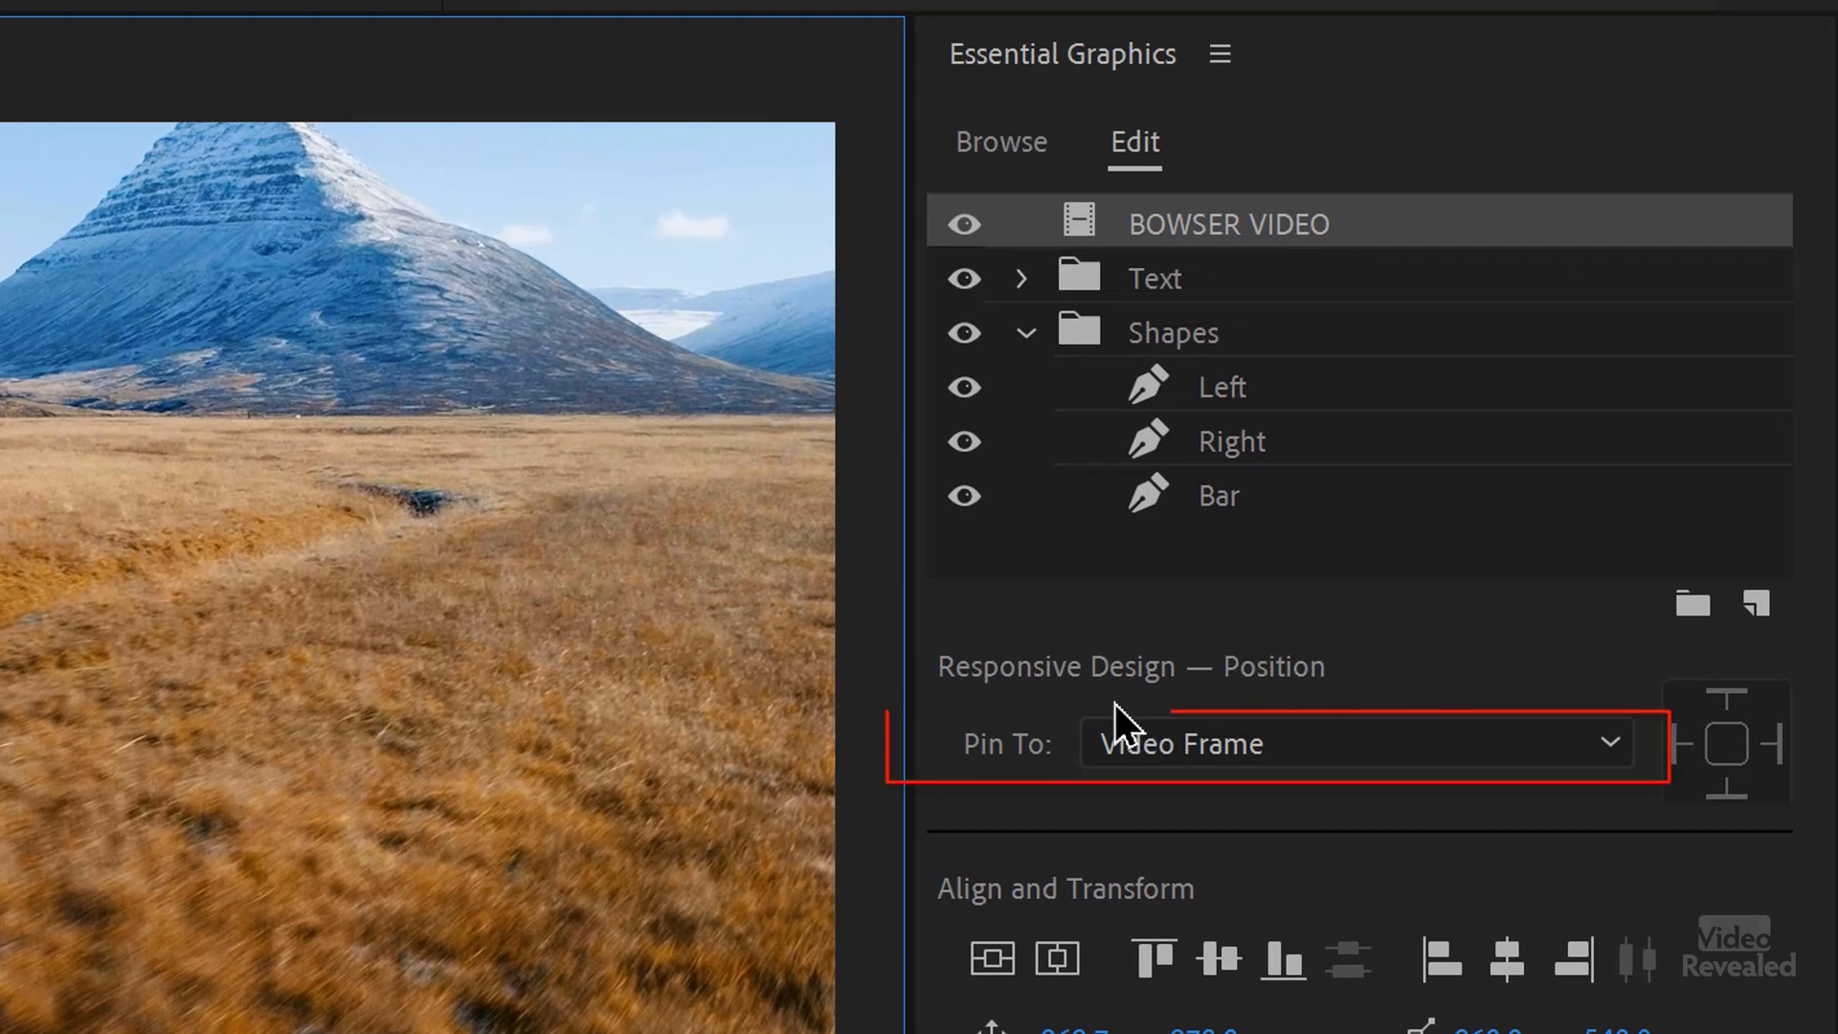
# Step: Set Responsive Design Pin To: Left shape, pinned on all four edges
pyautogui.click(1347, 743)
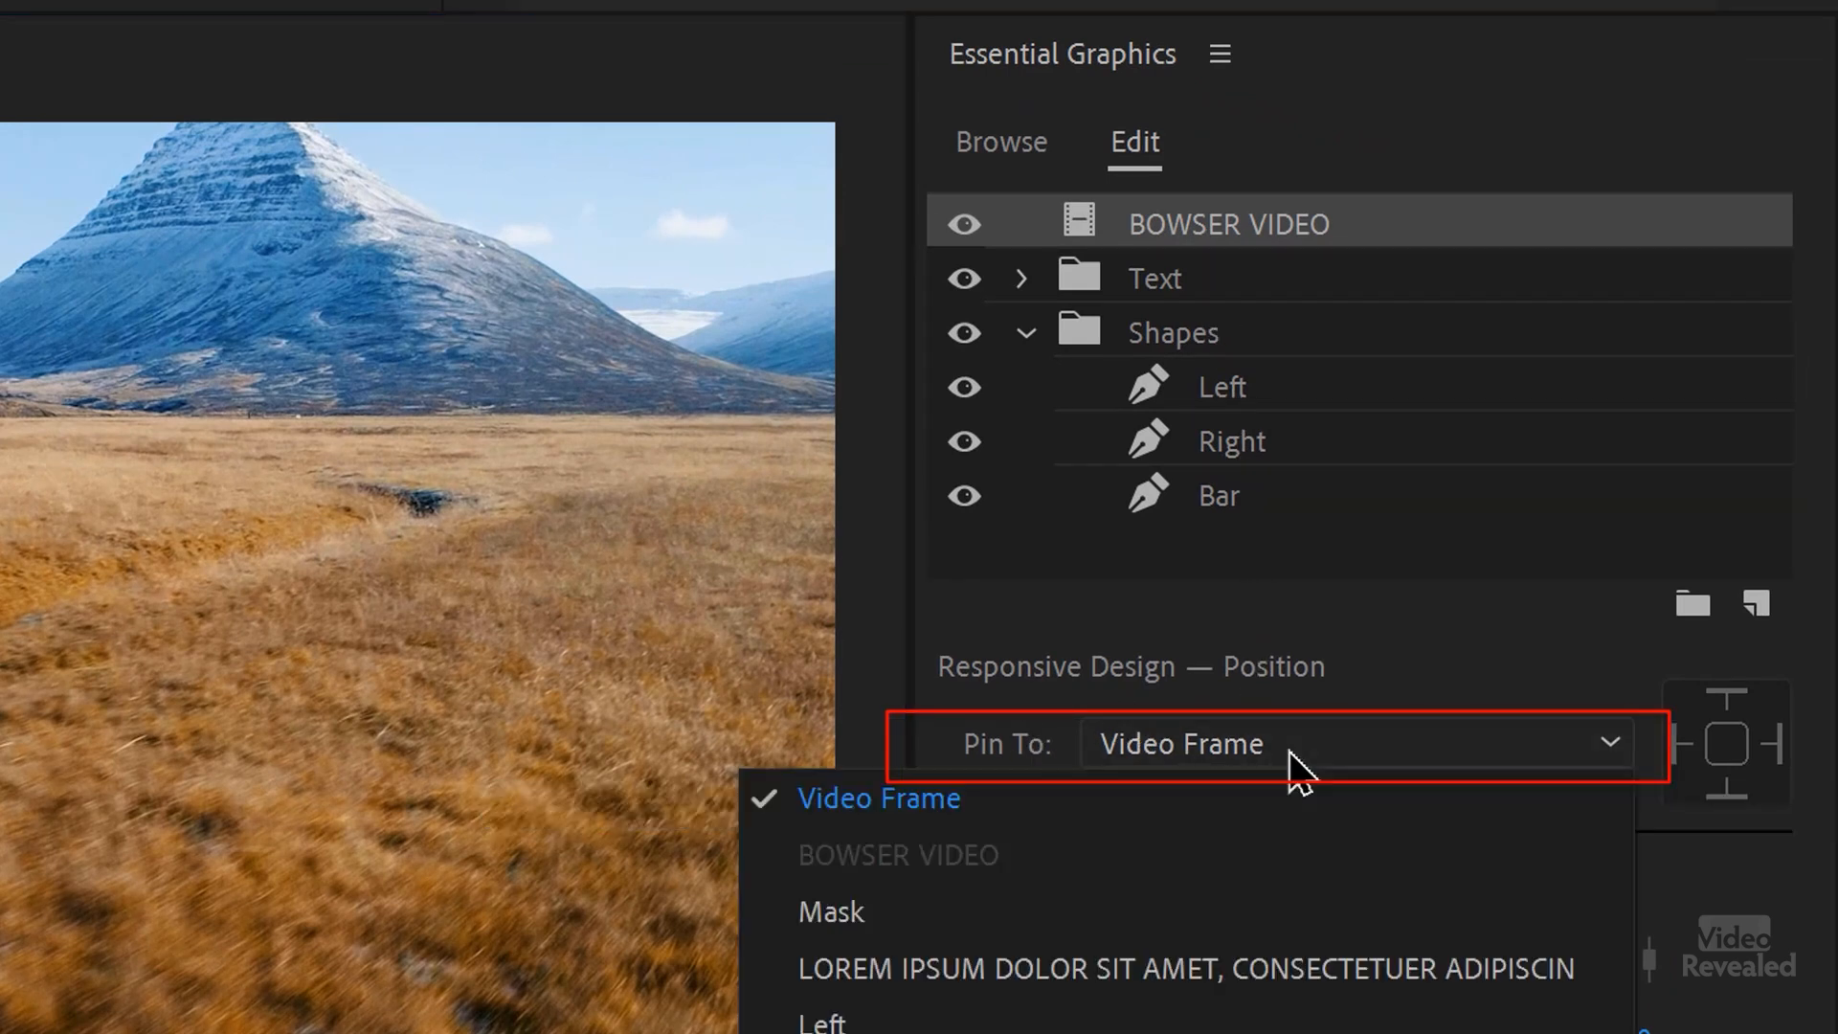
pyautogui.click(824, 1014)
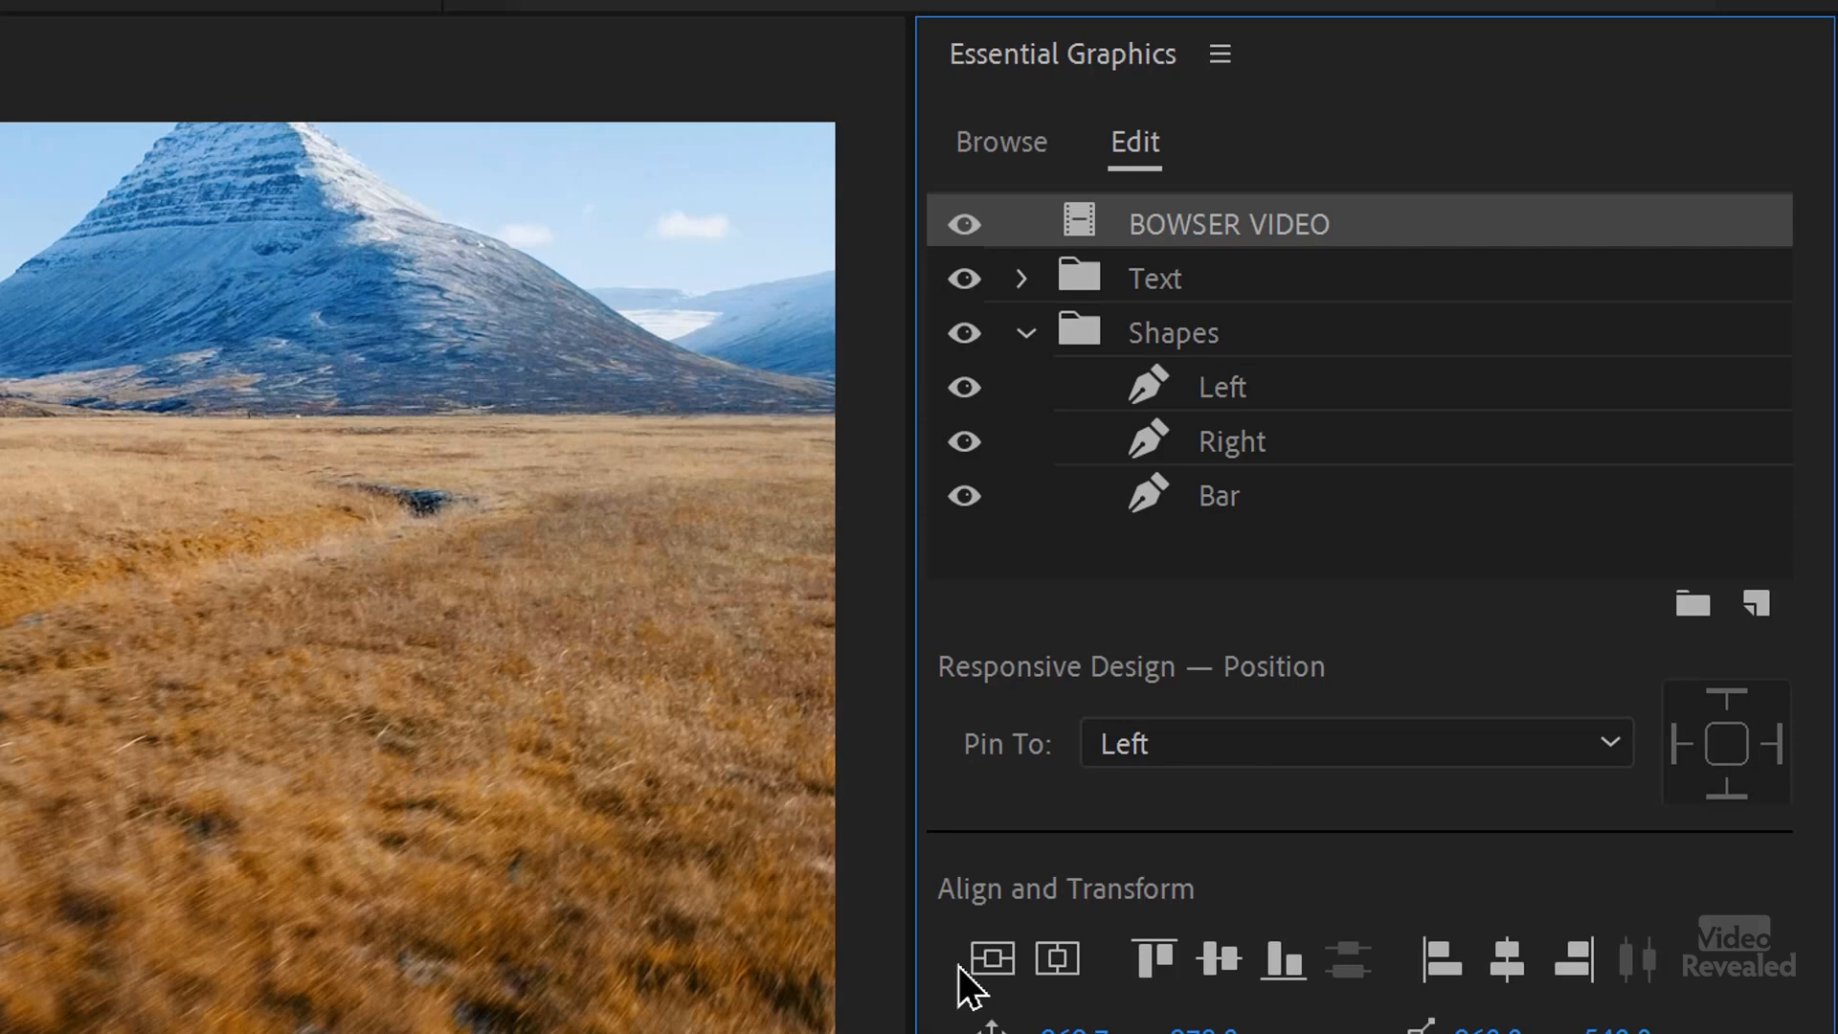
pyautogui.moveTo(1729, 767)
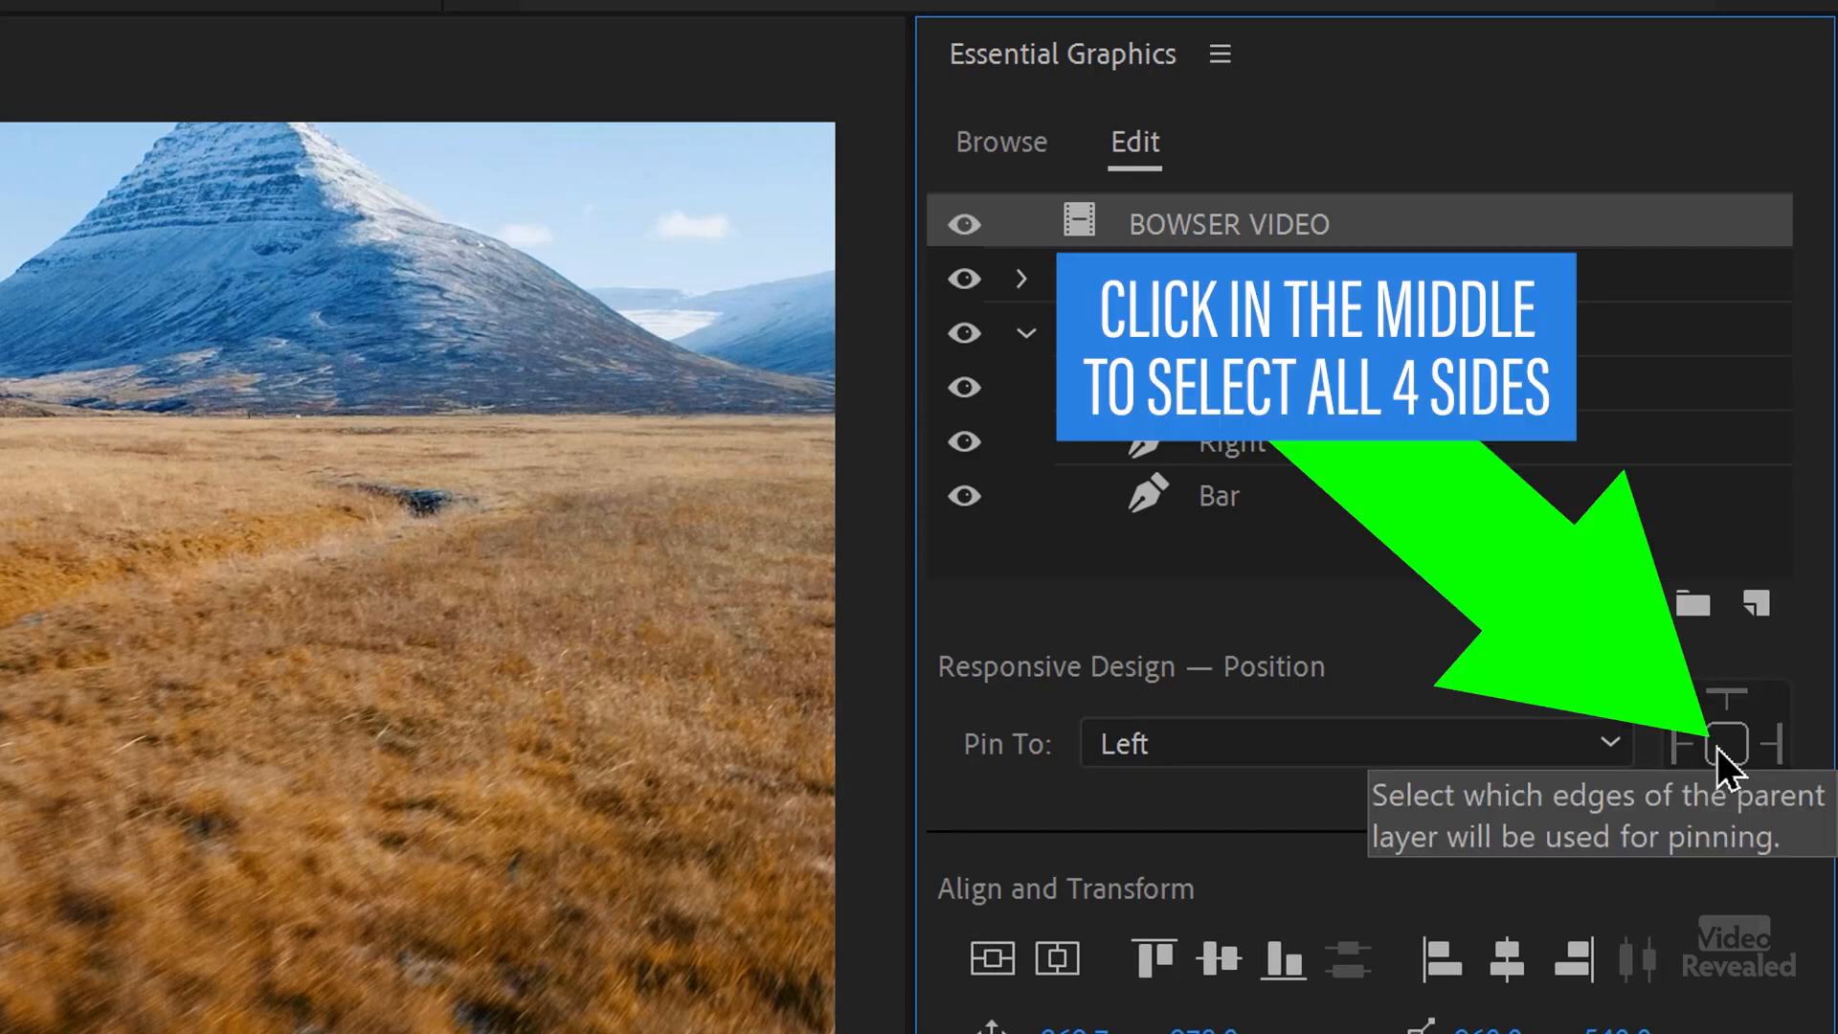
pyautogui.click(1717, 741)
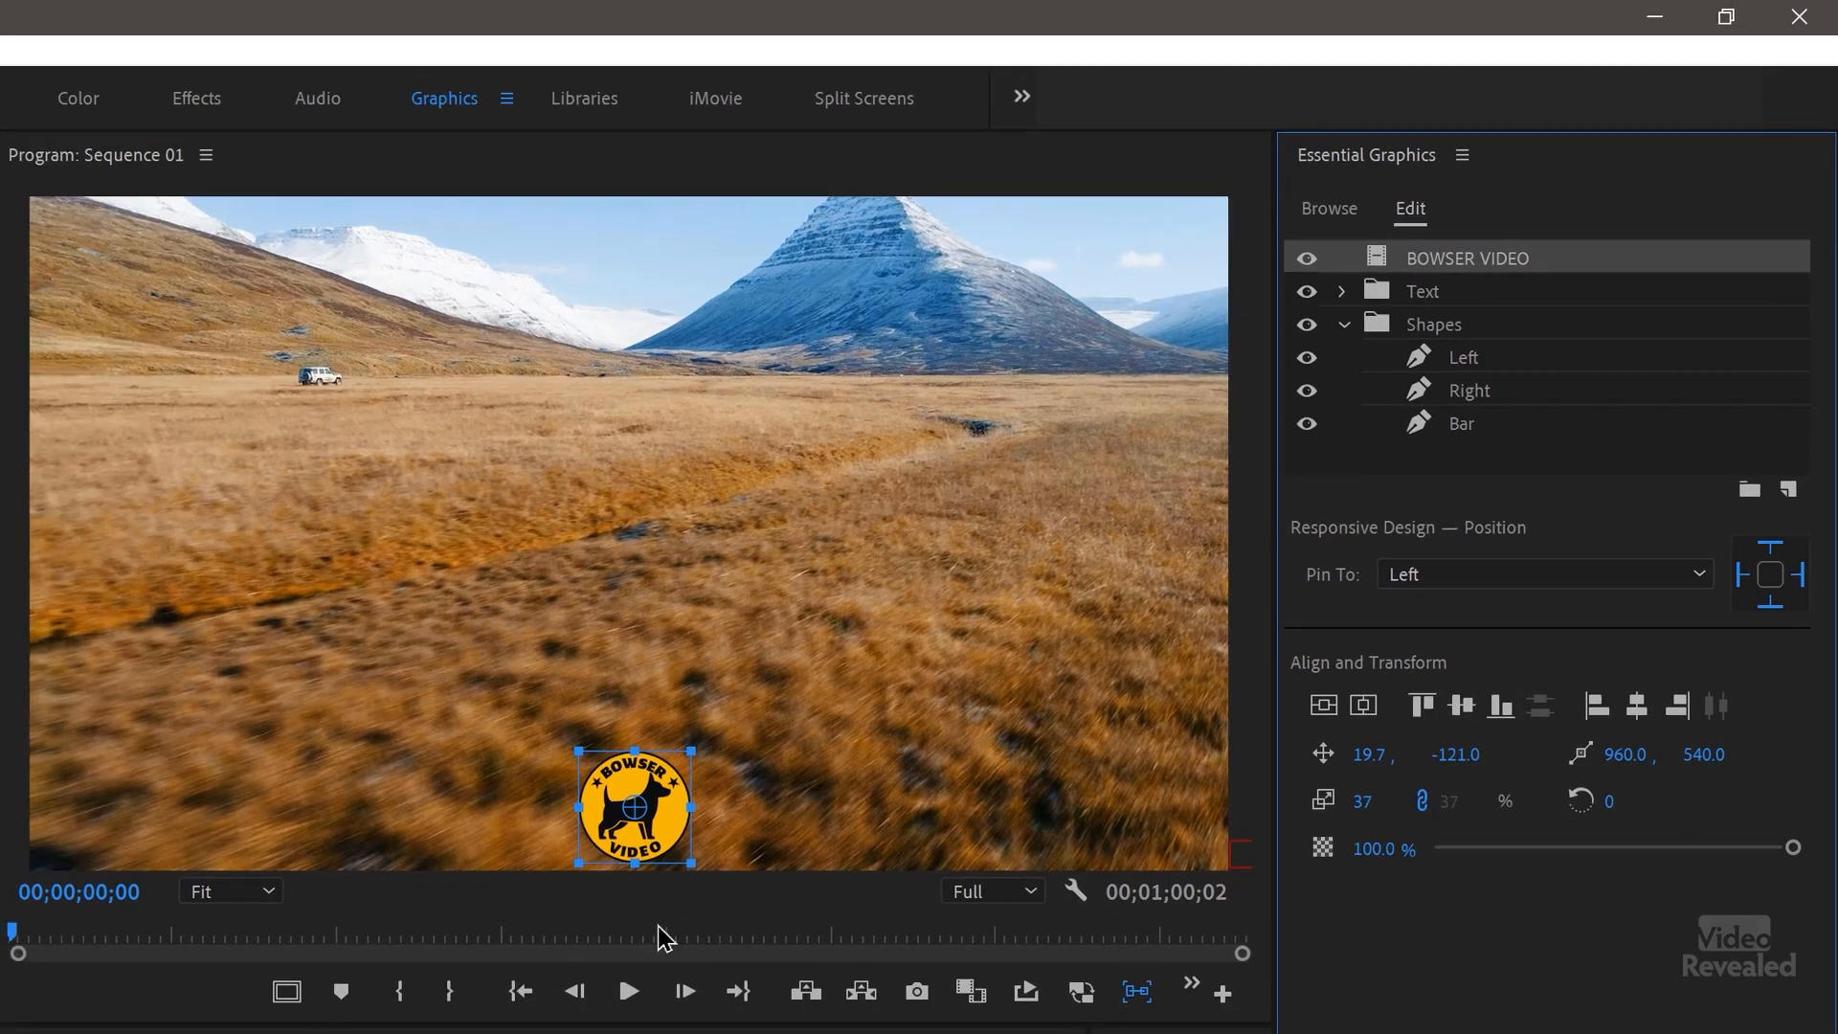
pyautogui.click(628, 990)
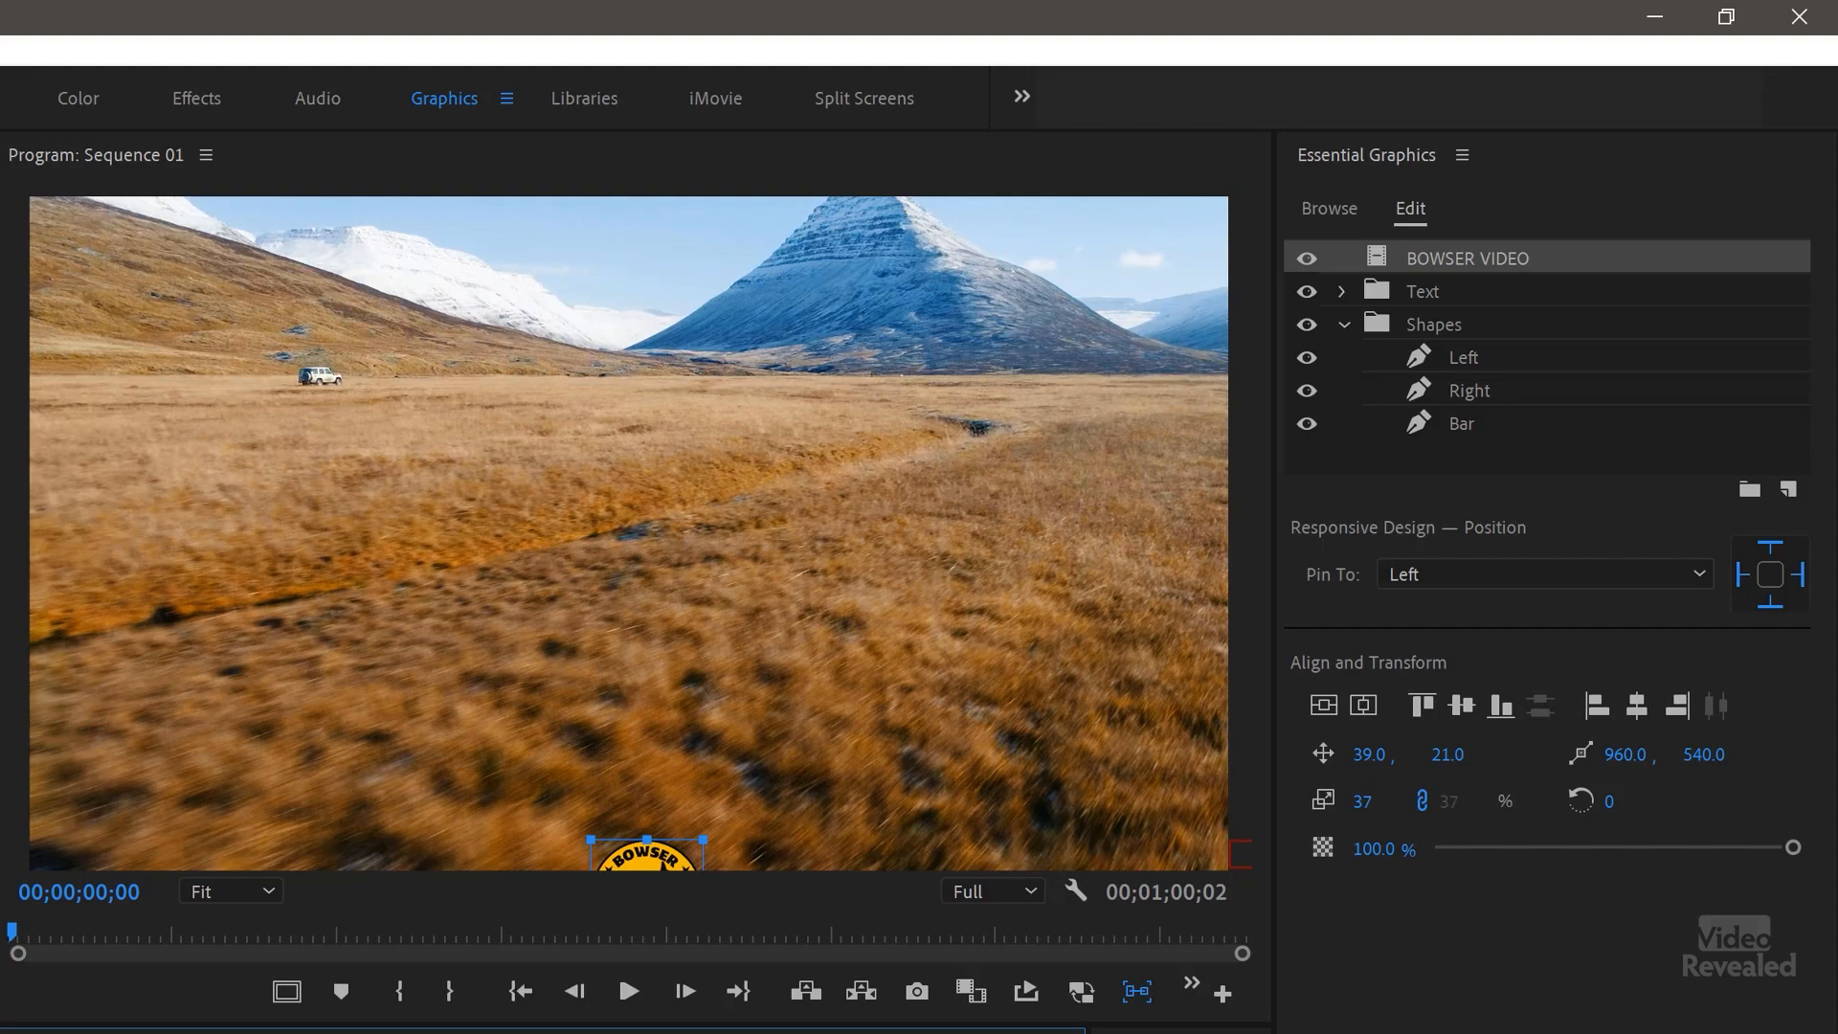
# Step: Switch to the Editing workspace to lay out the graphic's keyframed properties in Effect Controls
pyautogui.click(628, 989)
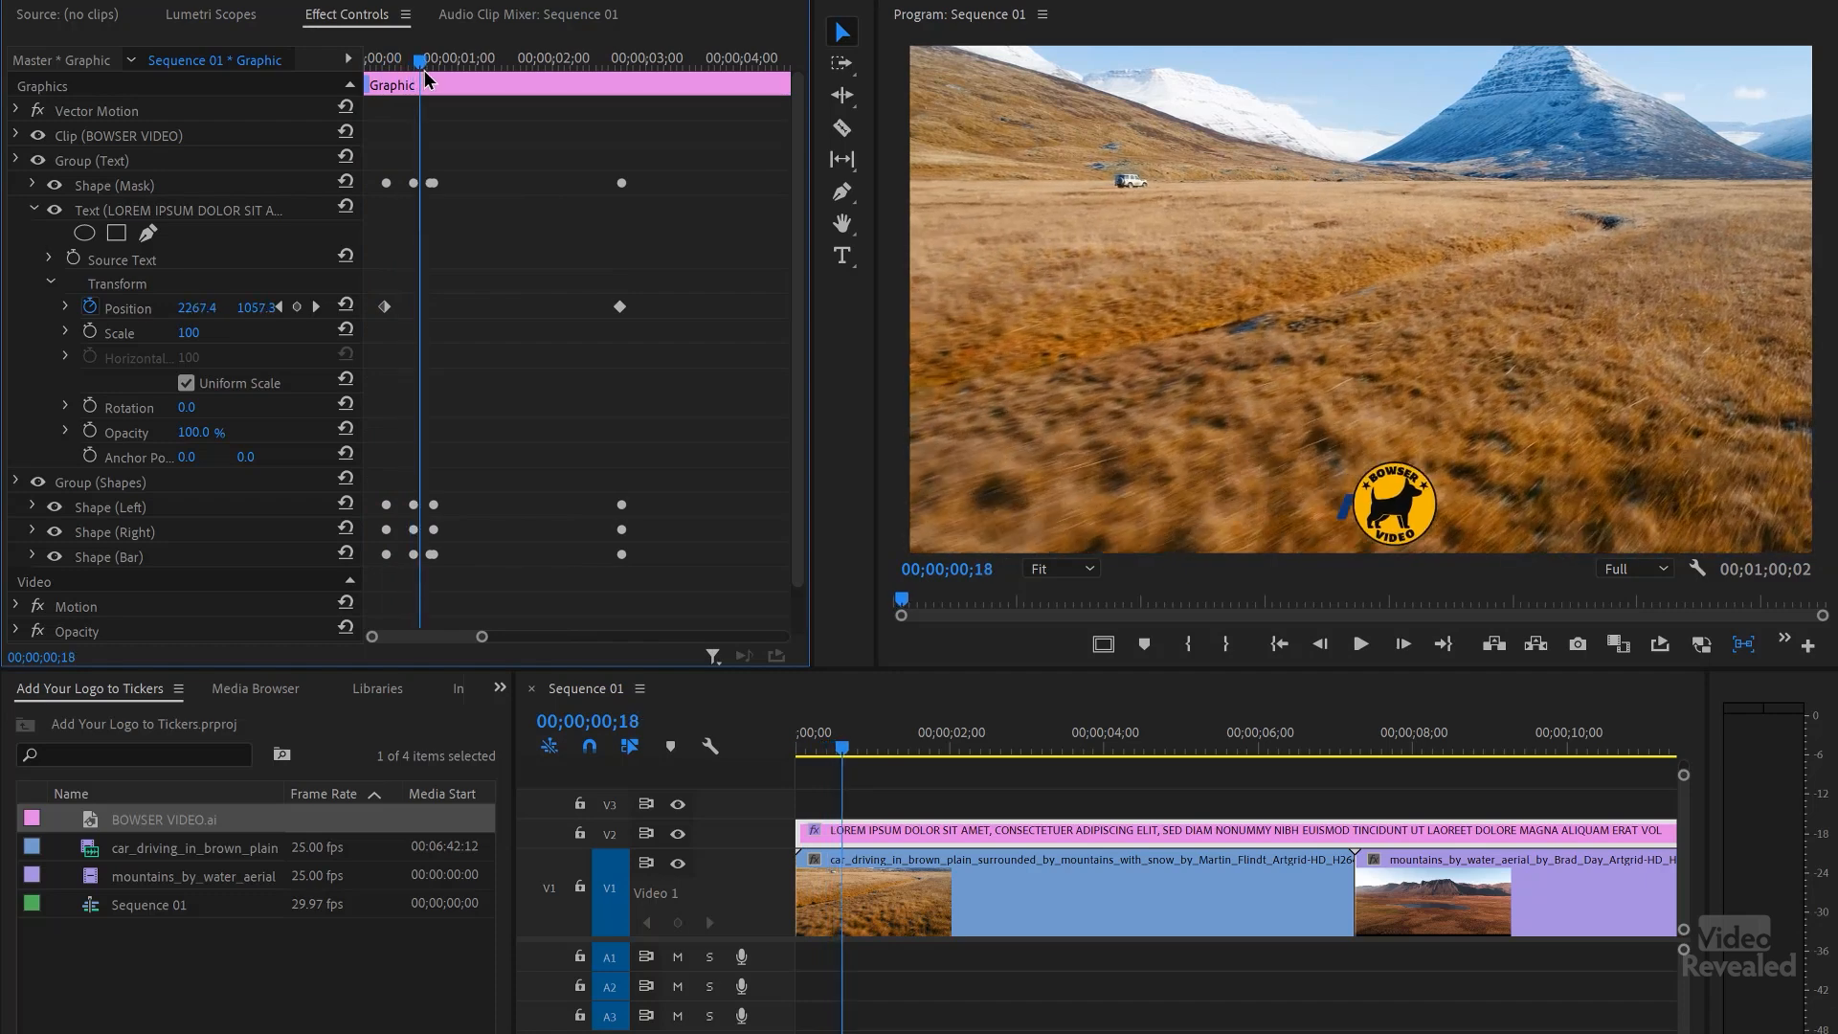
# Step: Push the logo's Position Y to 97 below the frame, then remove the ticker graphic from the timeline
pyautogui.moveTo(419, 60); pyautogui.dragTo(414, 59)
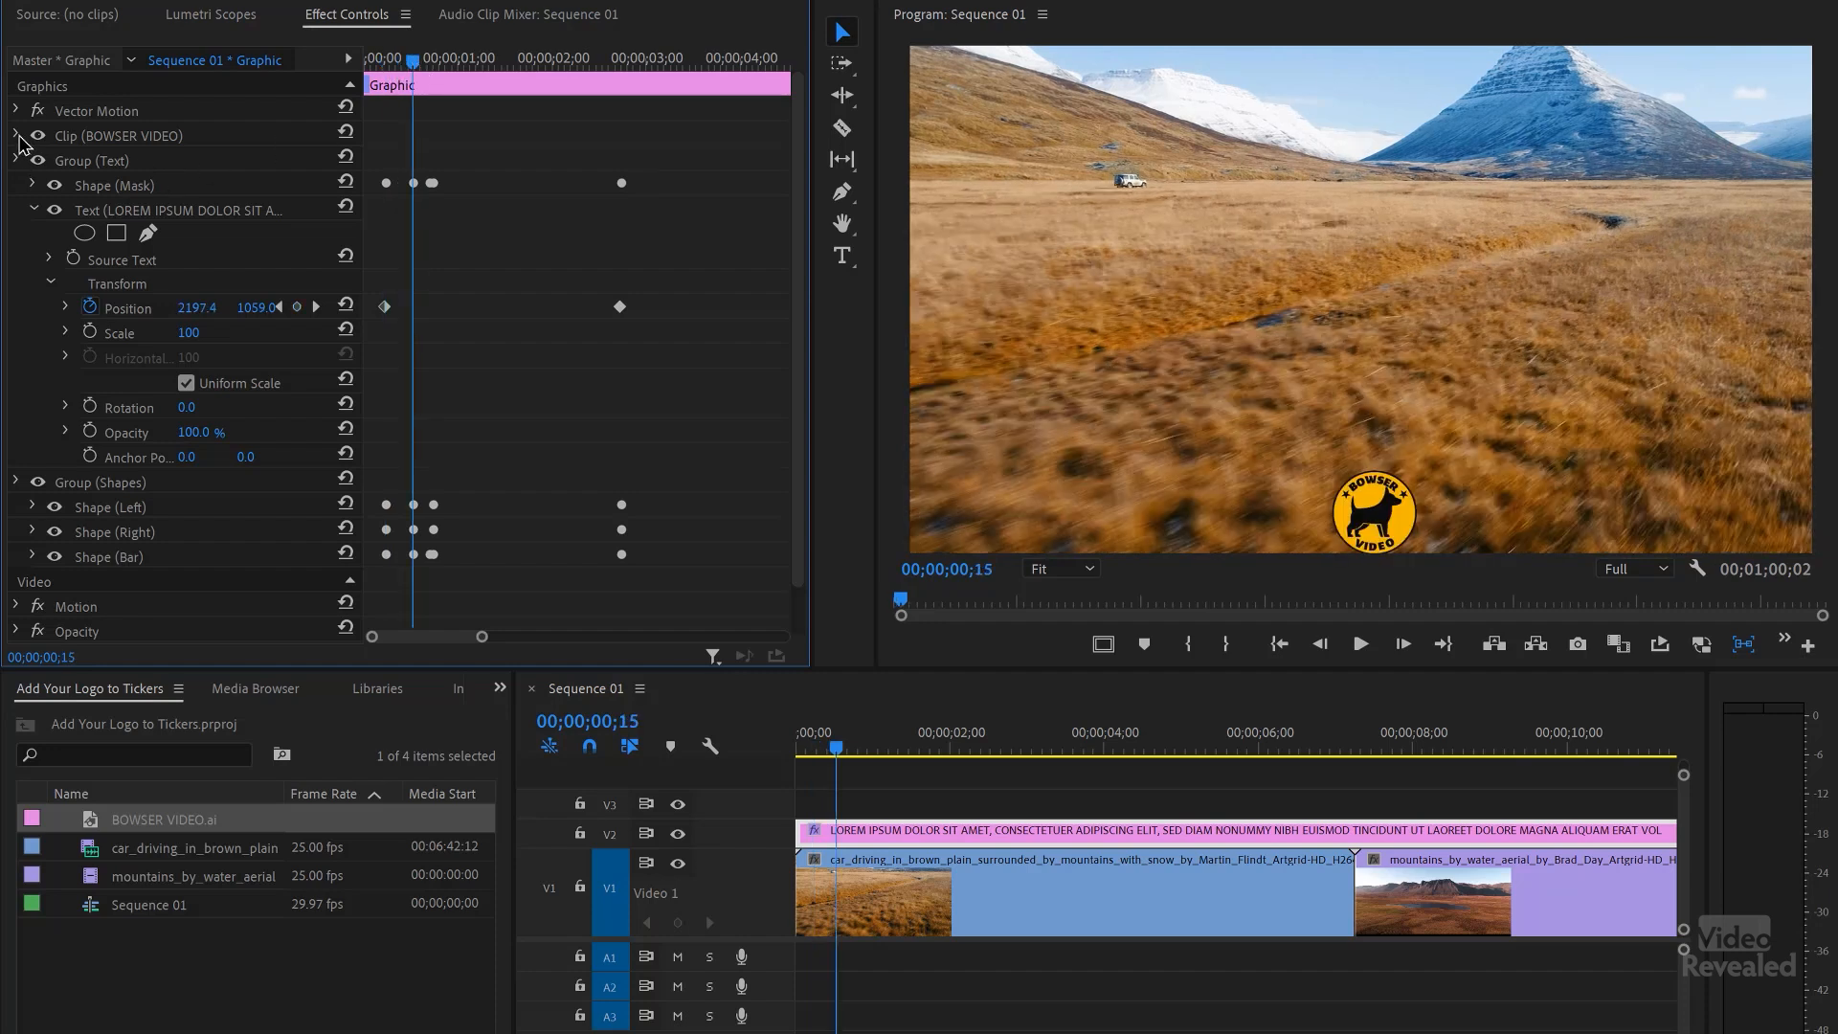
pyautogui.click(18, 134)
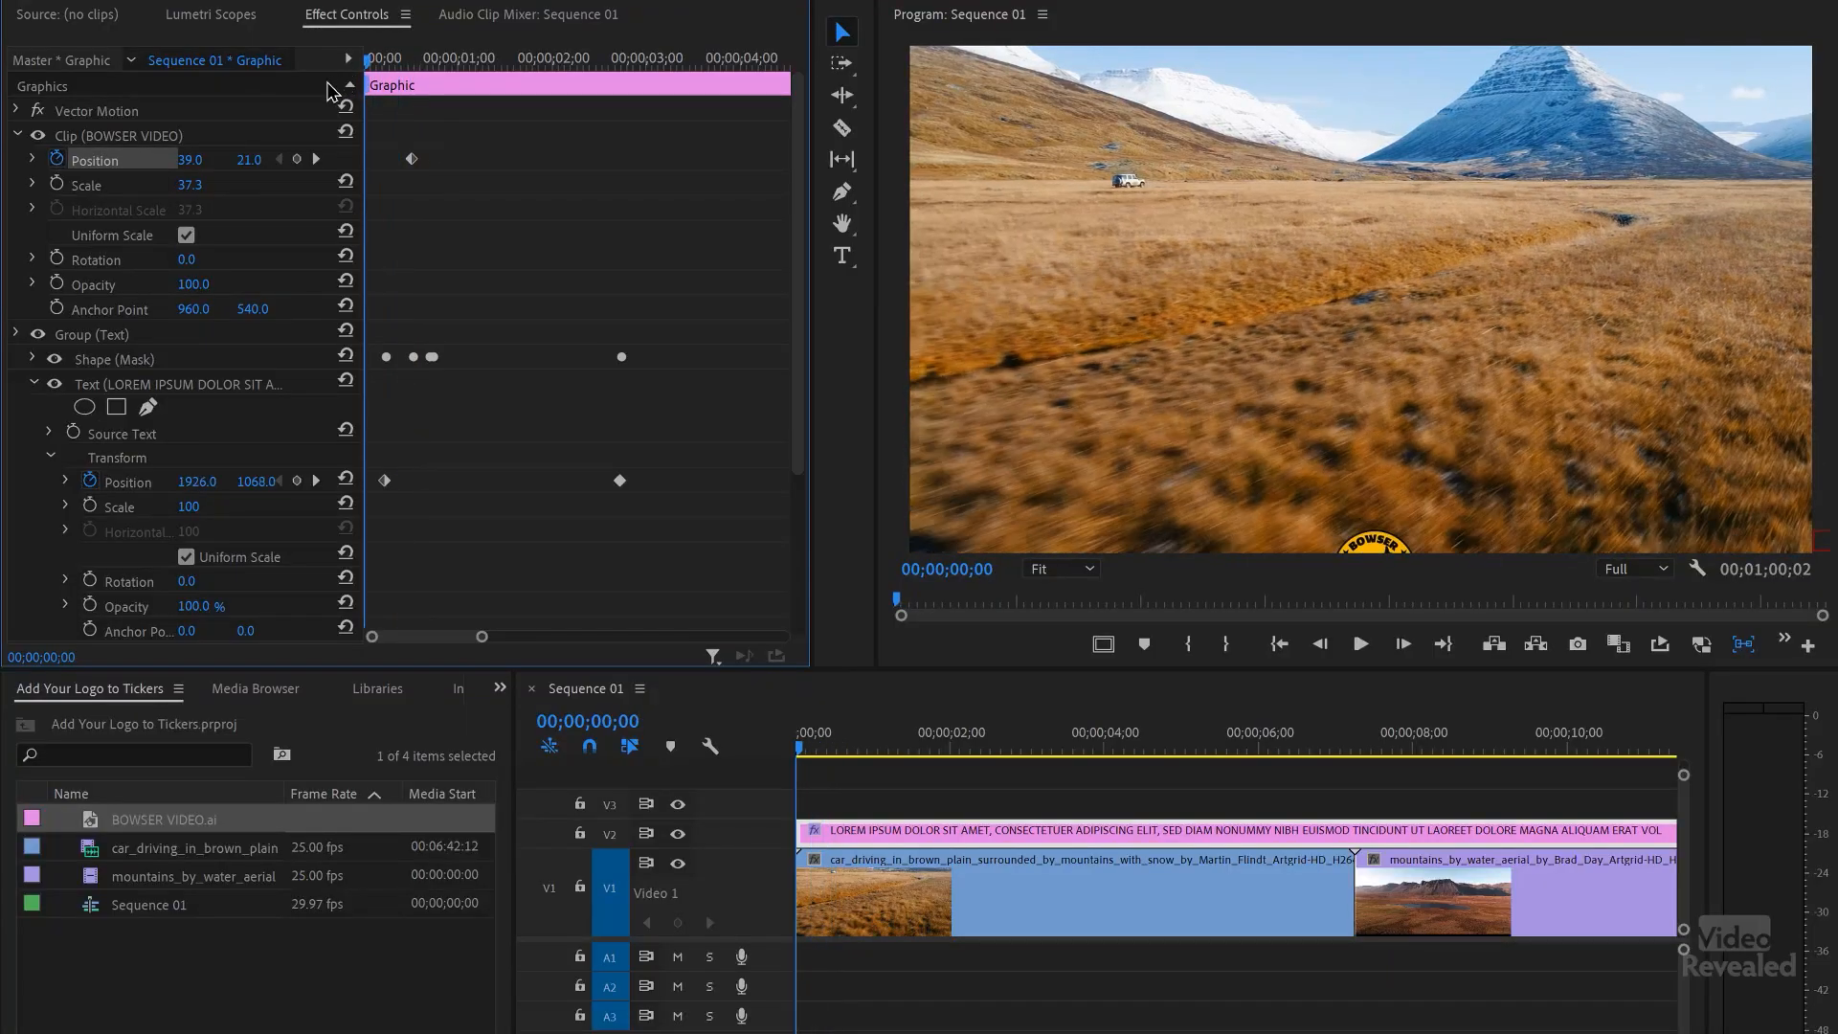
pyautogui.moveTo(264, 178)
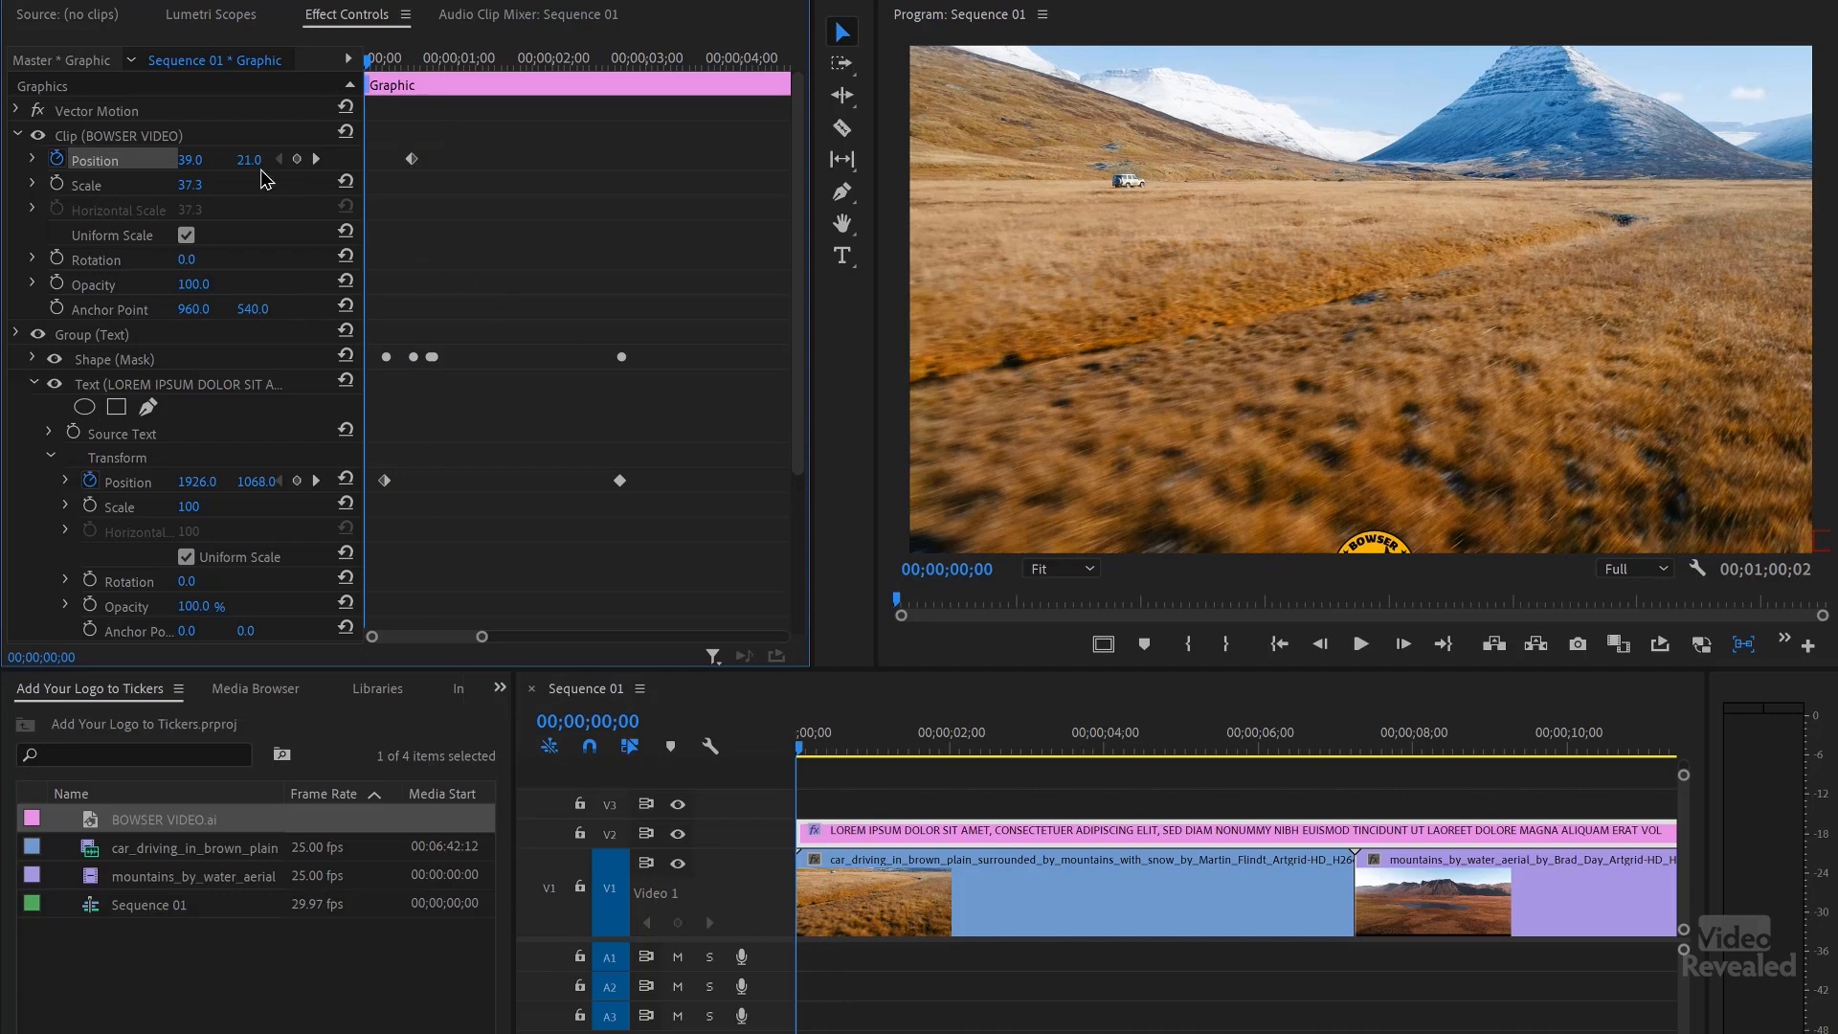
pyautogui.moveTo(247, 159); pyautogui.dragTo(247, 182)
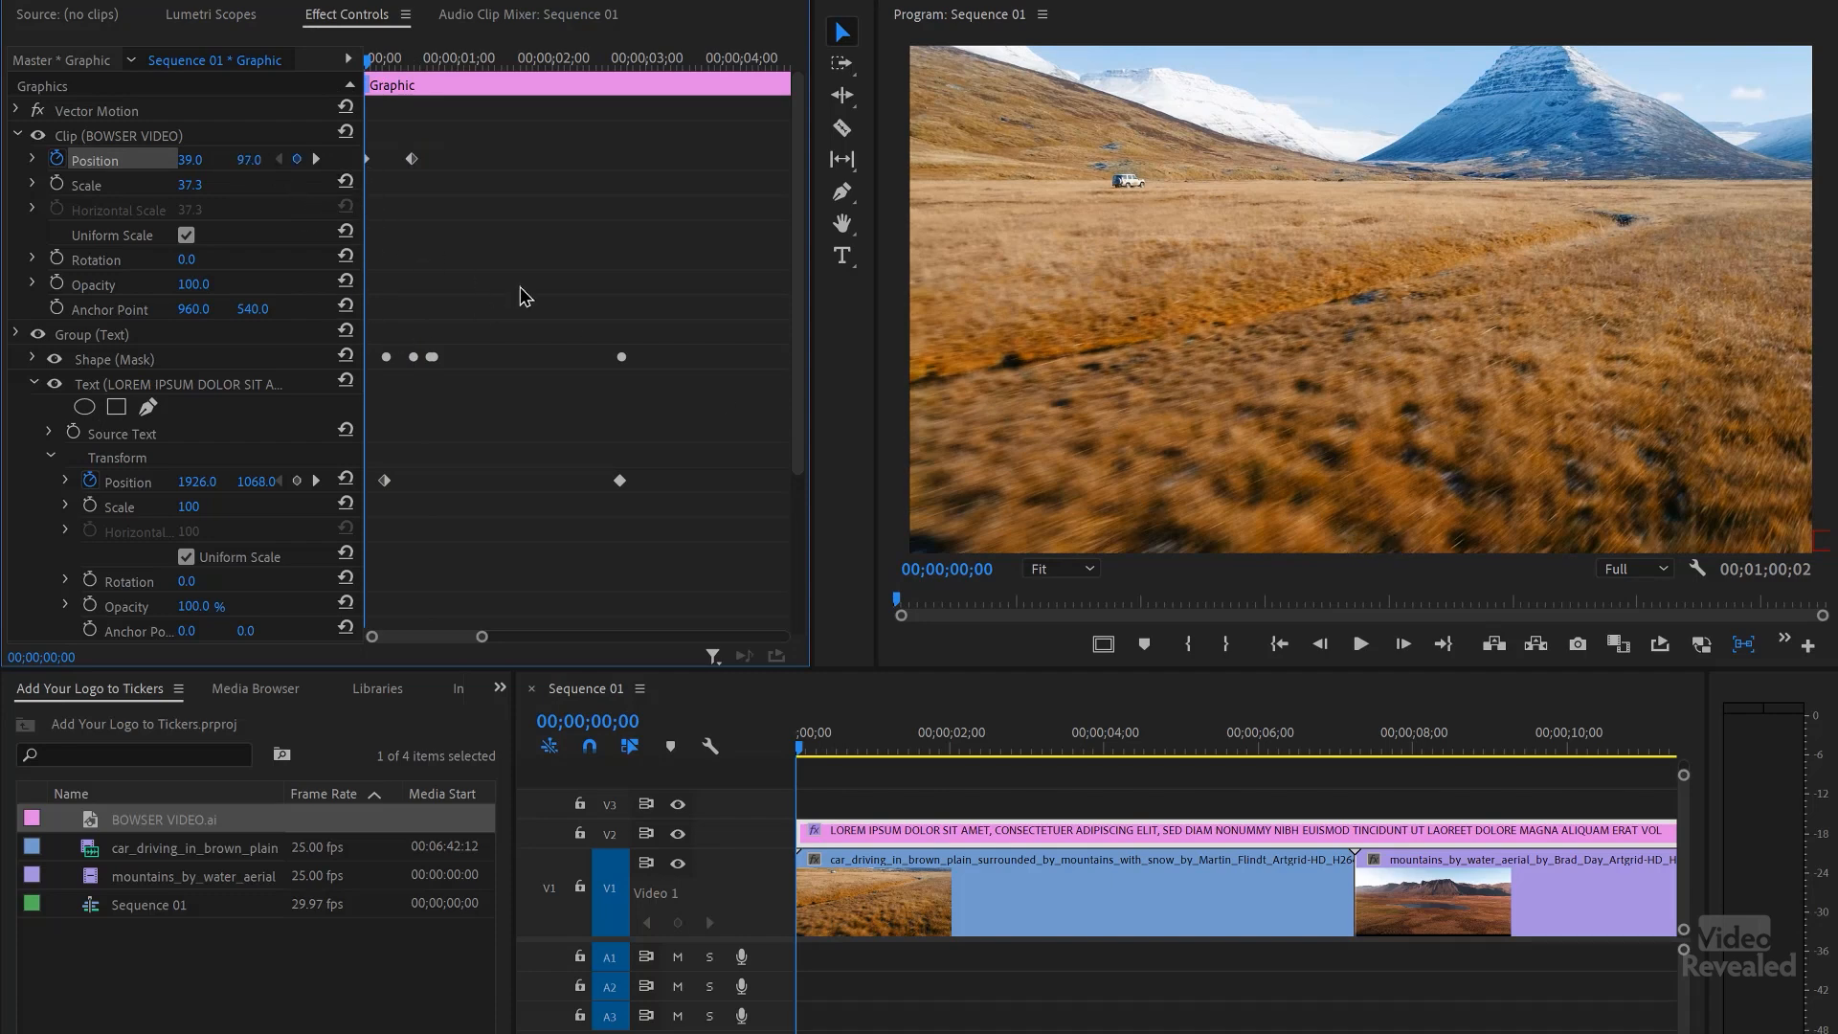
pyautogui.click(1359, 643)
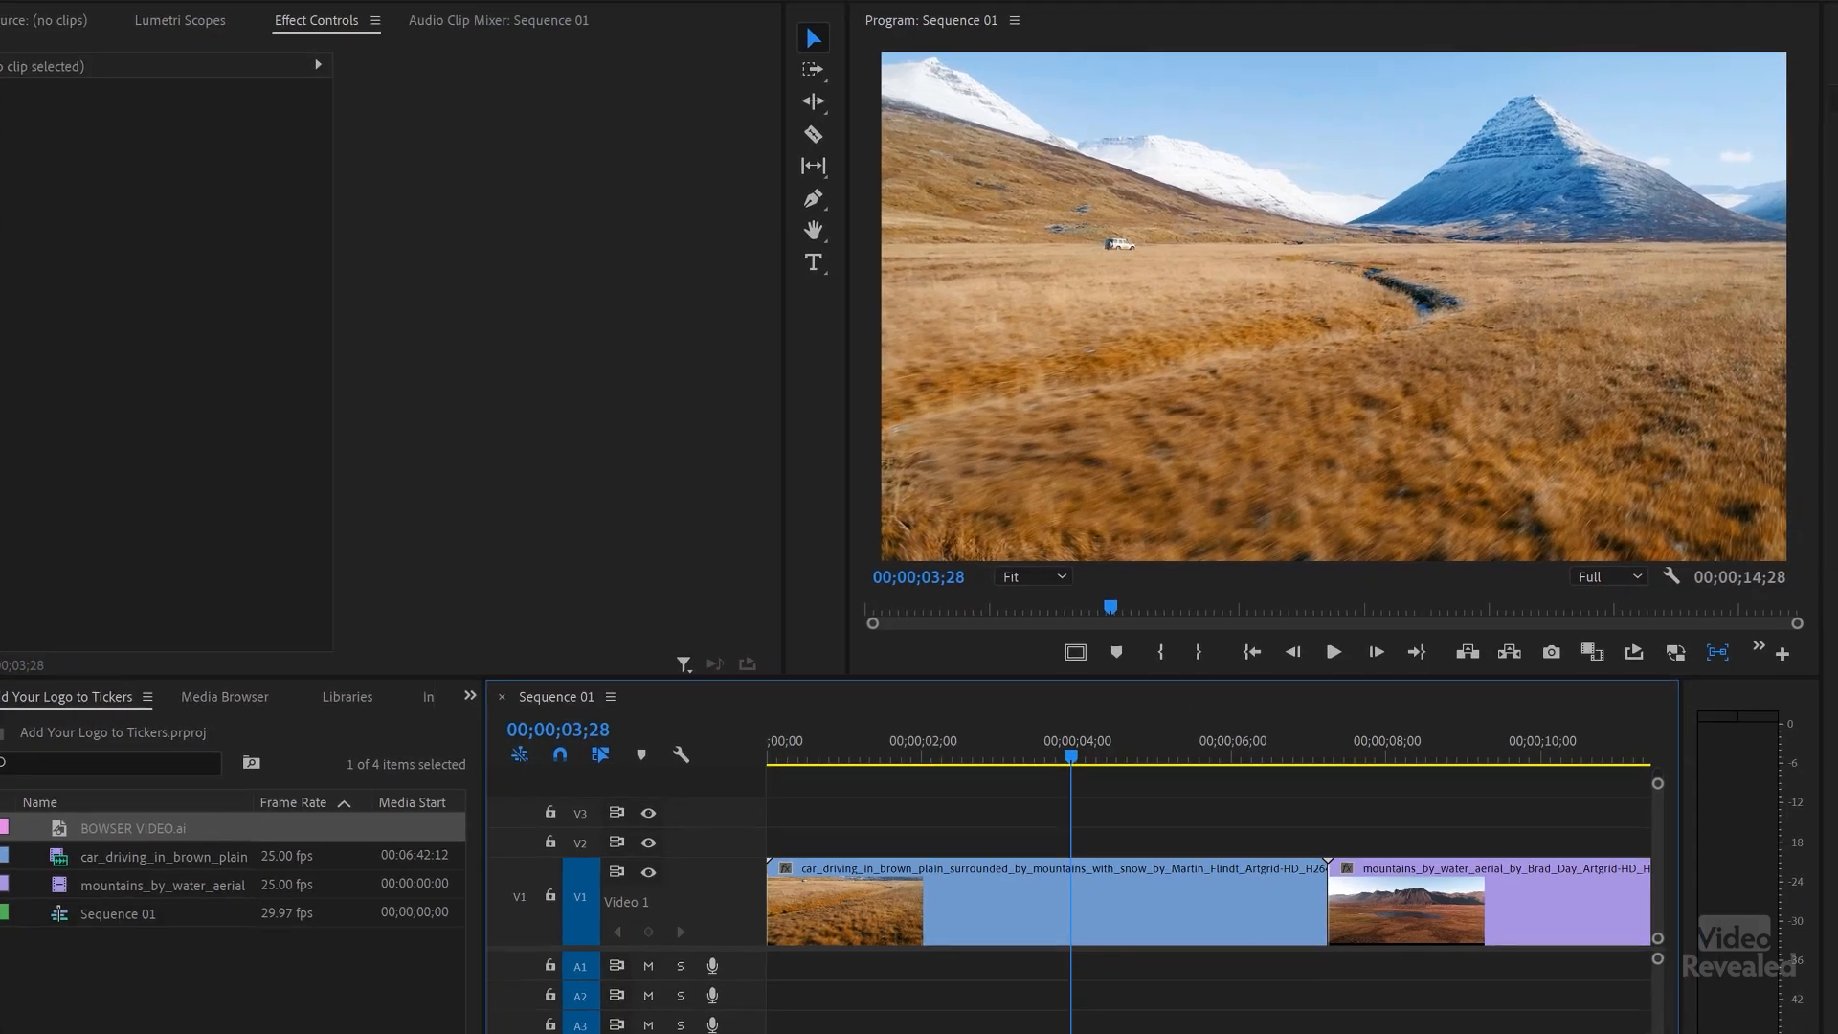
# Step: Add the Hearts ticker template and select its scrolling text layer in Essential Graphics
pyautogui.click(727, 77)
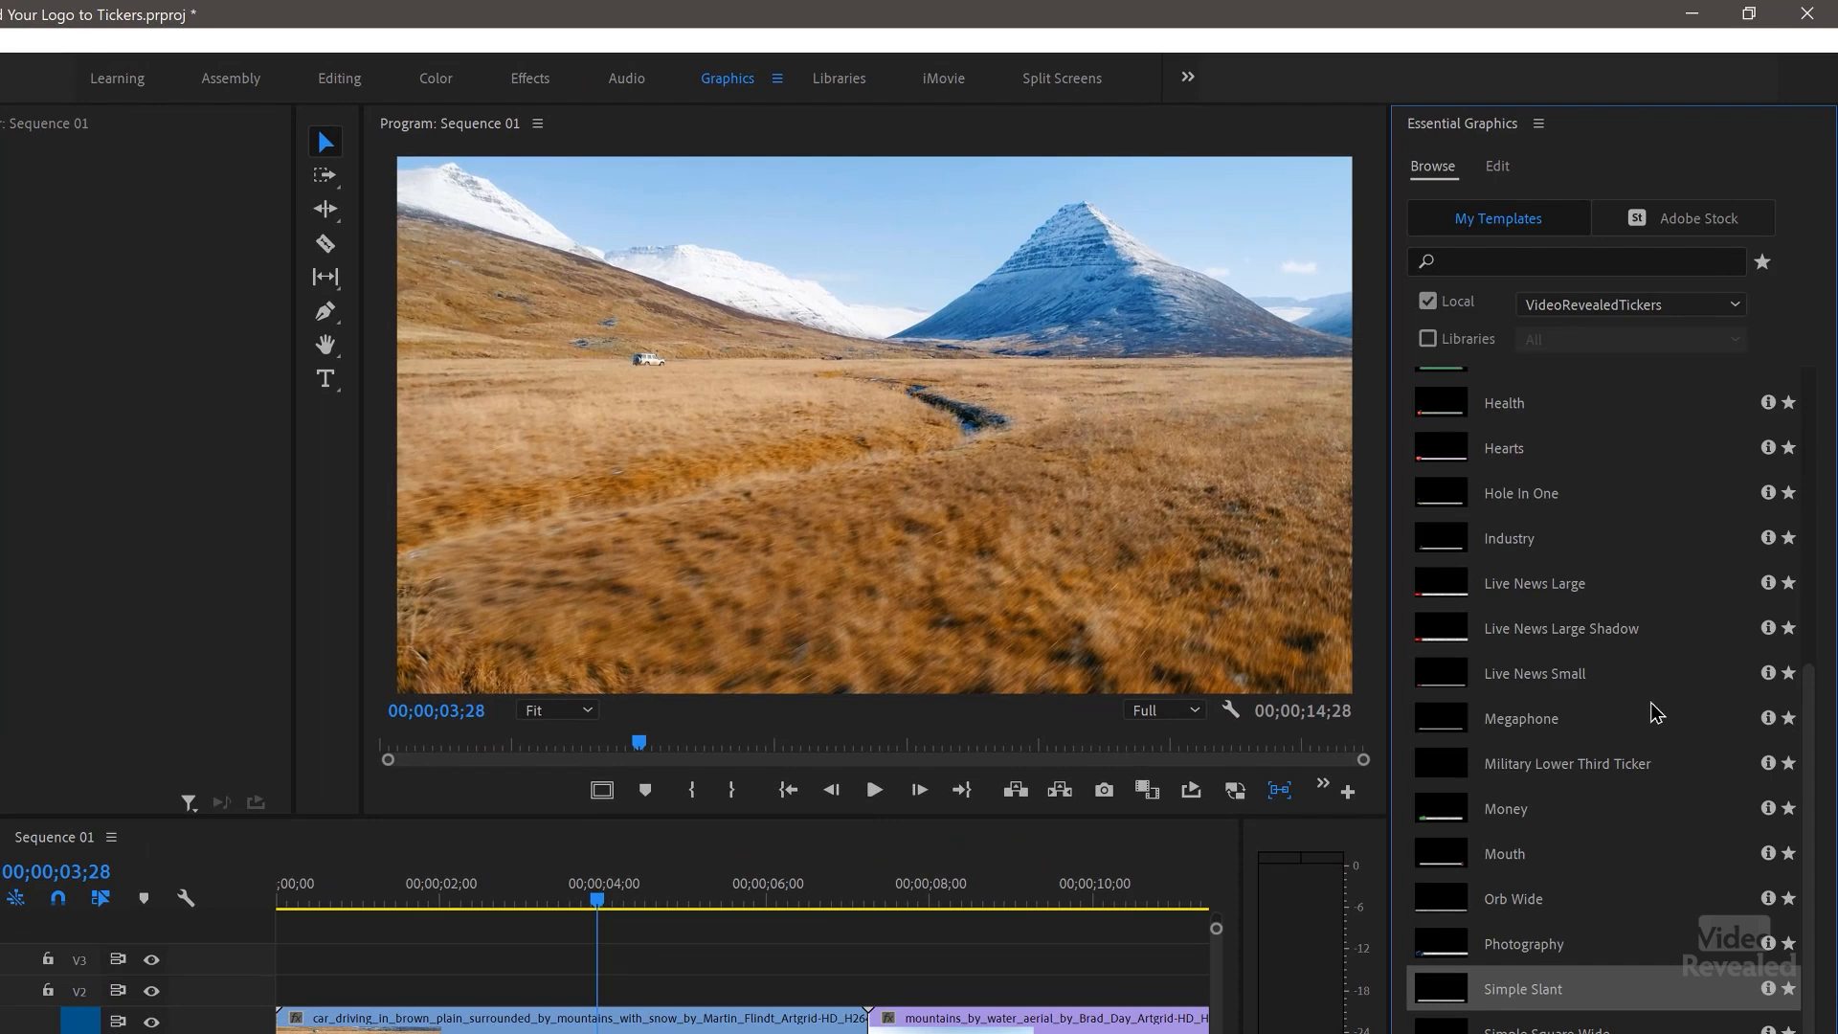
pyautogui.scroll(3)
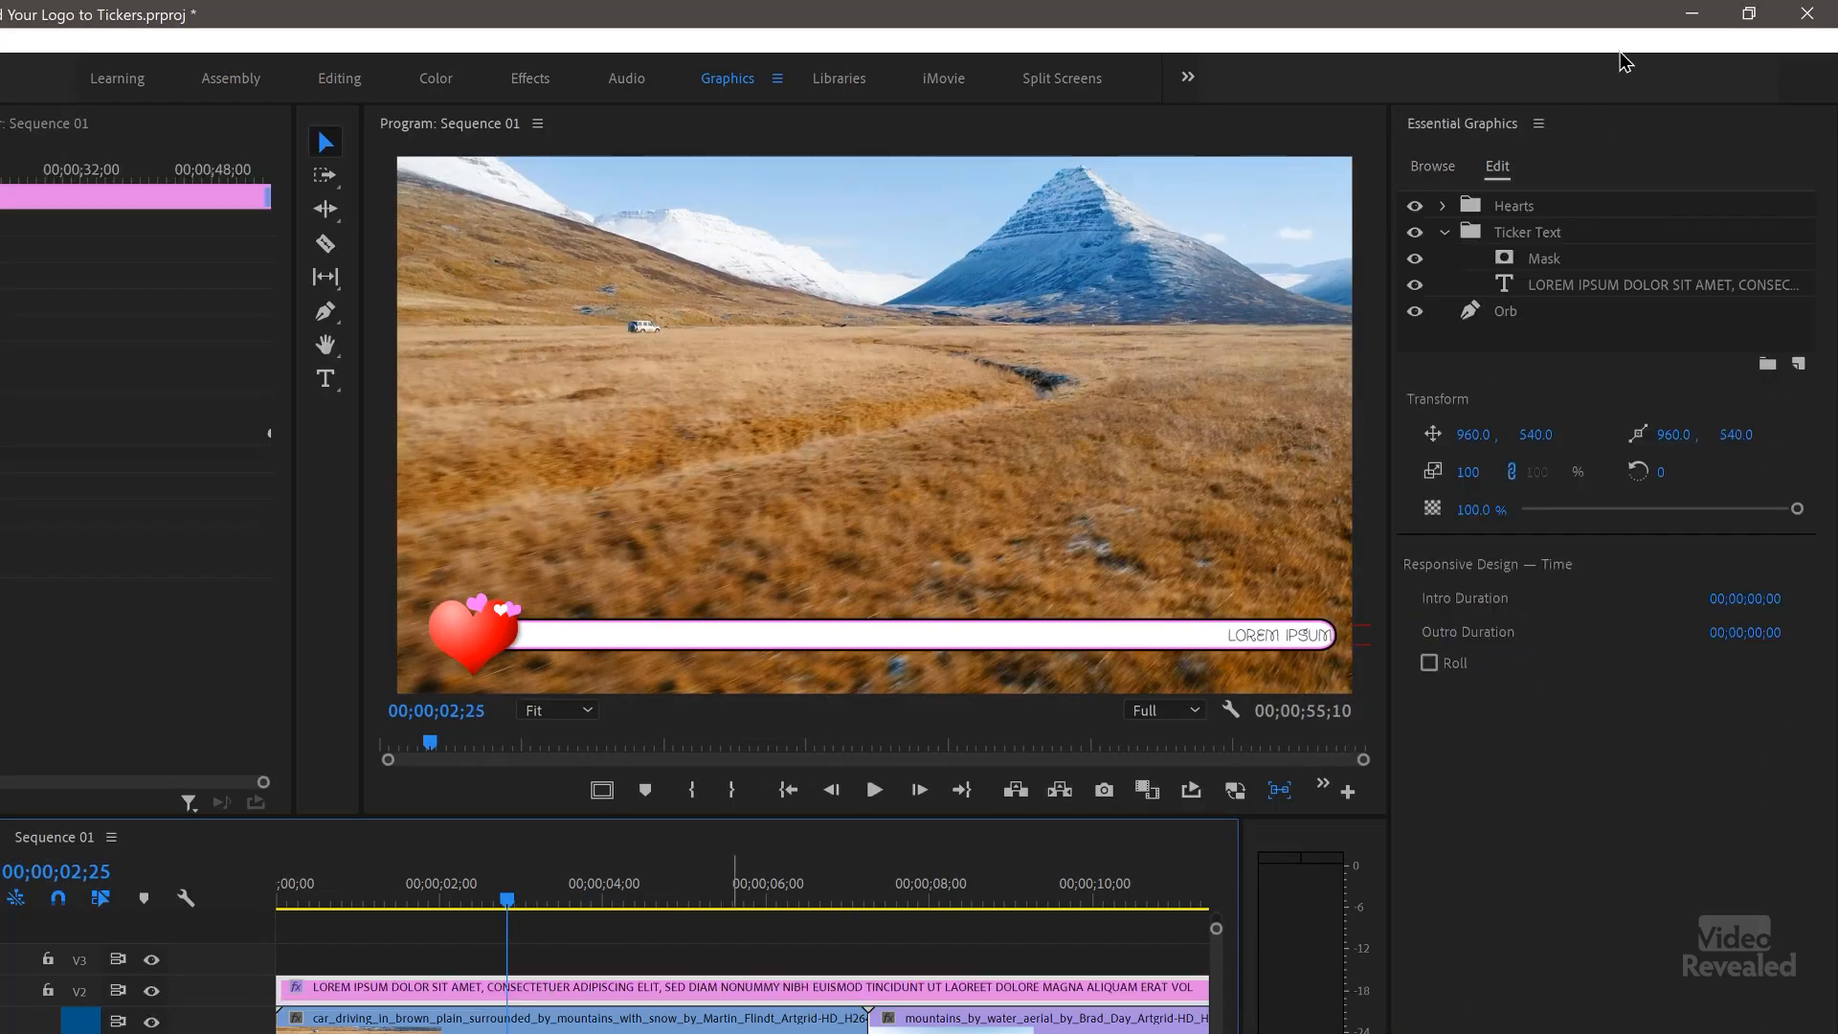
pyautogui.click(1652, 283)
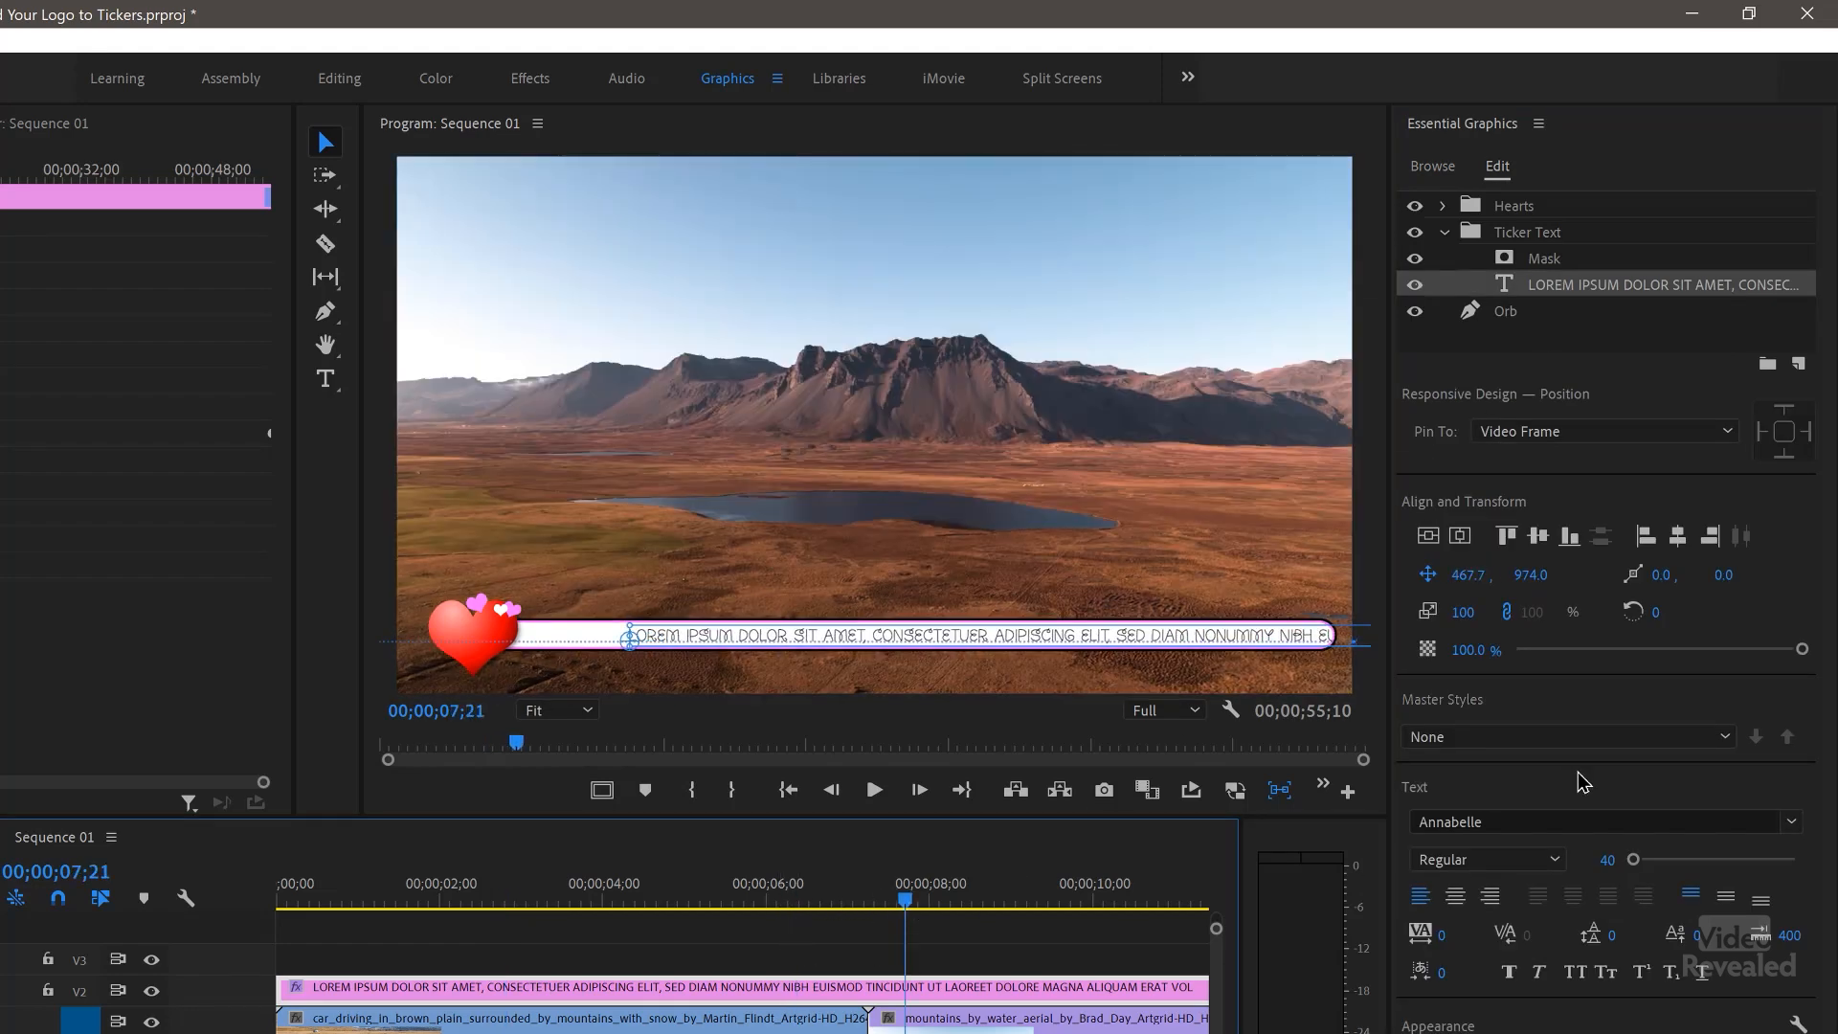
pyautogui.moveTo(1505, 821)
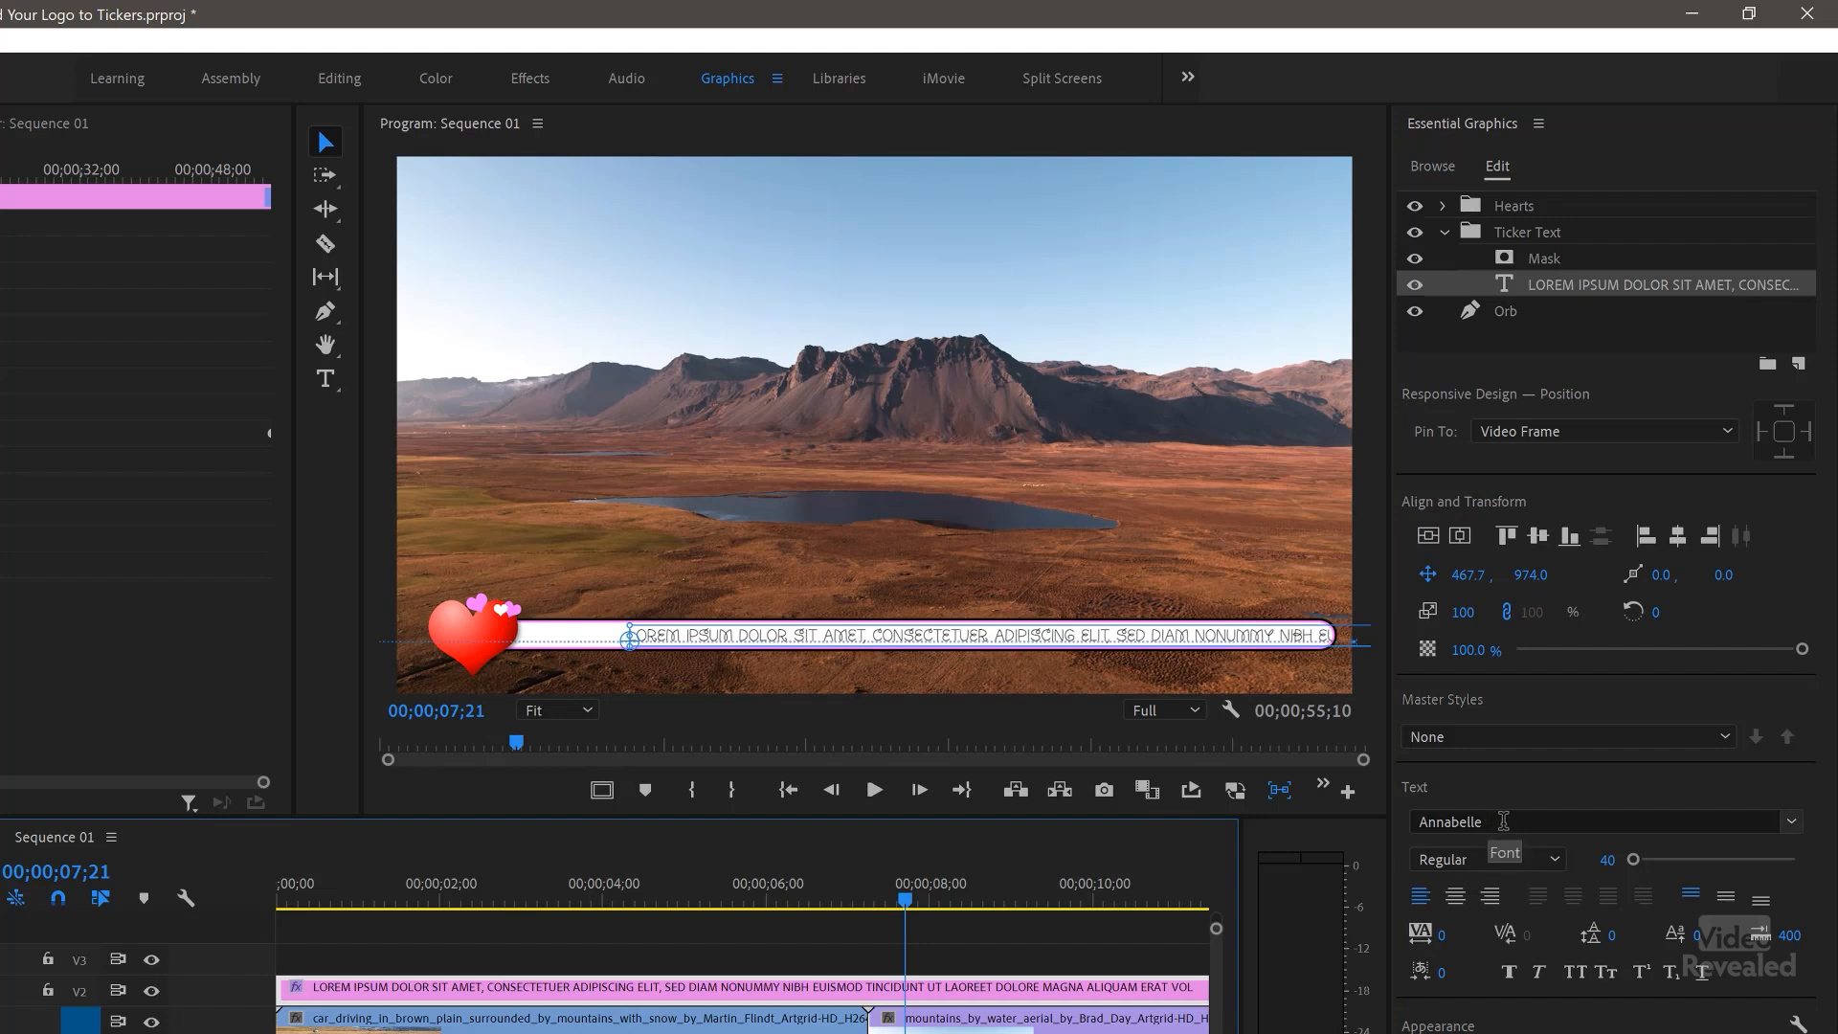
# Step: Switch the ticker text font from Annabelle to Anton and preview the result
pyautogui.click(1600, 821)
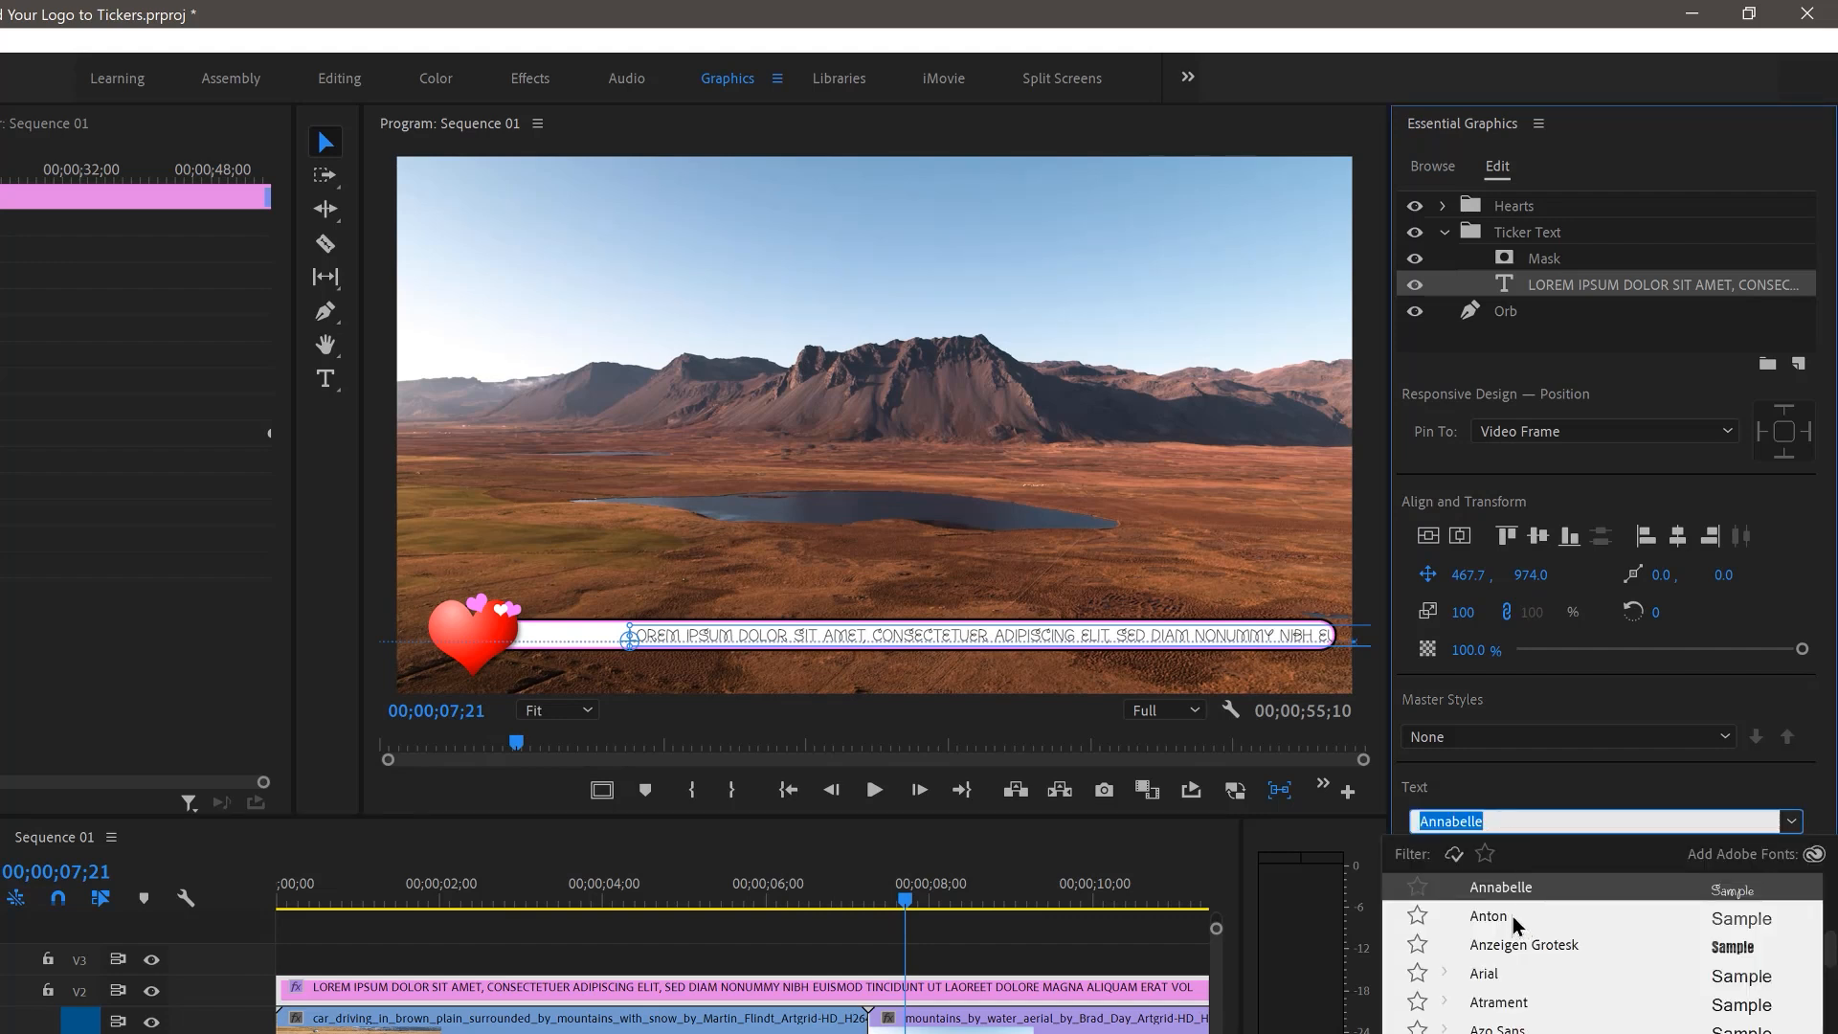
pyautogui.click(1489, 915)
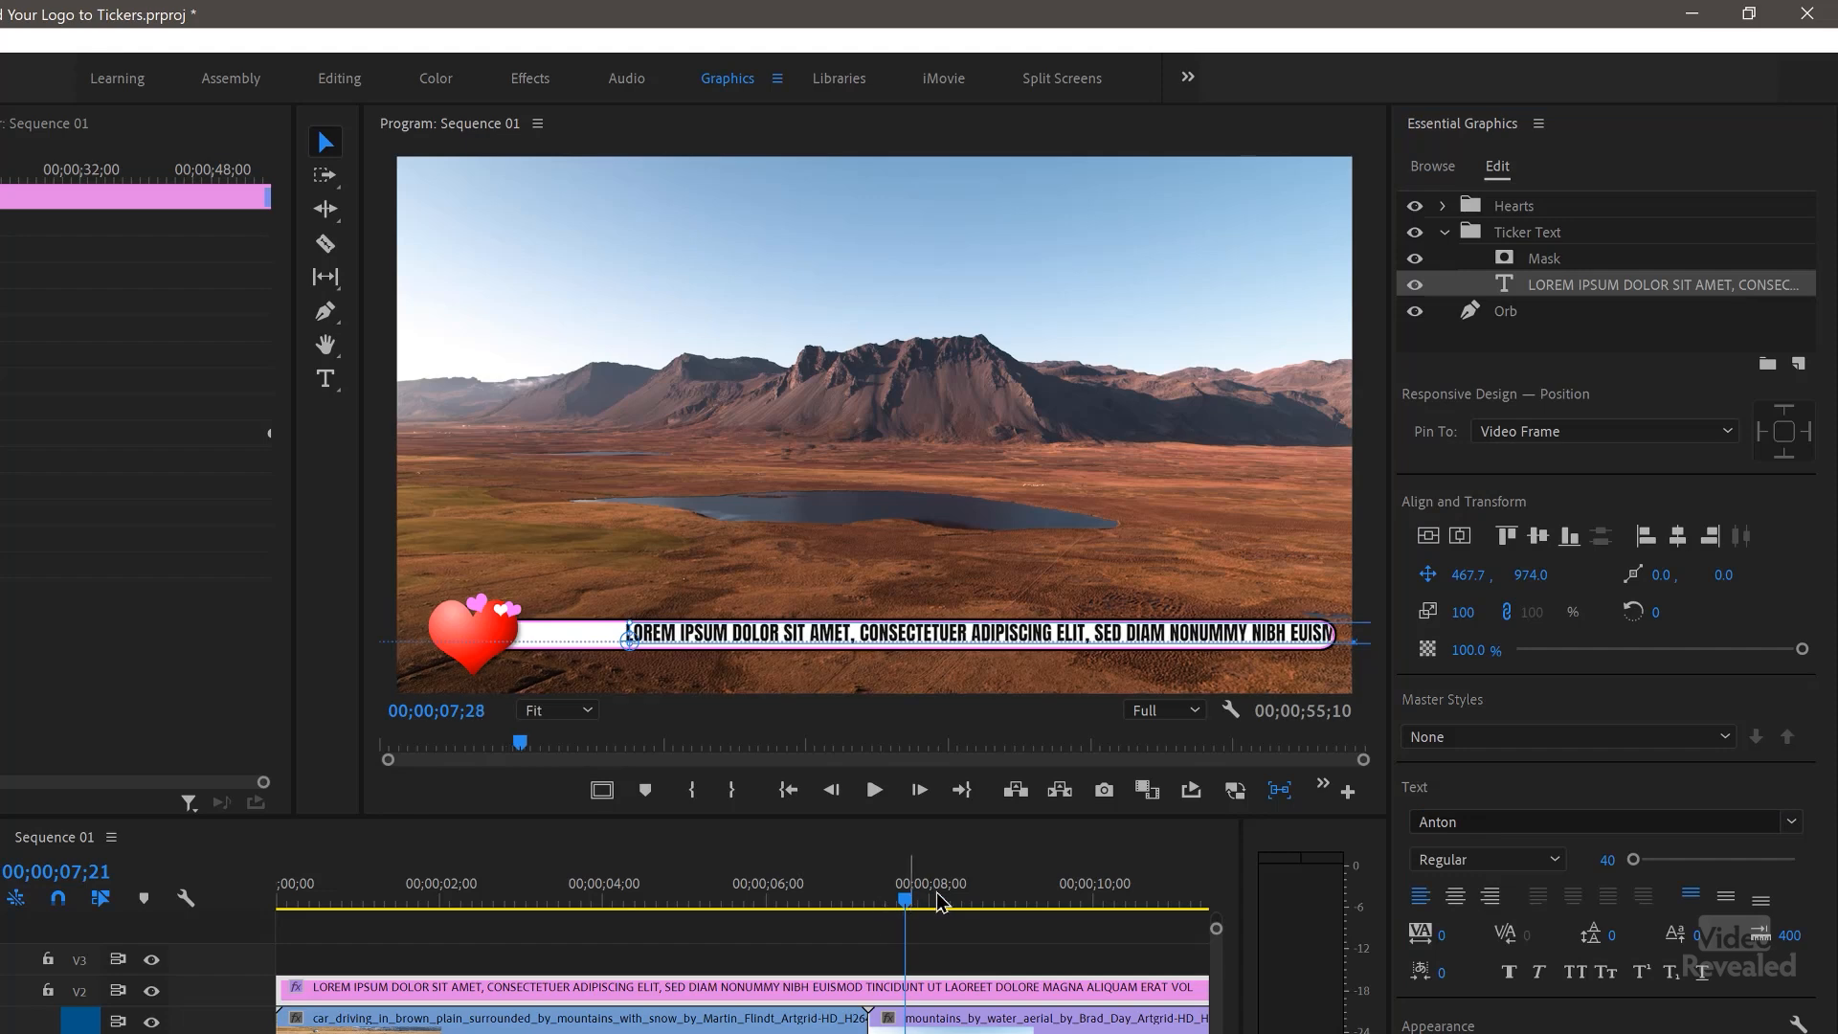
pyautogui.click(873, 788)
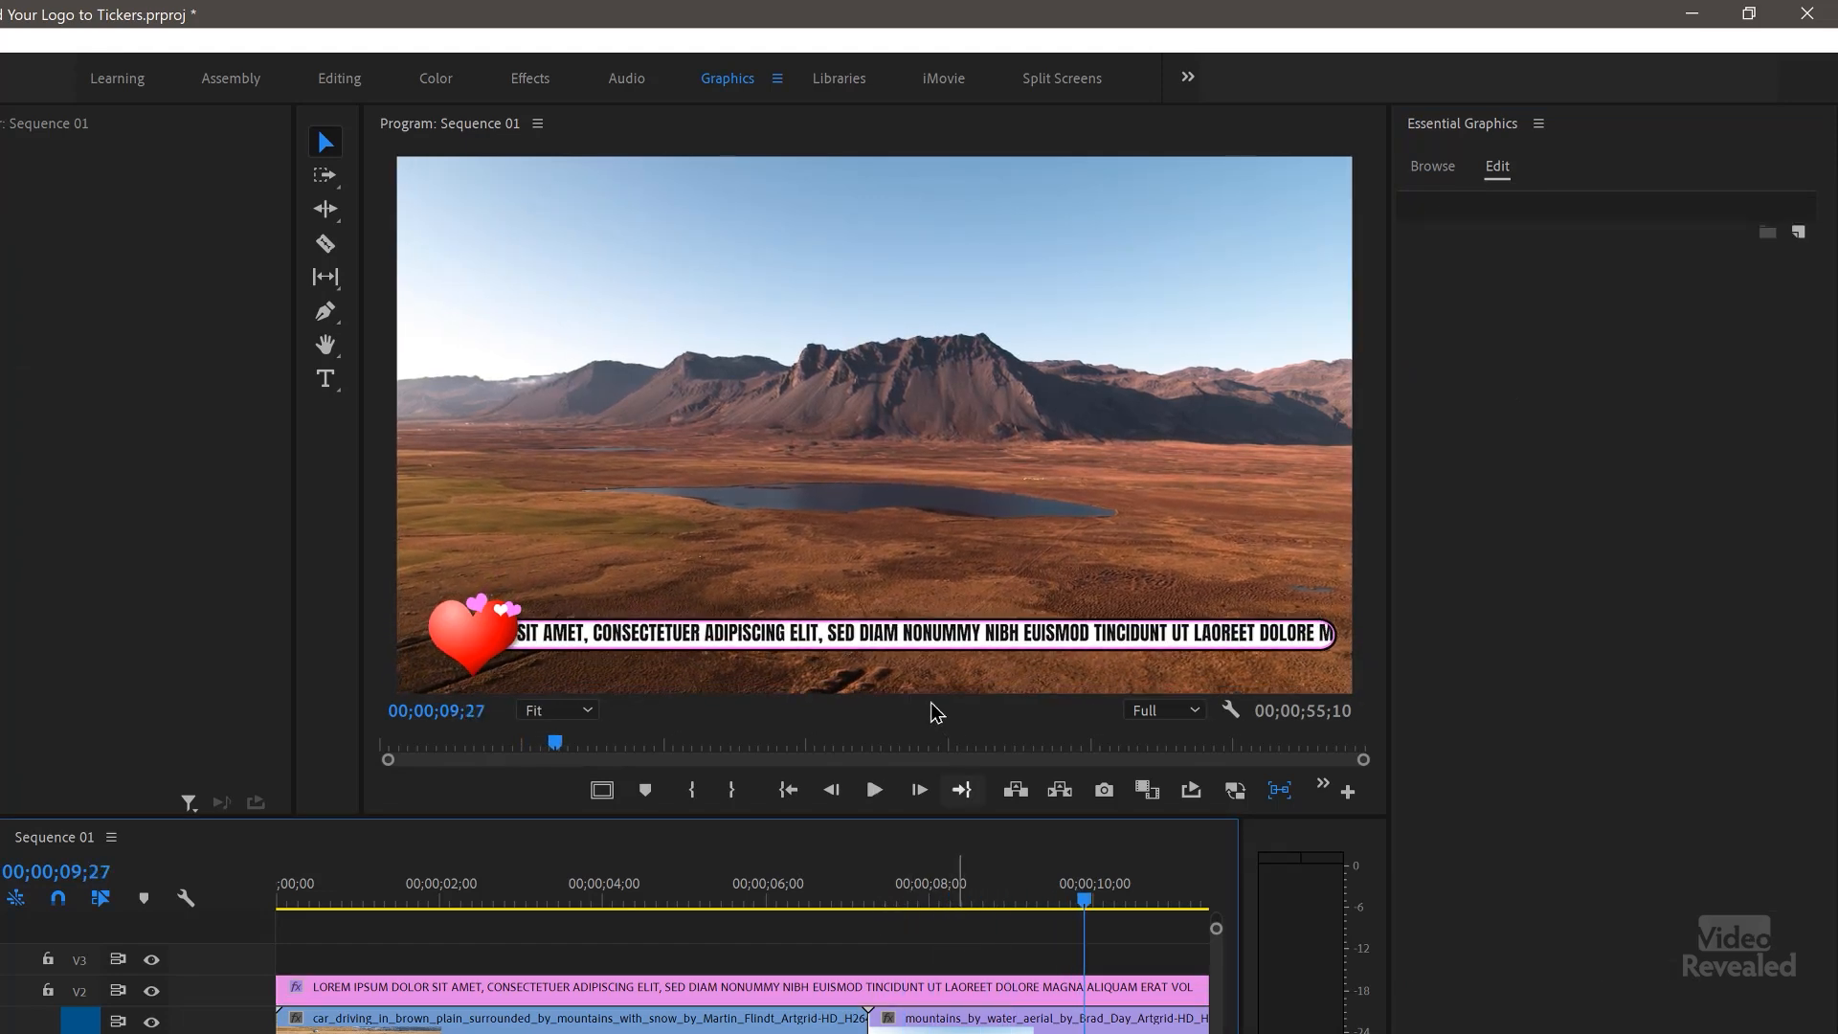
pyautogui.moveTo(1453, 175)
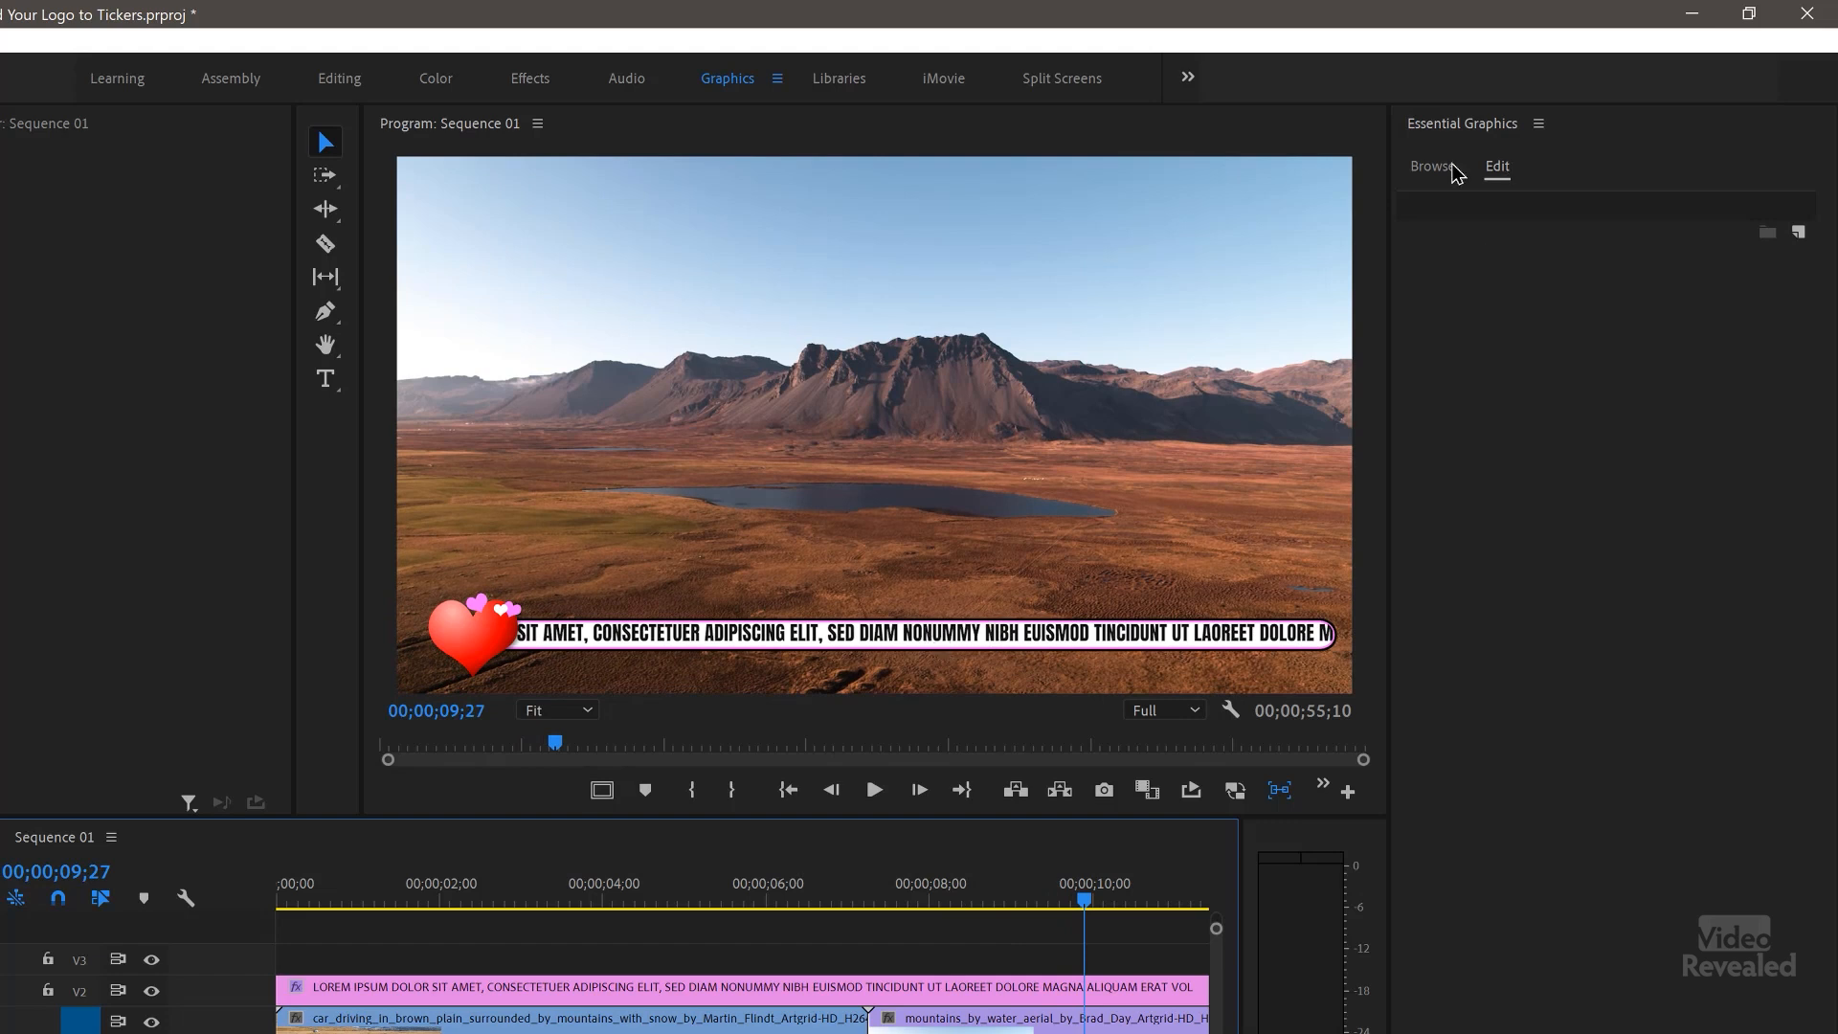
# Step: Start exporting the Hearts graphic as a Motion Graphics template from its context menu
pyautogui.click(1430, 165)
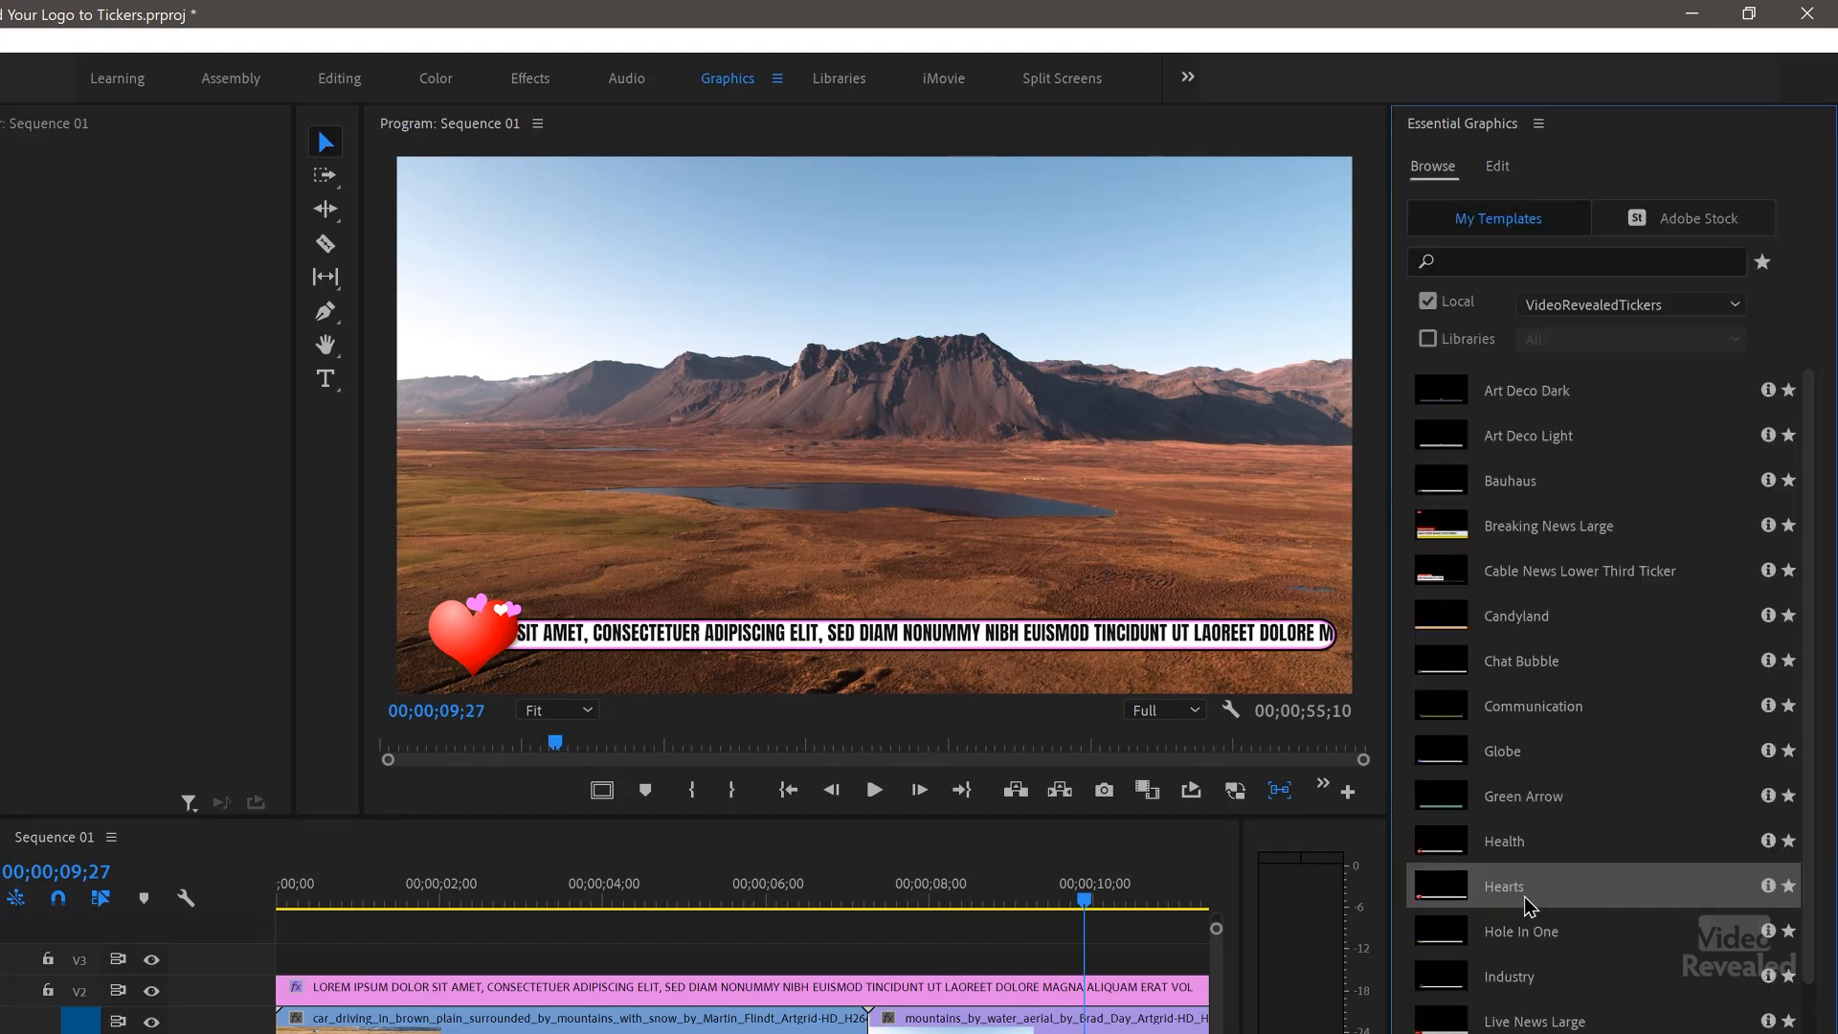
pyautogui.rightClick(416, 987)
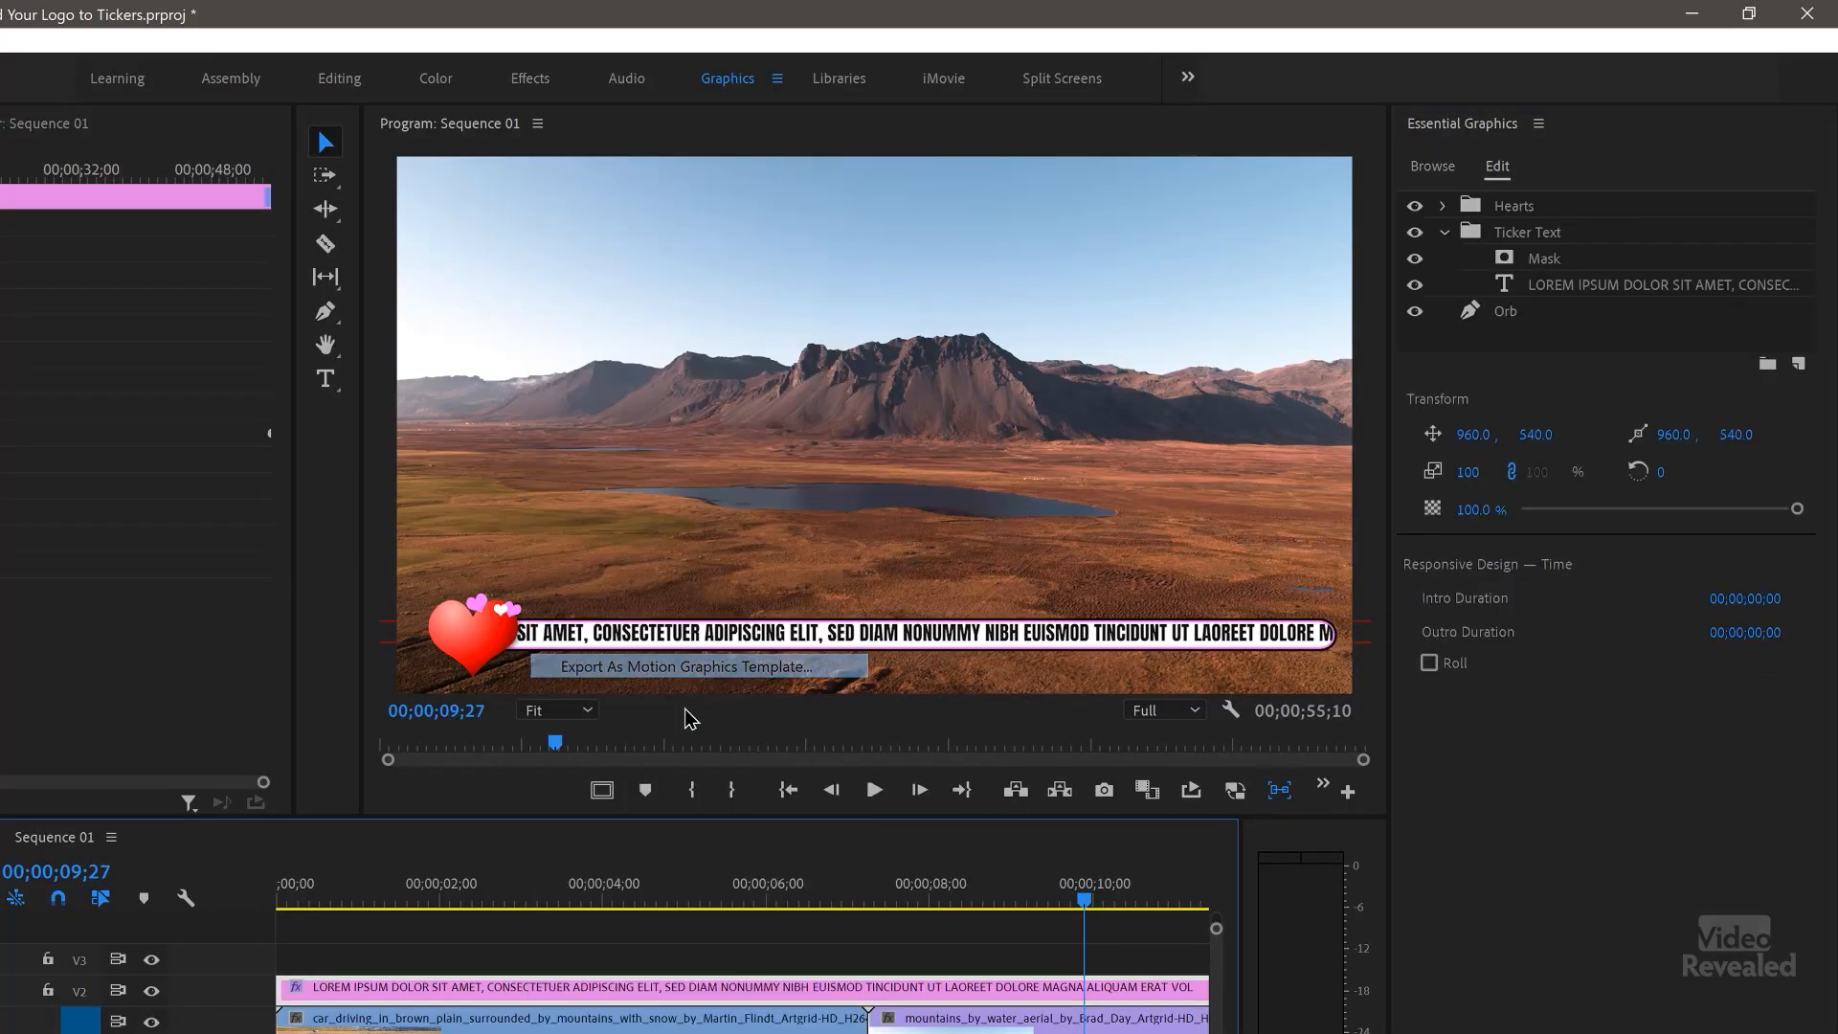
pyautogui.click(690, 666)
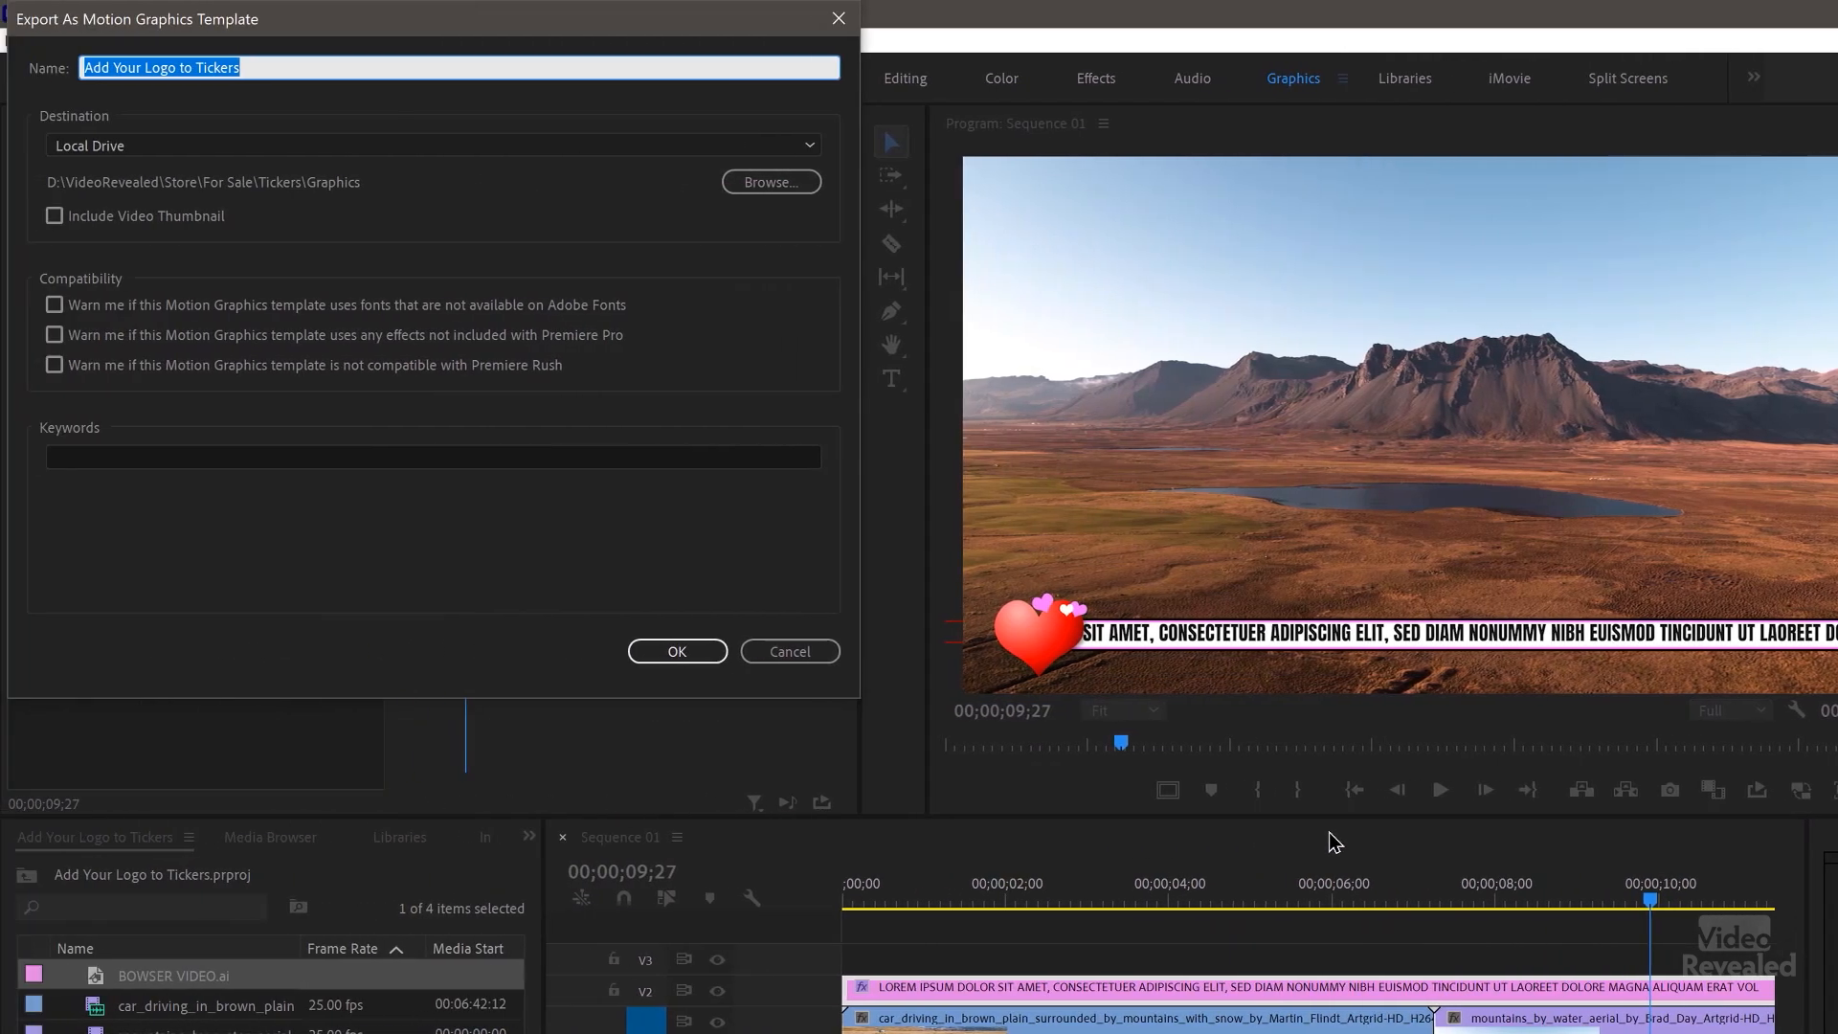